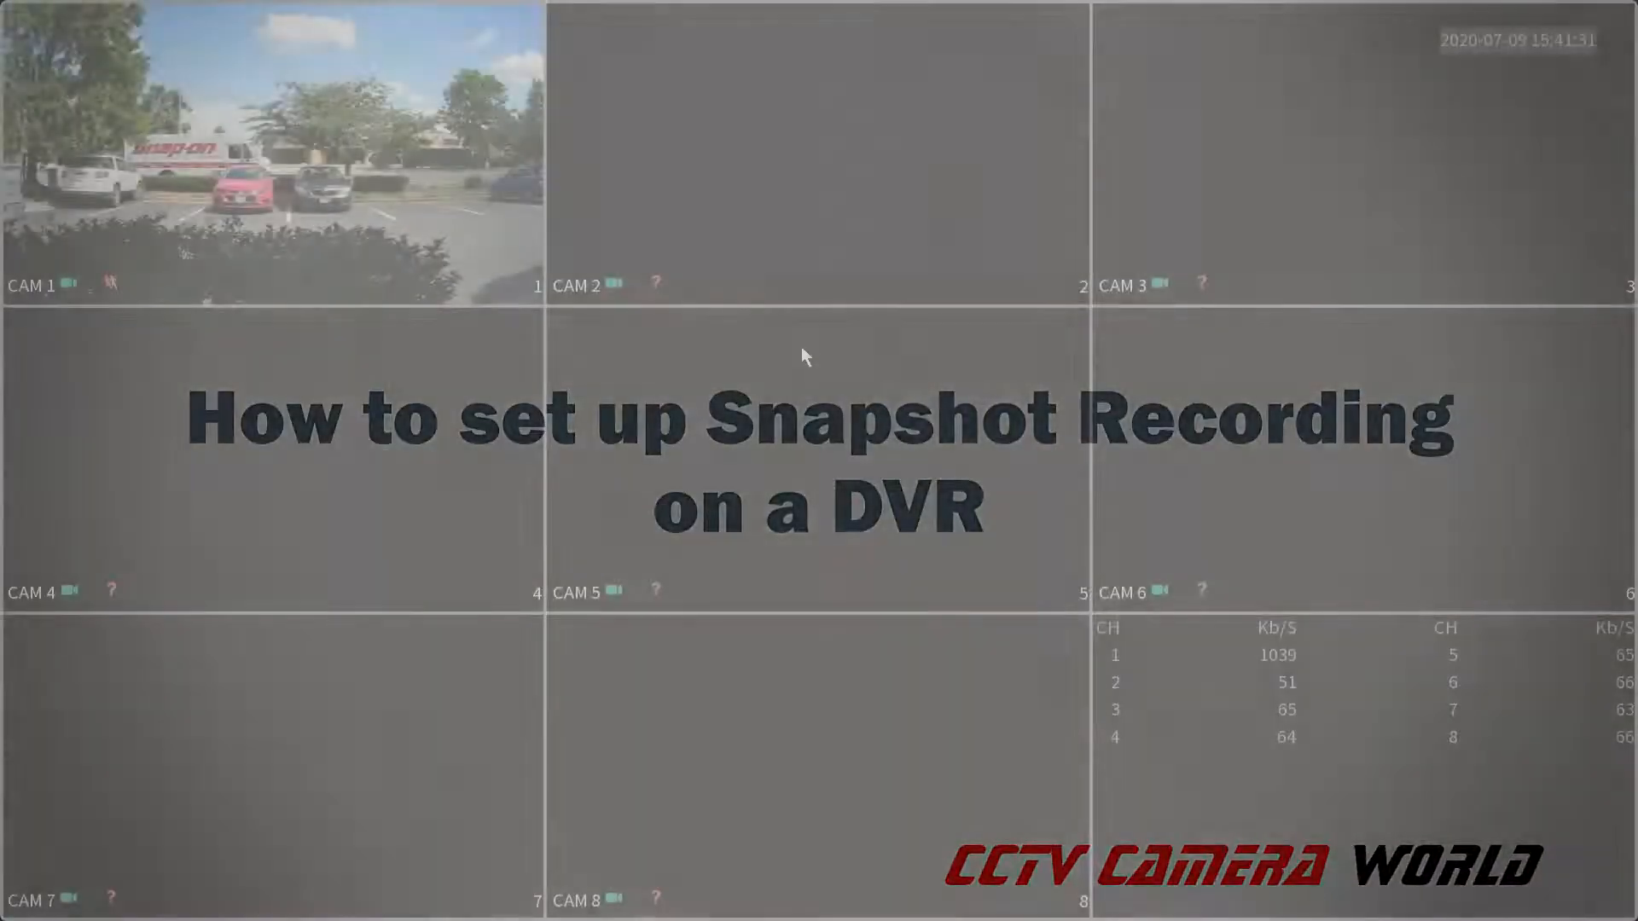
# Step: Bring up the live-view shortcut menu over the camera grid
pyautogui.rightClick(785, 373)
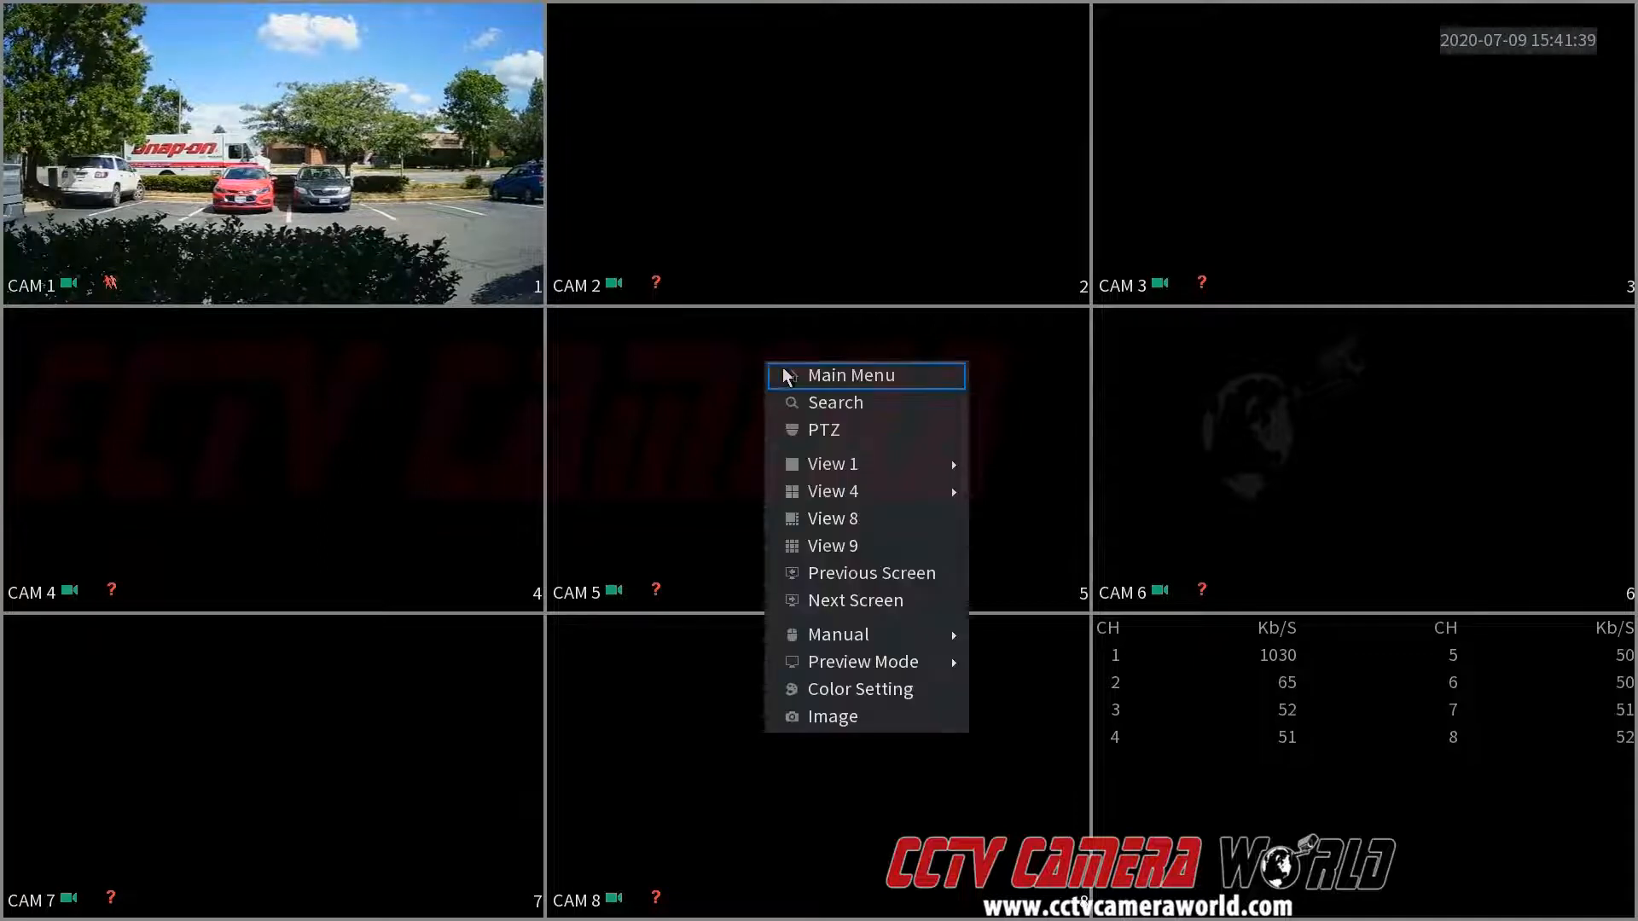
# Step: Enter the recorder's Main Menu from the shortcut menu
pyautogui.click(853, 375)
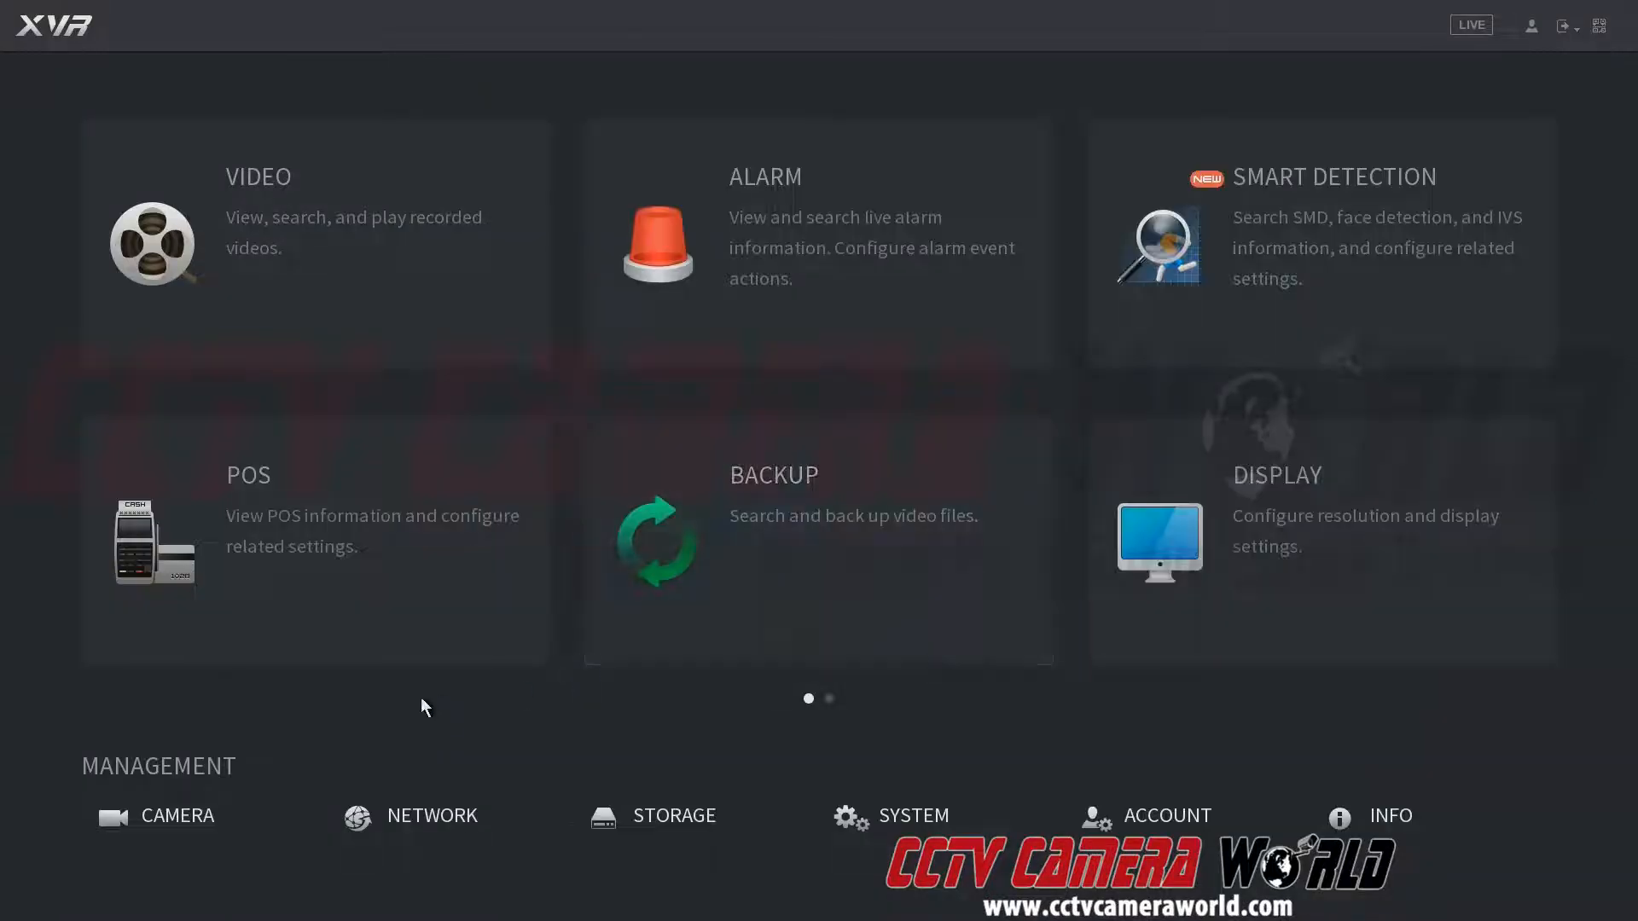
pyautogui.moveTo(436, 691)
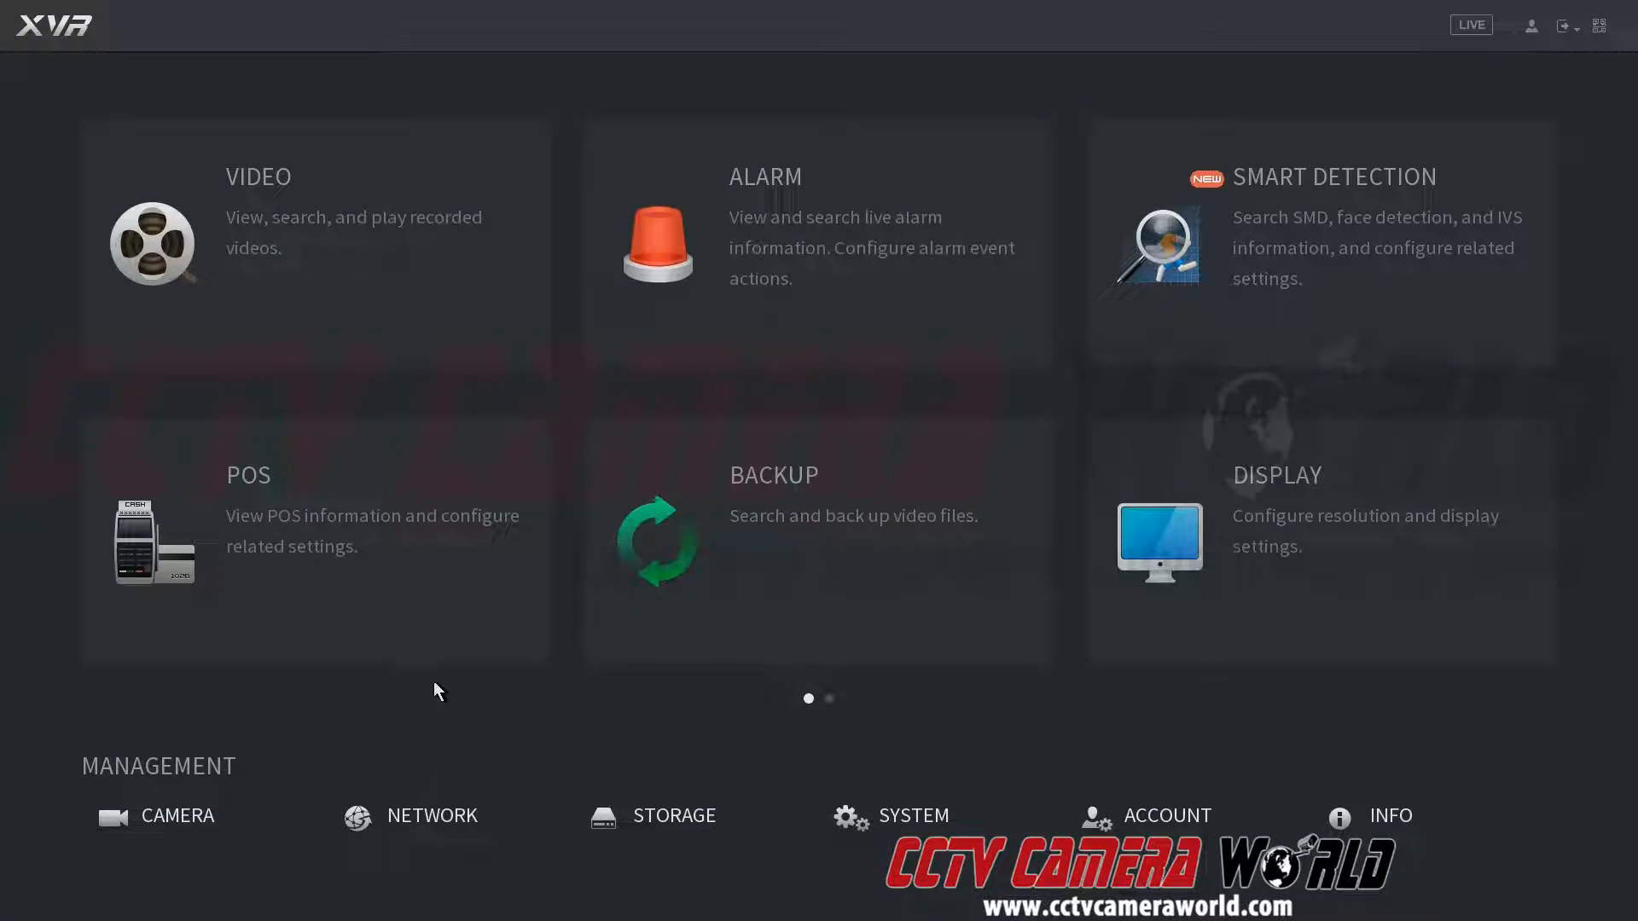
pyautogui.moveTo(578, 749)
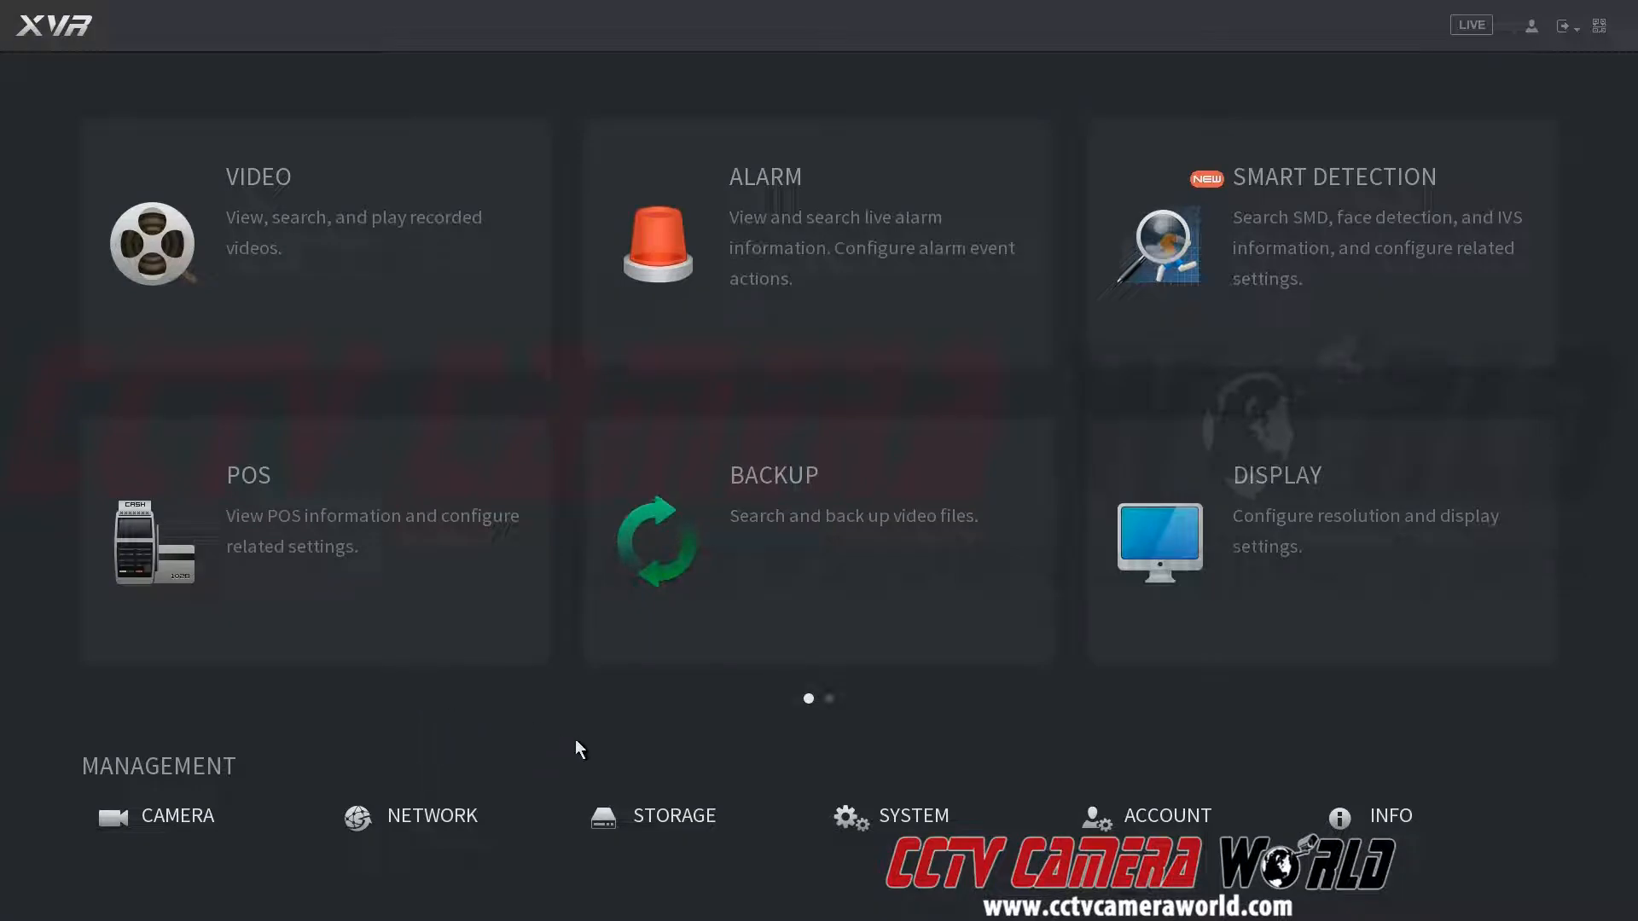
pyautogui.moveTo(672, 815)
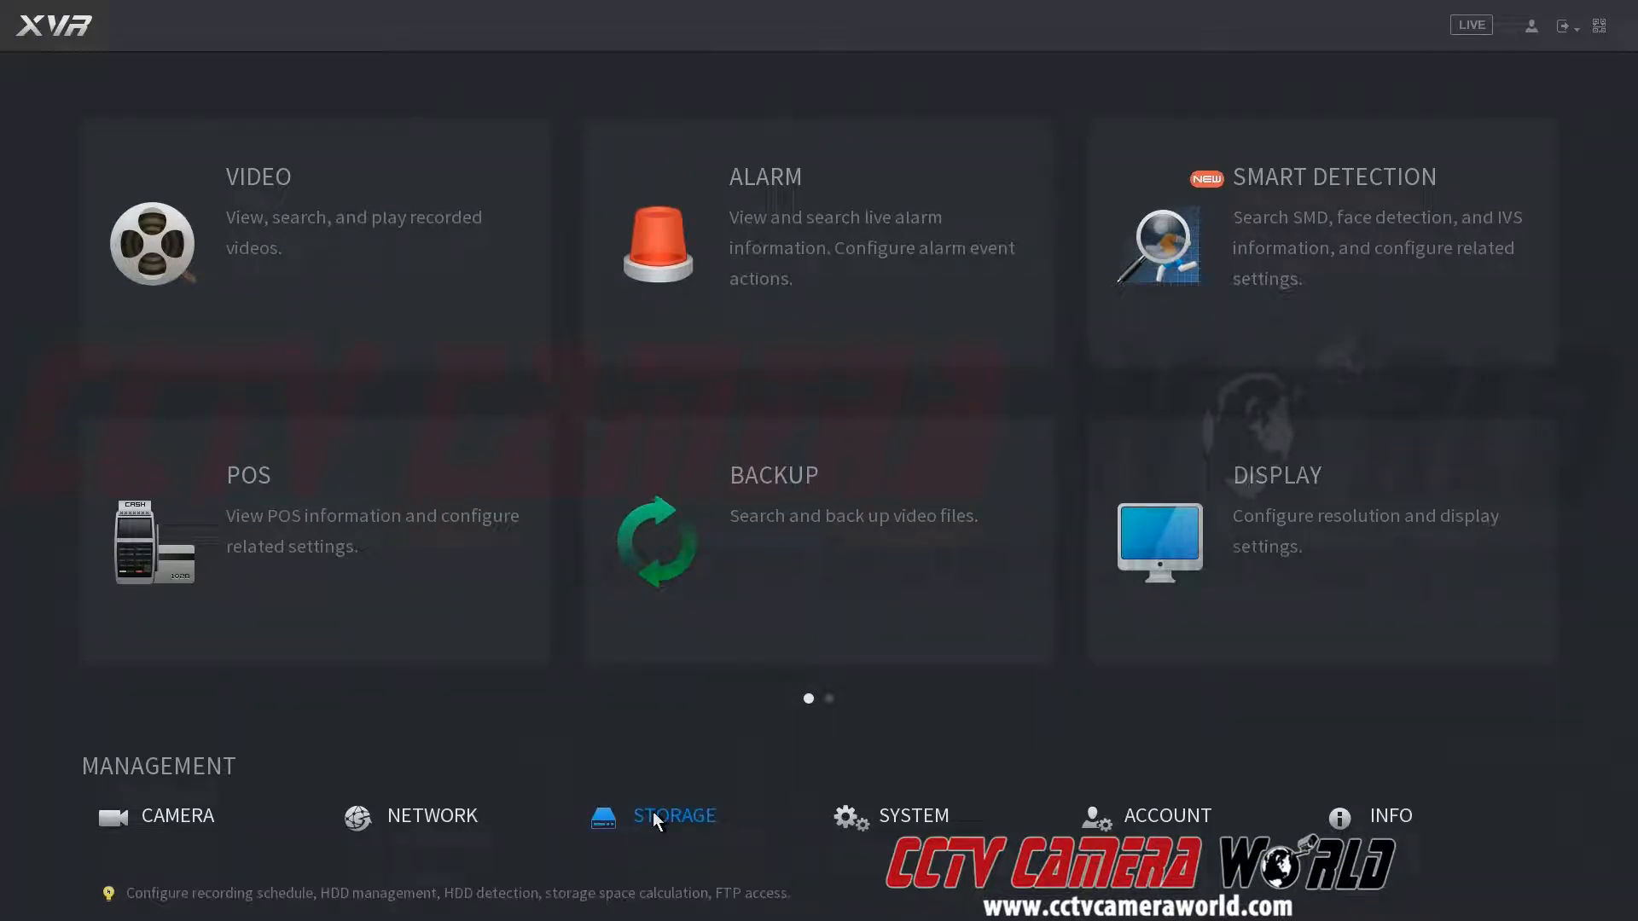
# Step: In Storage > Record, enable Snapshot for all eight channels and apply
pyautogui.click(674, 816)
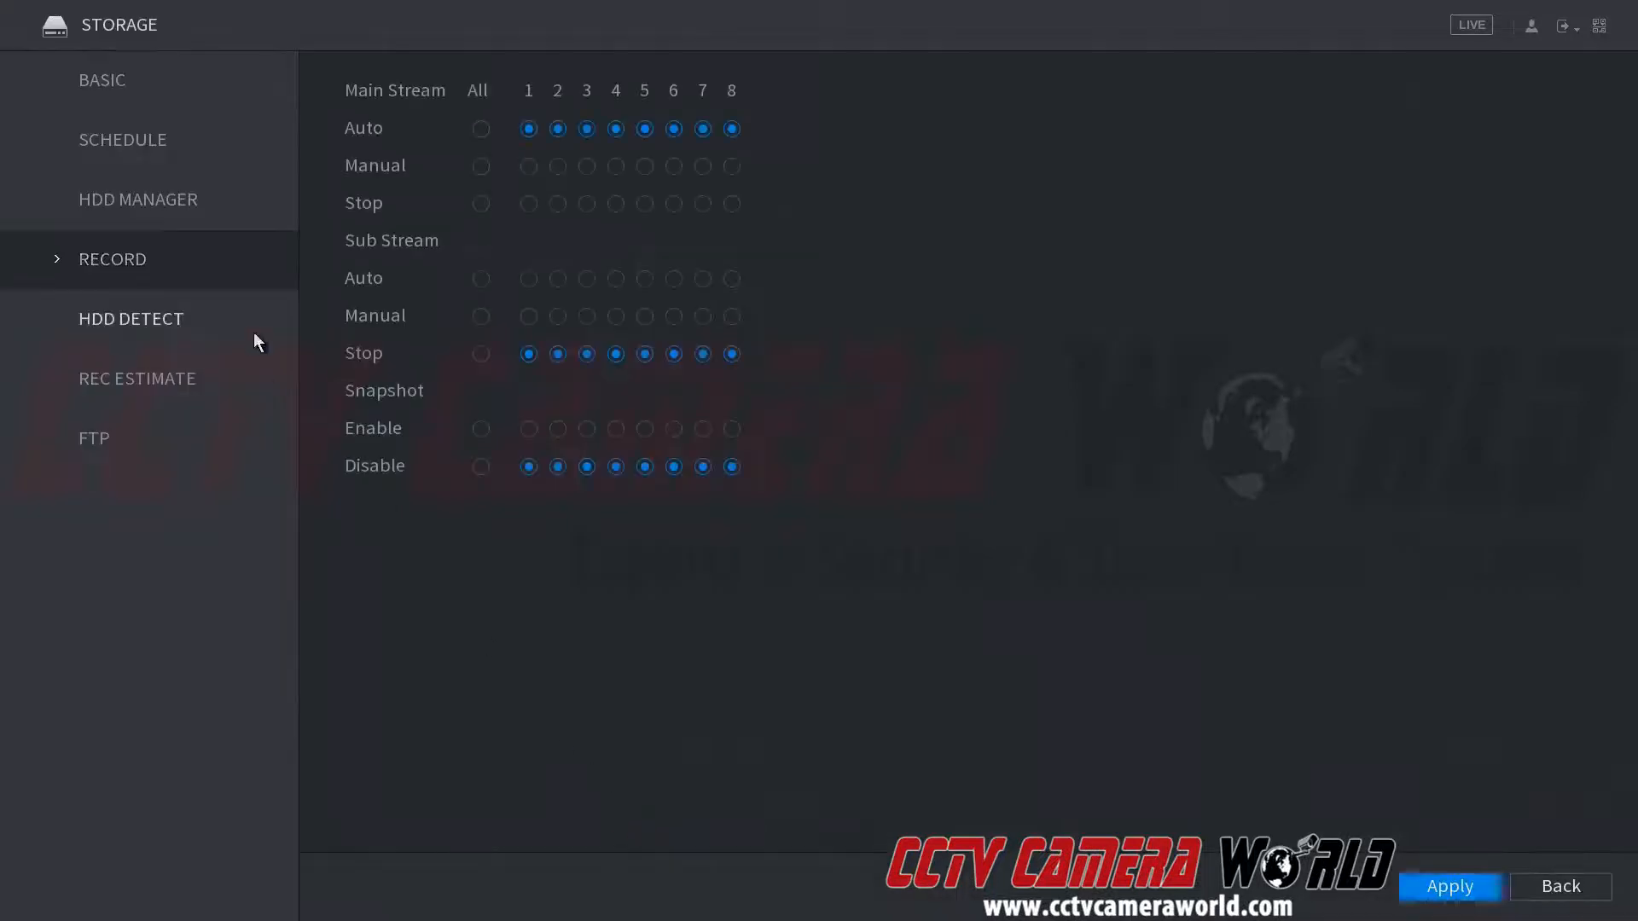
pyautogui.moveTo(203, 186)
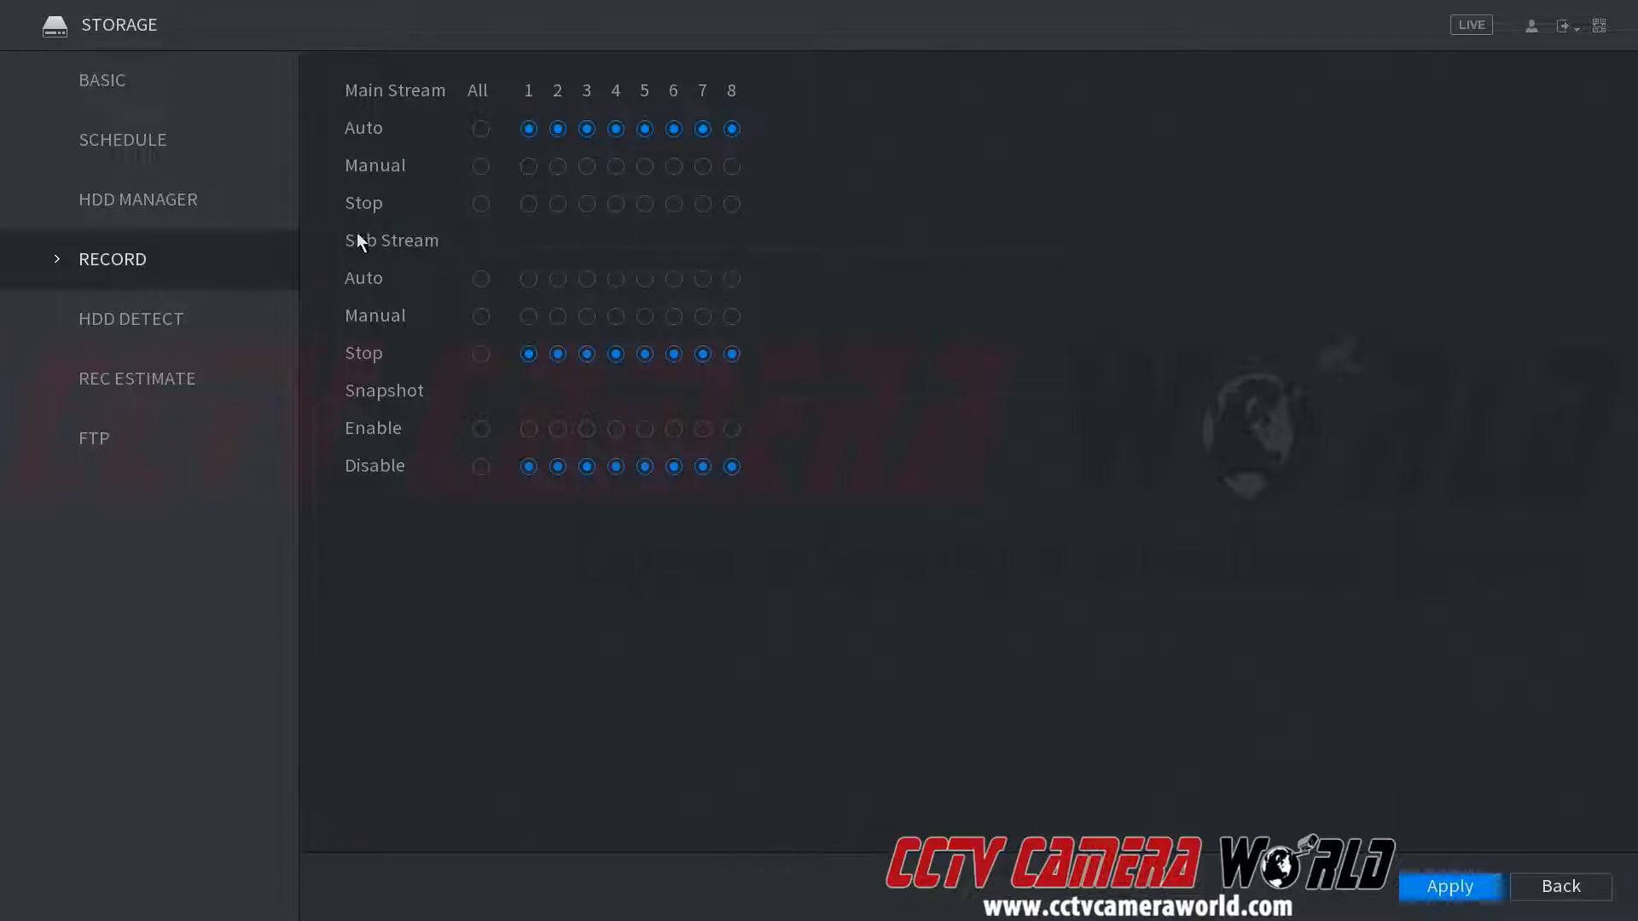
pyautogui.moveTo(433, 428)
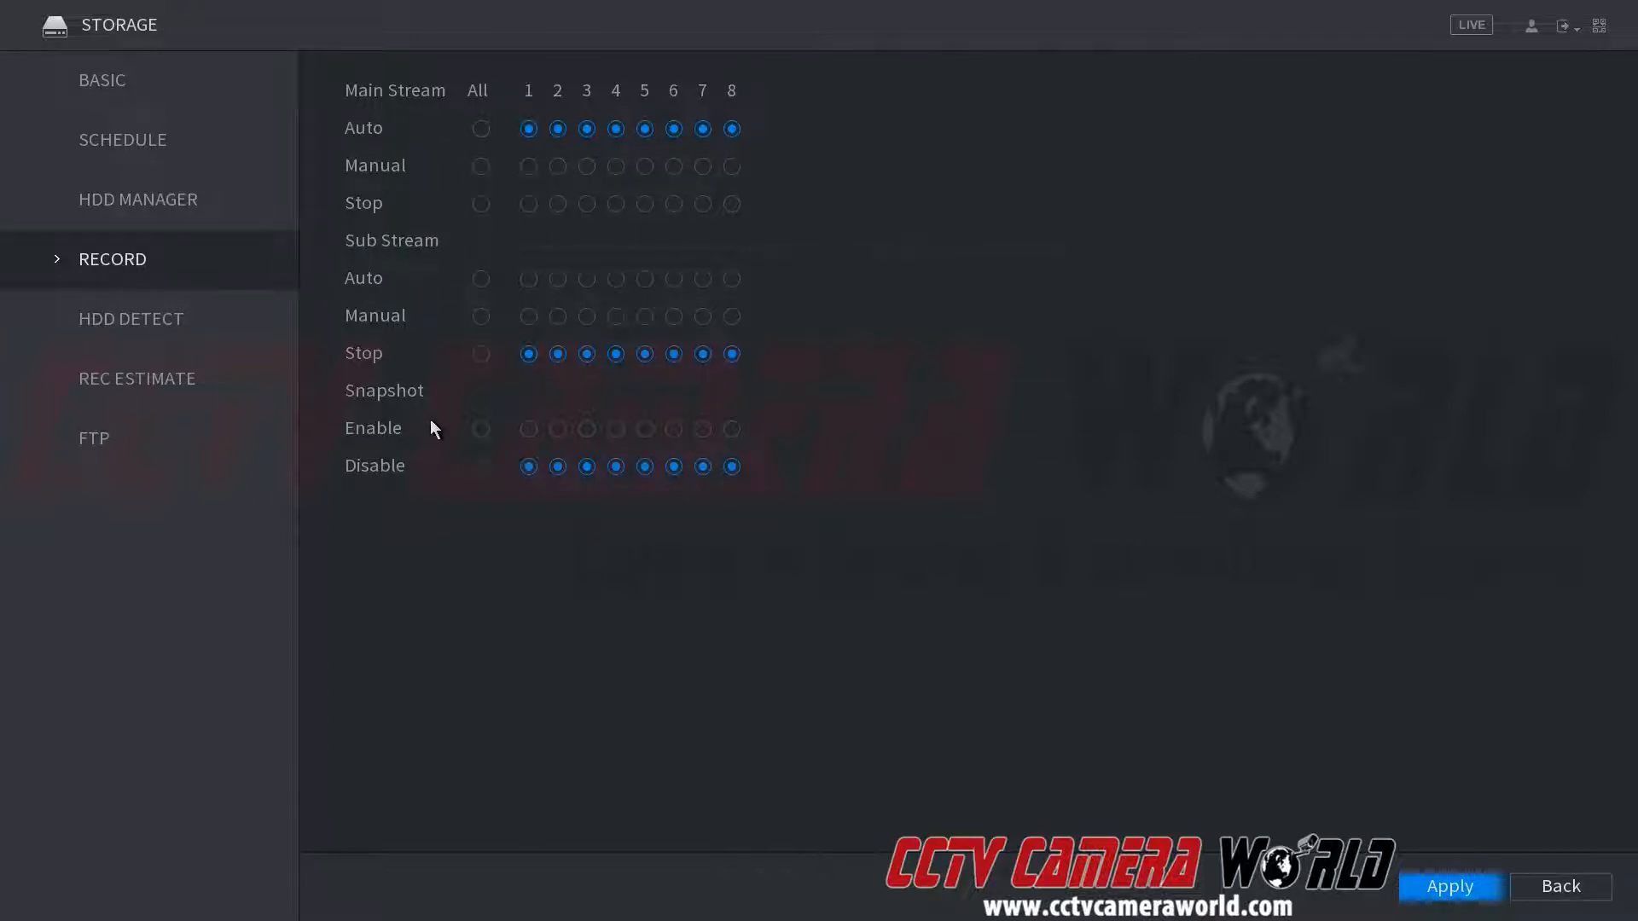
pyautogui.moveTo(476, 428)
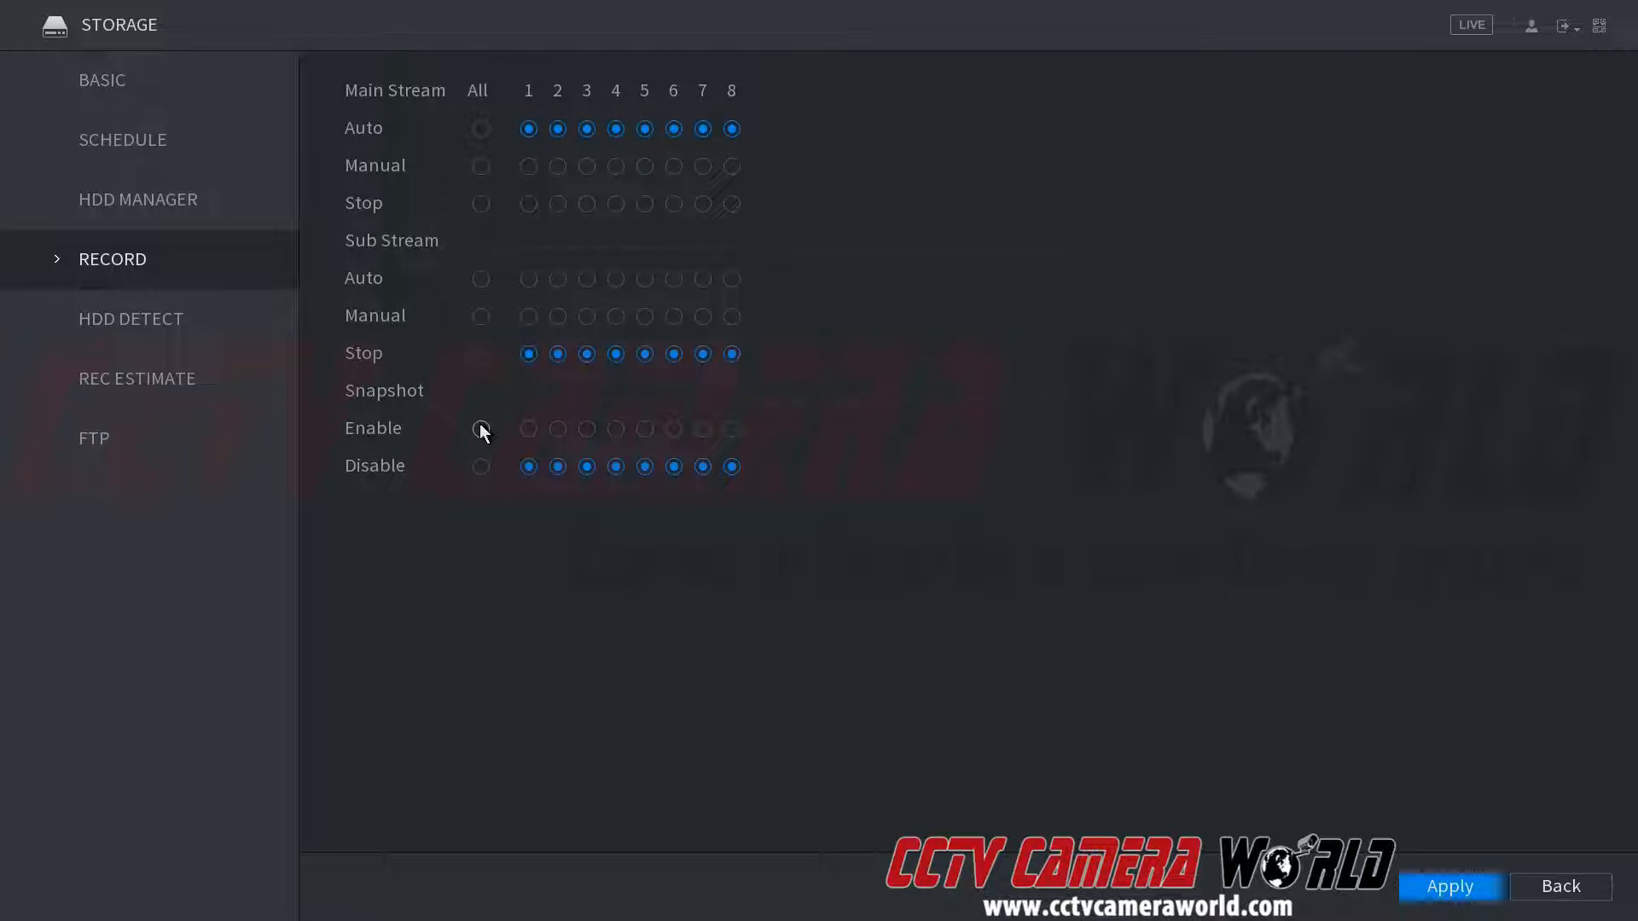
pyautogui.click(480, 428)
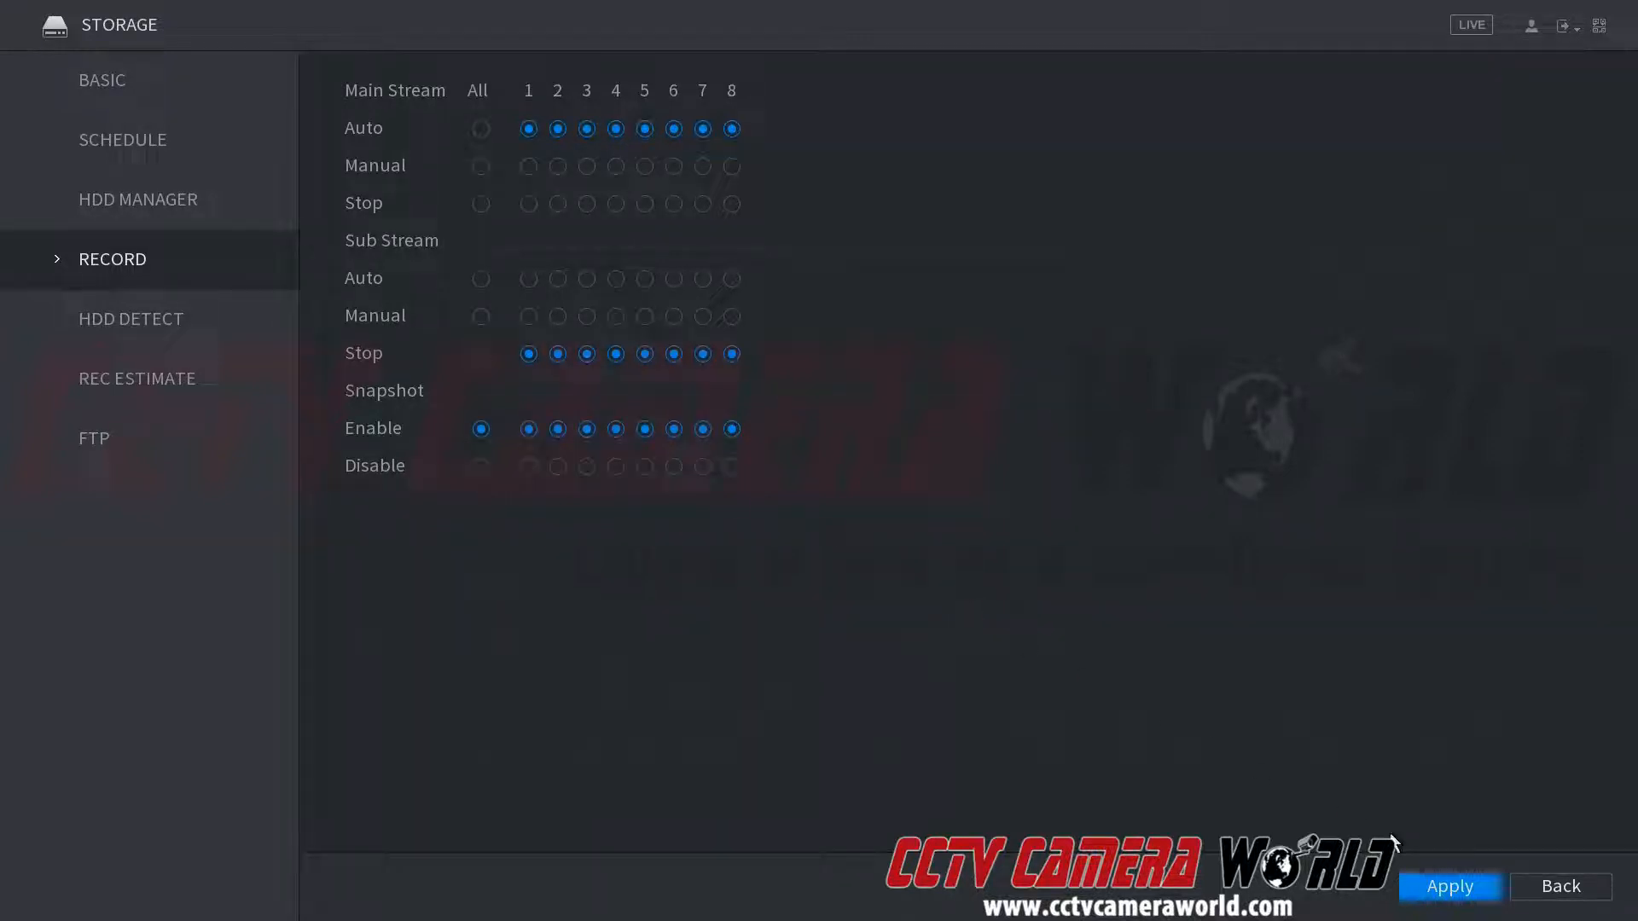
pyautogui.click(1448, 885)
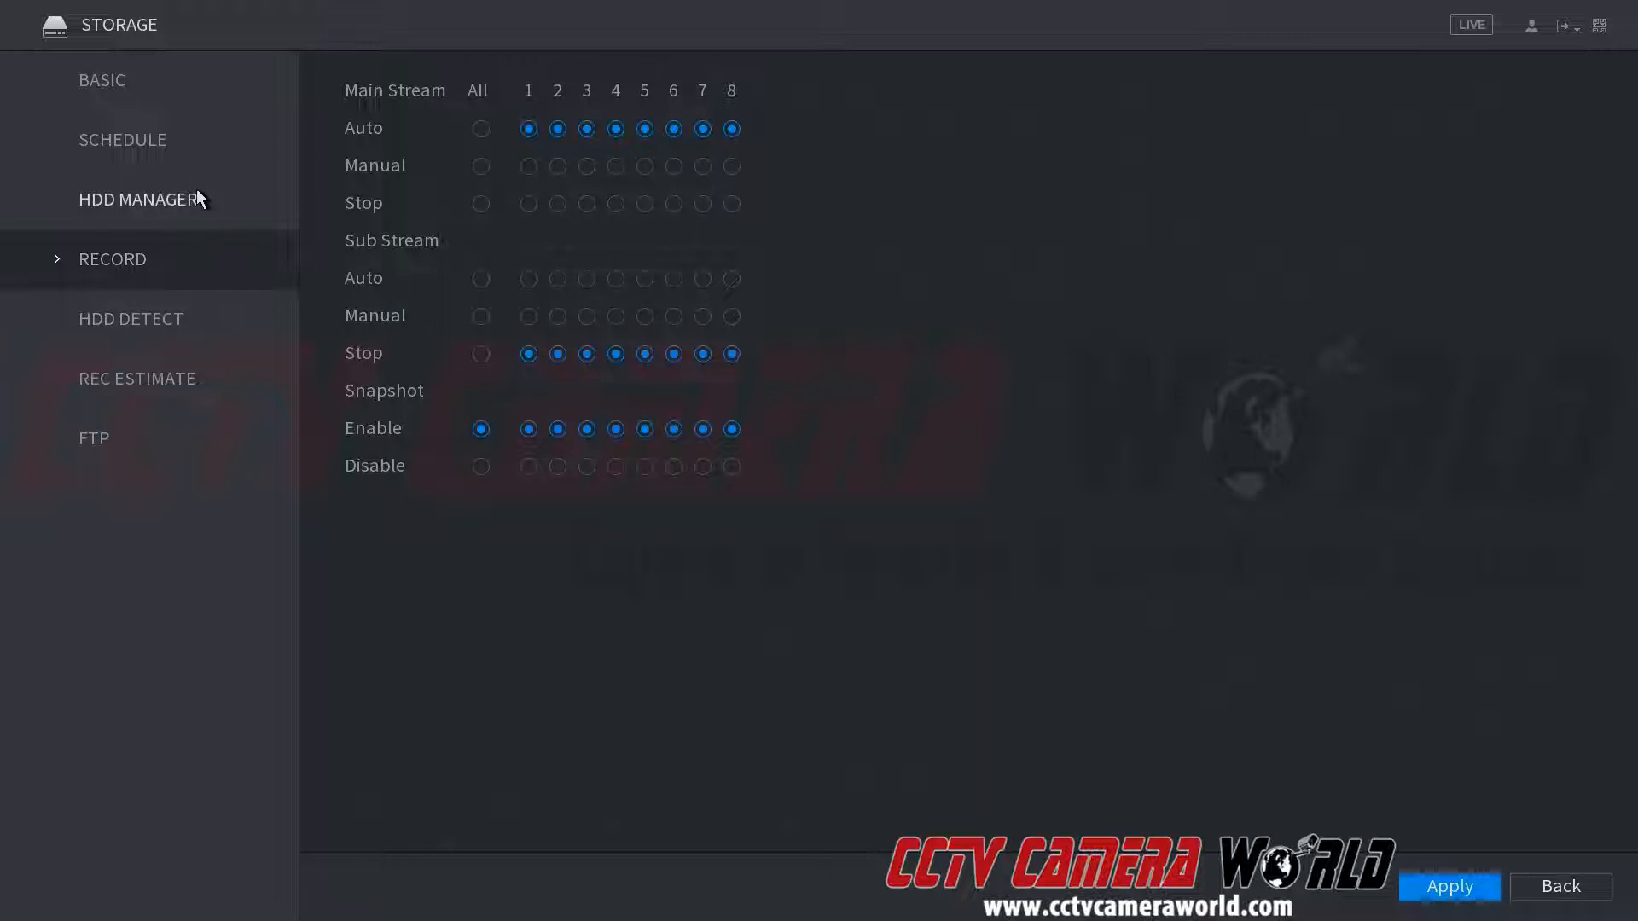
pyautogui.moveTo(194, 165)
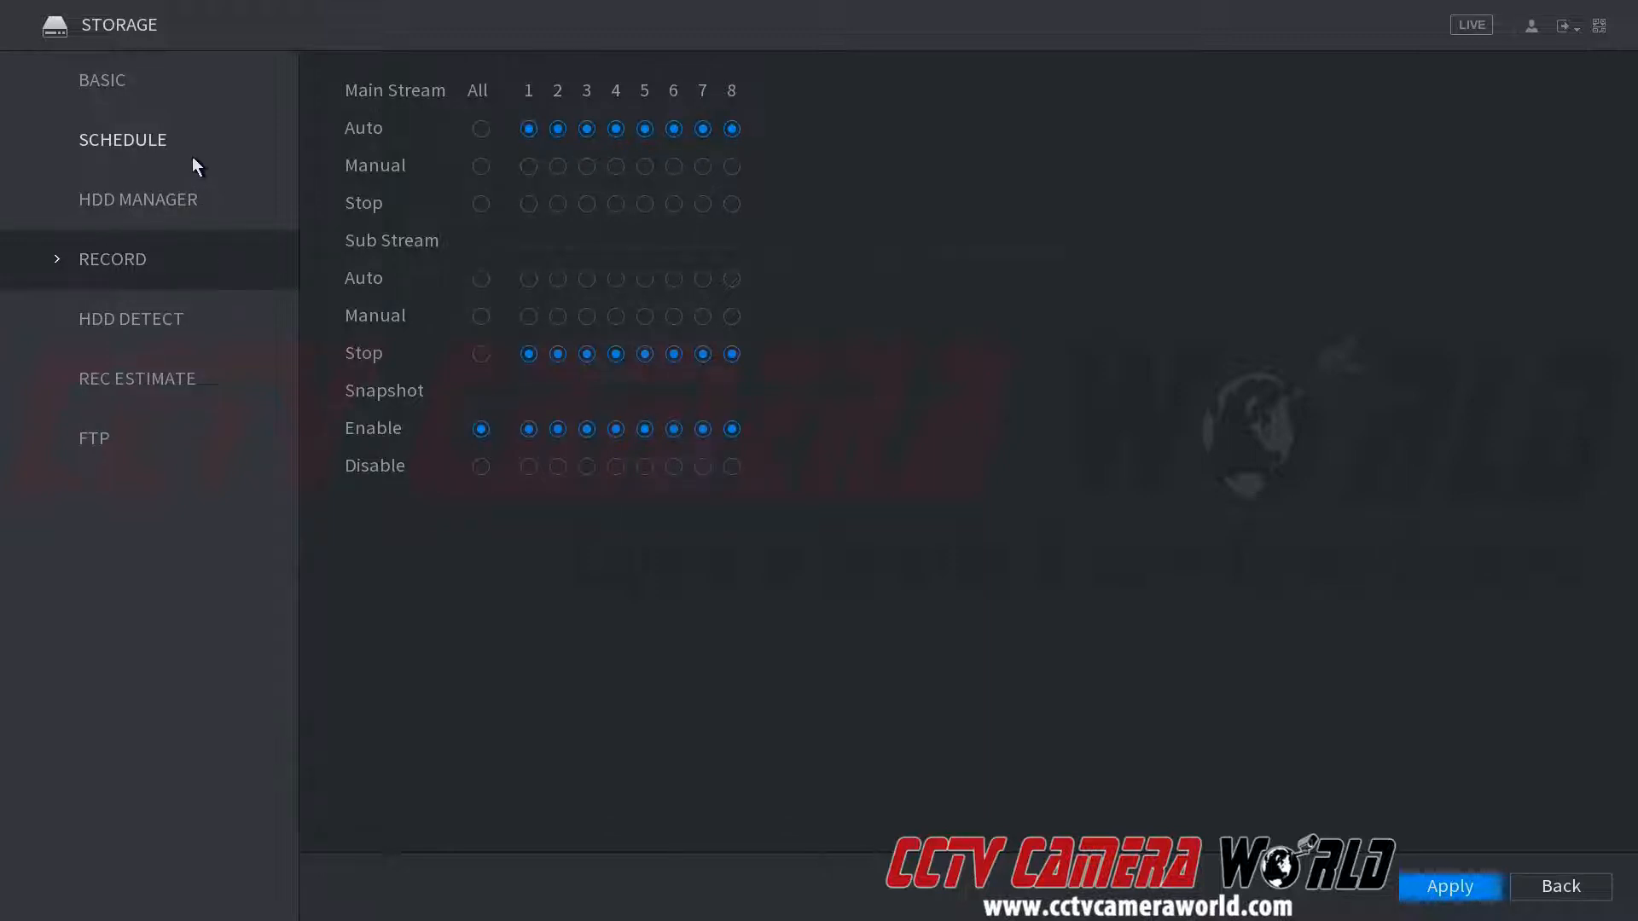
# Step: Show the Snapshot schedule for channel 1 in the storage Schedule settings
pyautogui.click(123, 138)
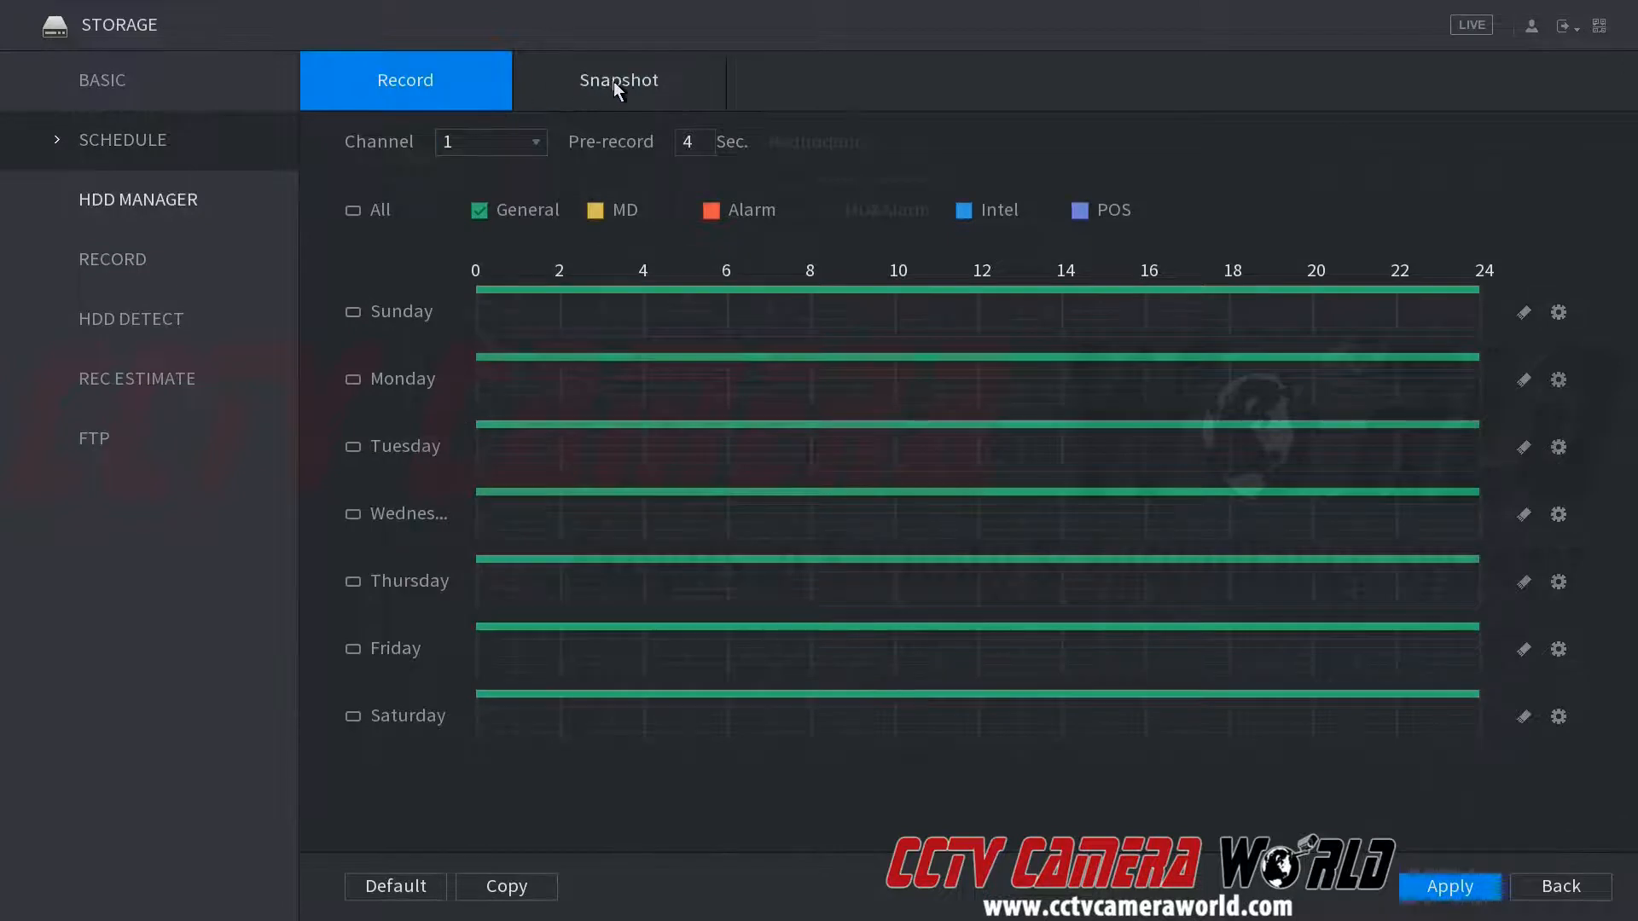
pyautogui.click(618, 80)
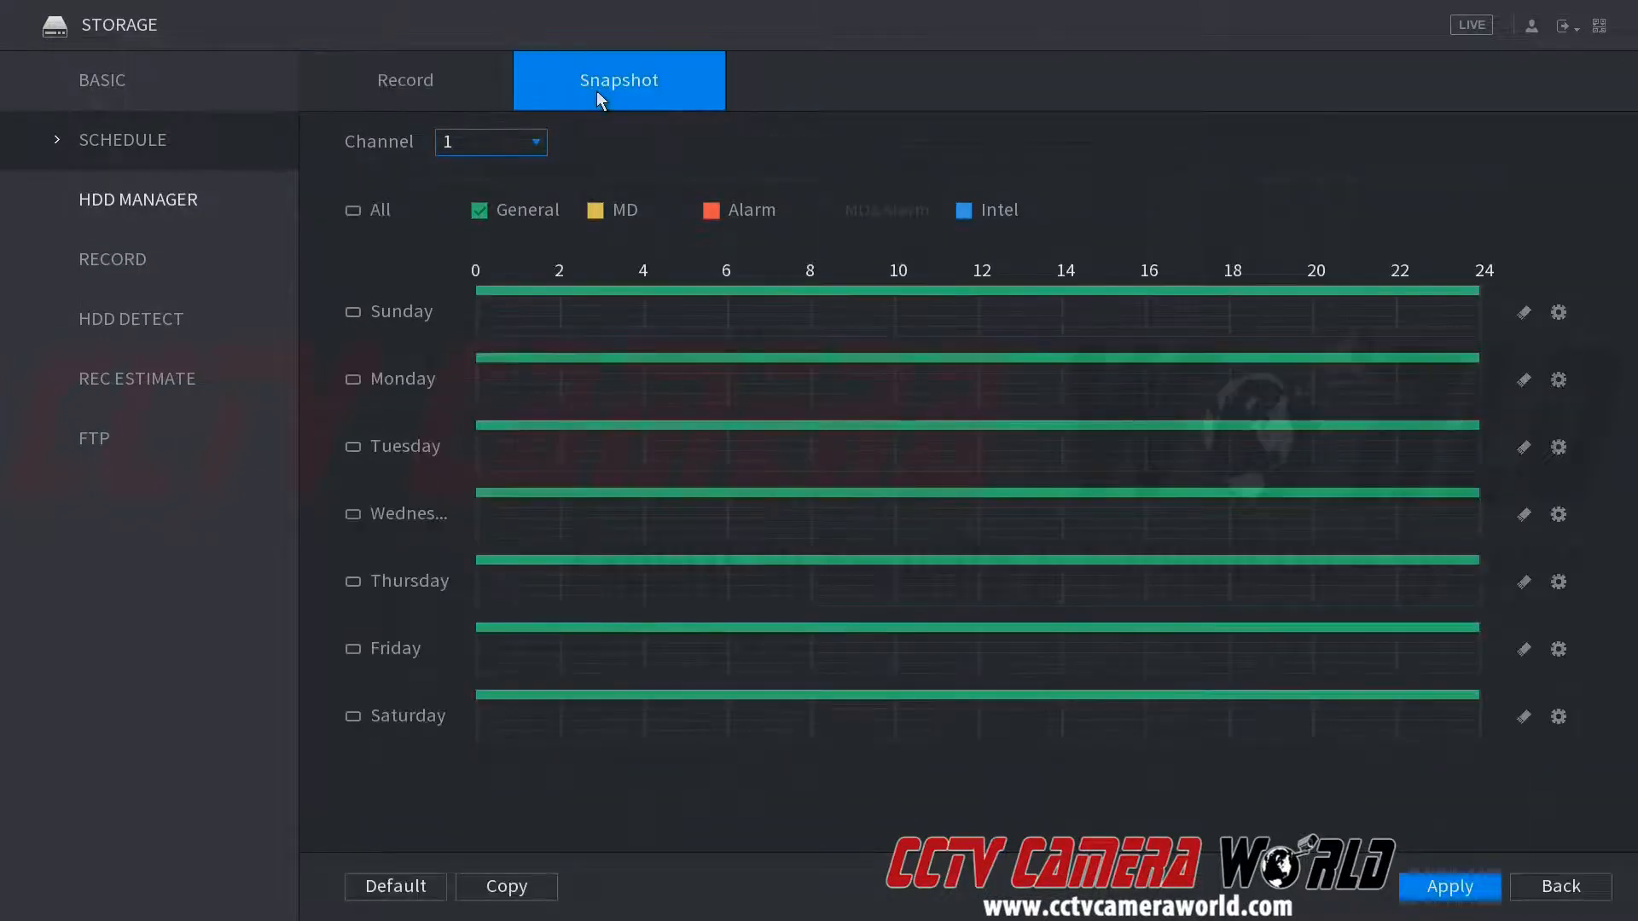
pyautogui.moveTo(643, 292)
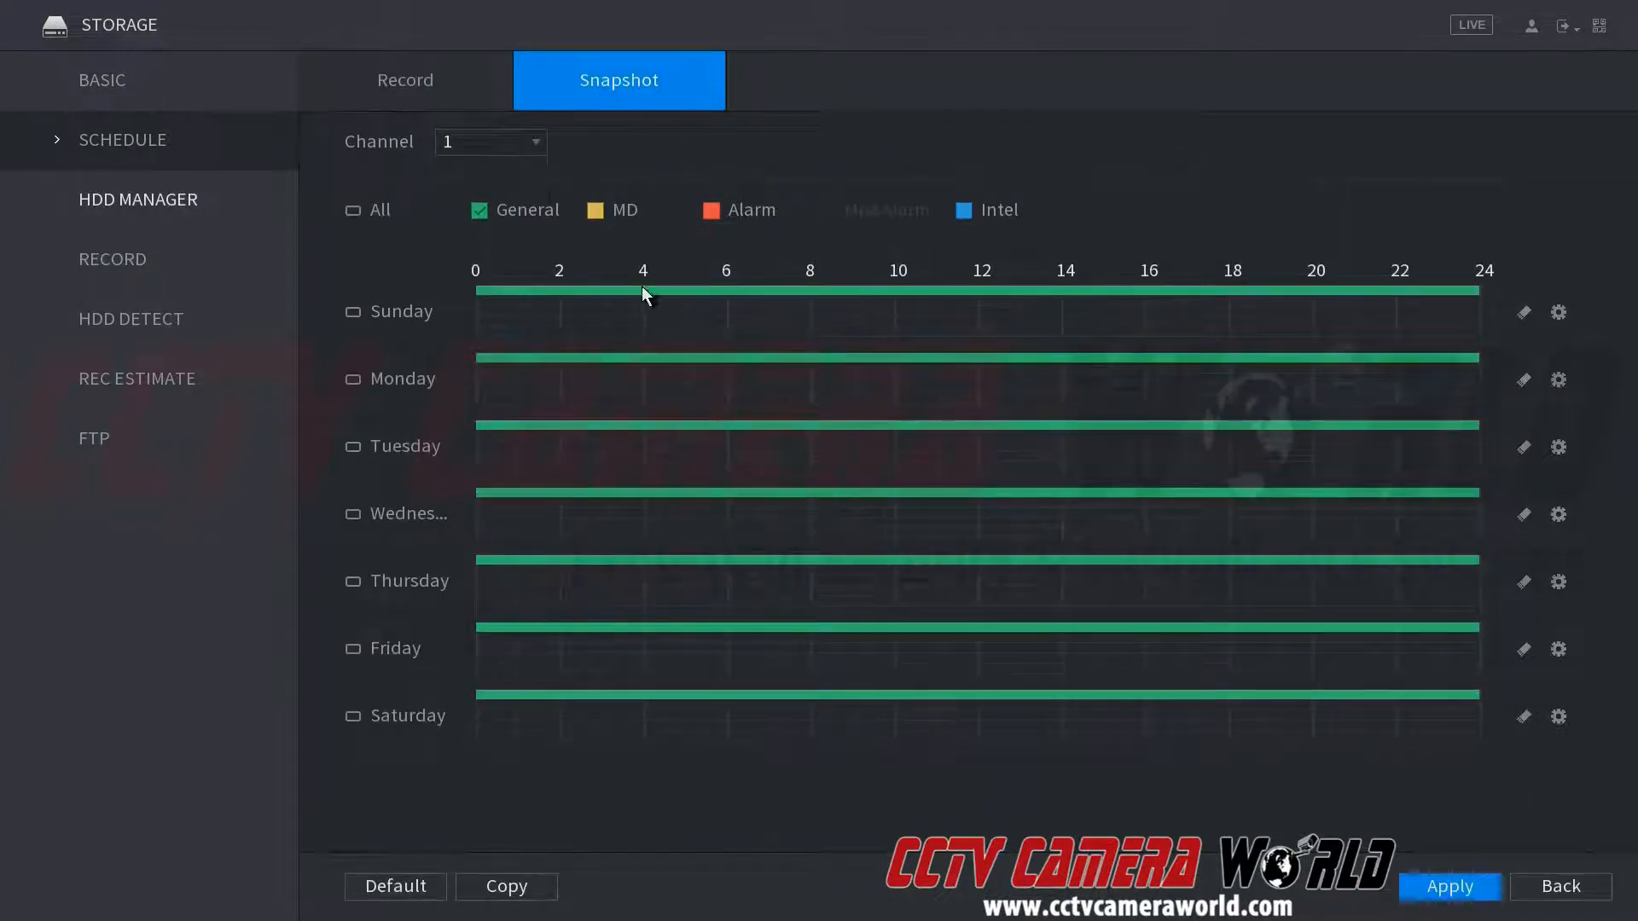
pyautogui.moveTo(696, 307)
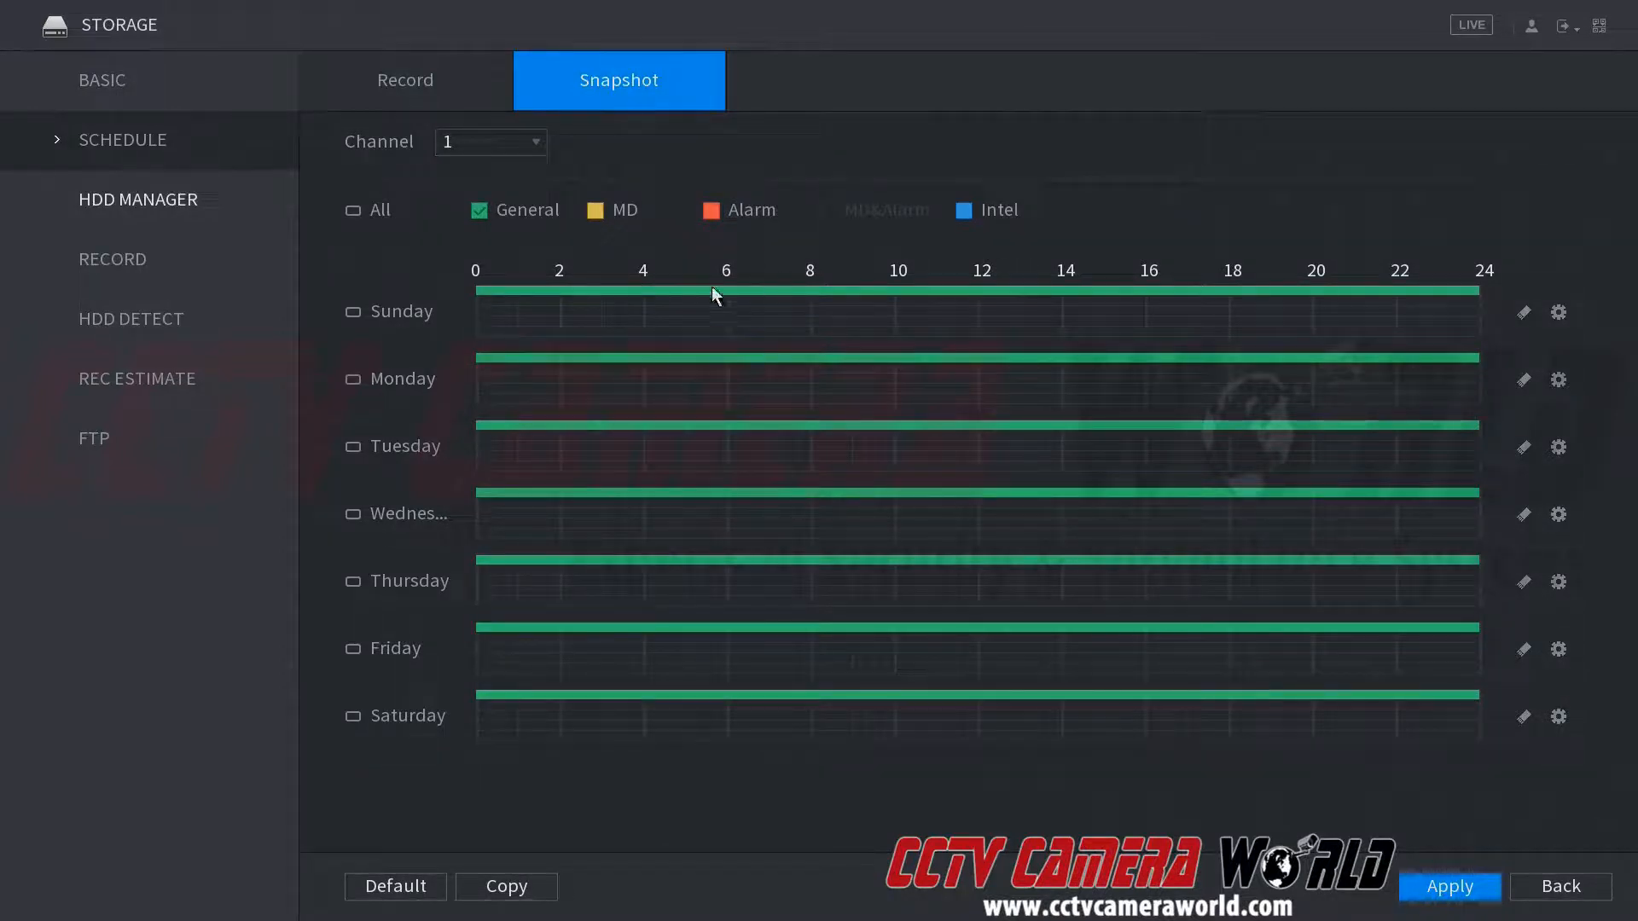
pyautogui.moveTo(643, 240)
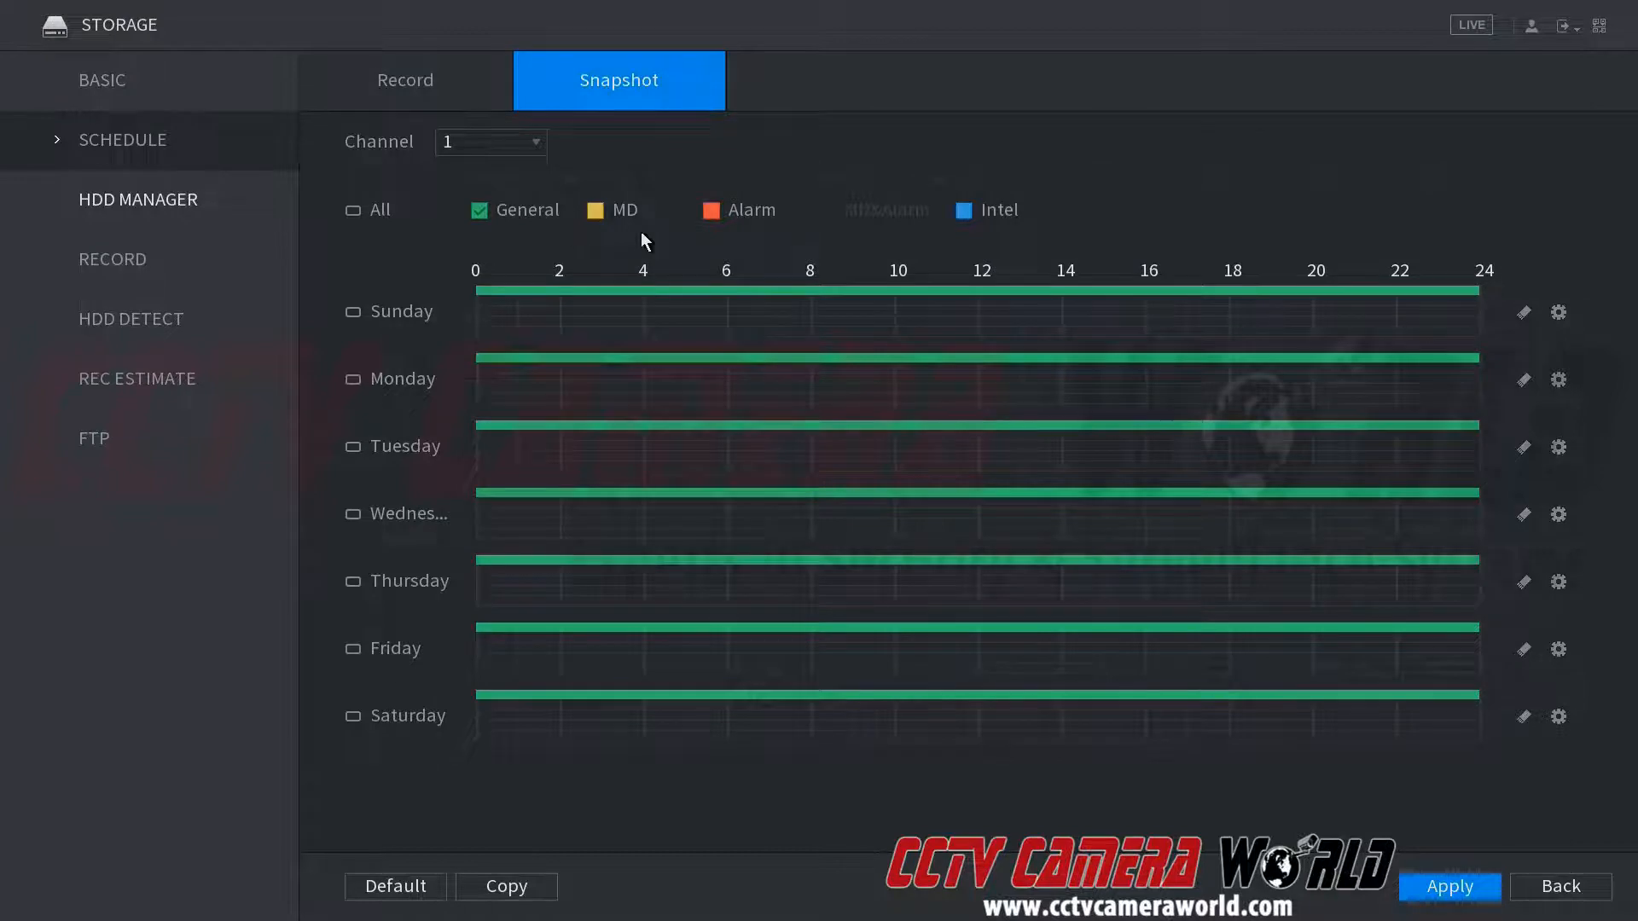
pyautogui.moveTo(998, 233)
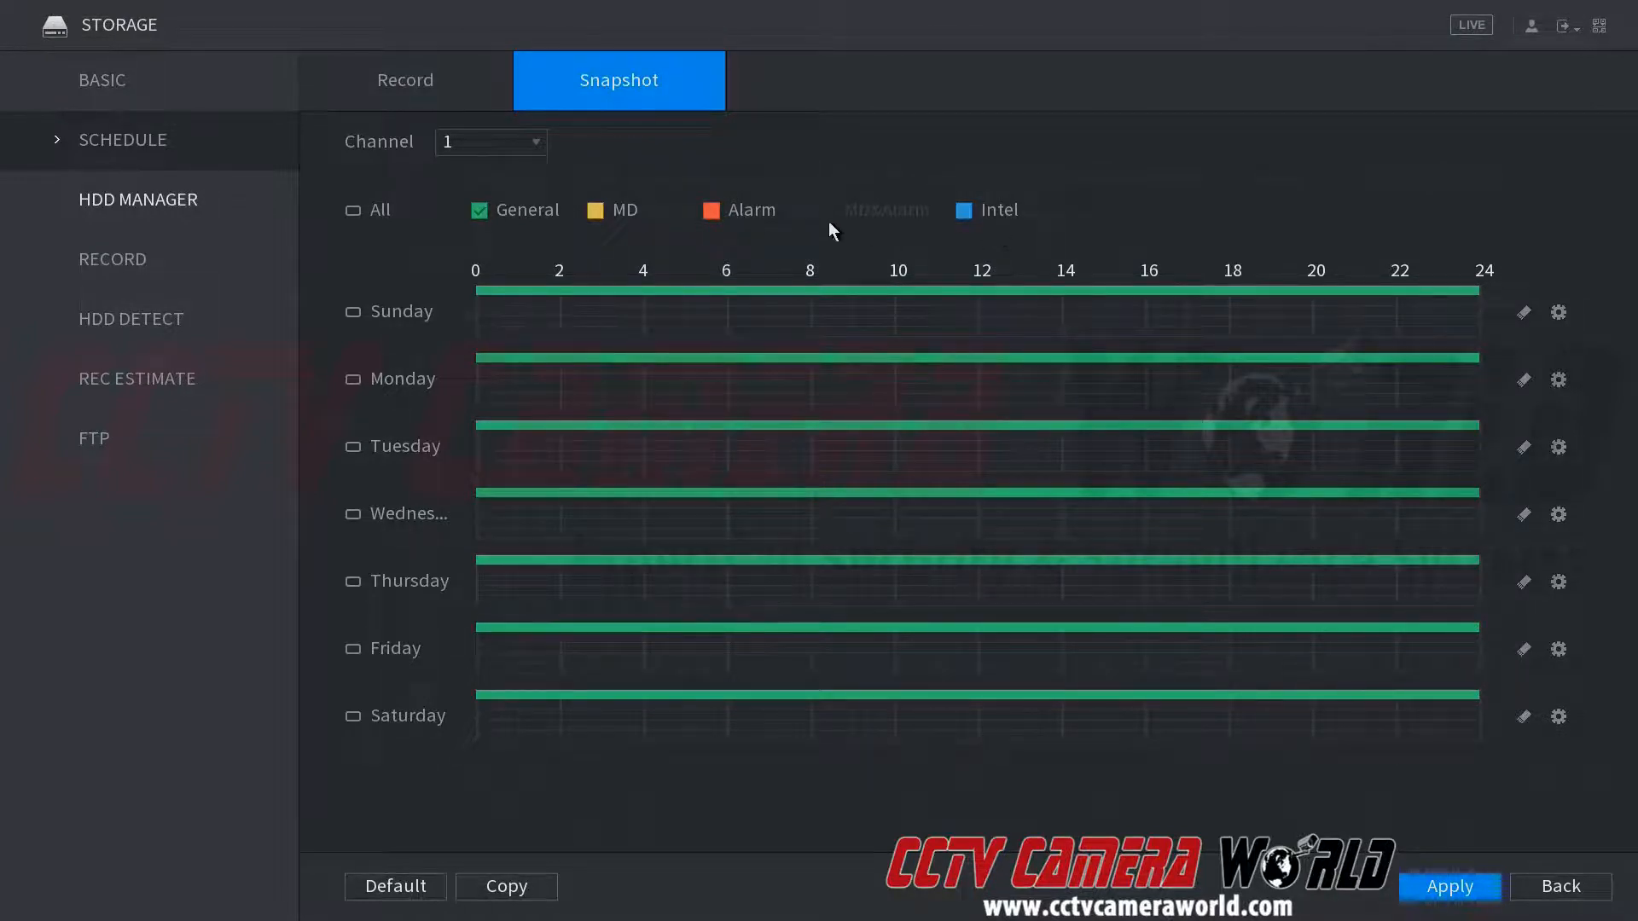
pyautogui.moveTo(754, 227)
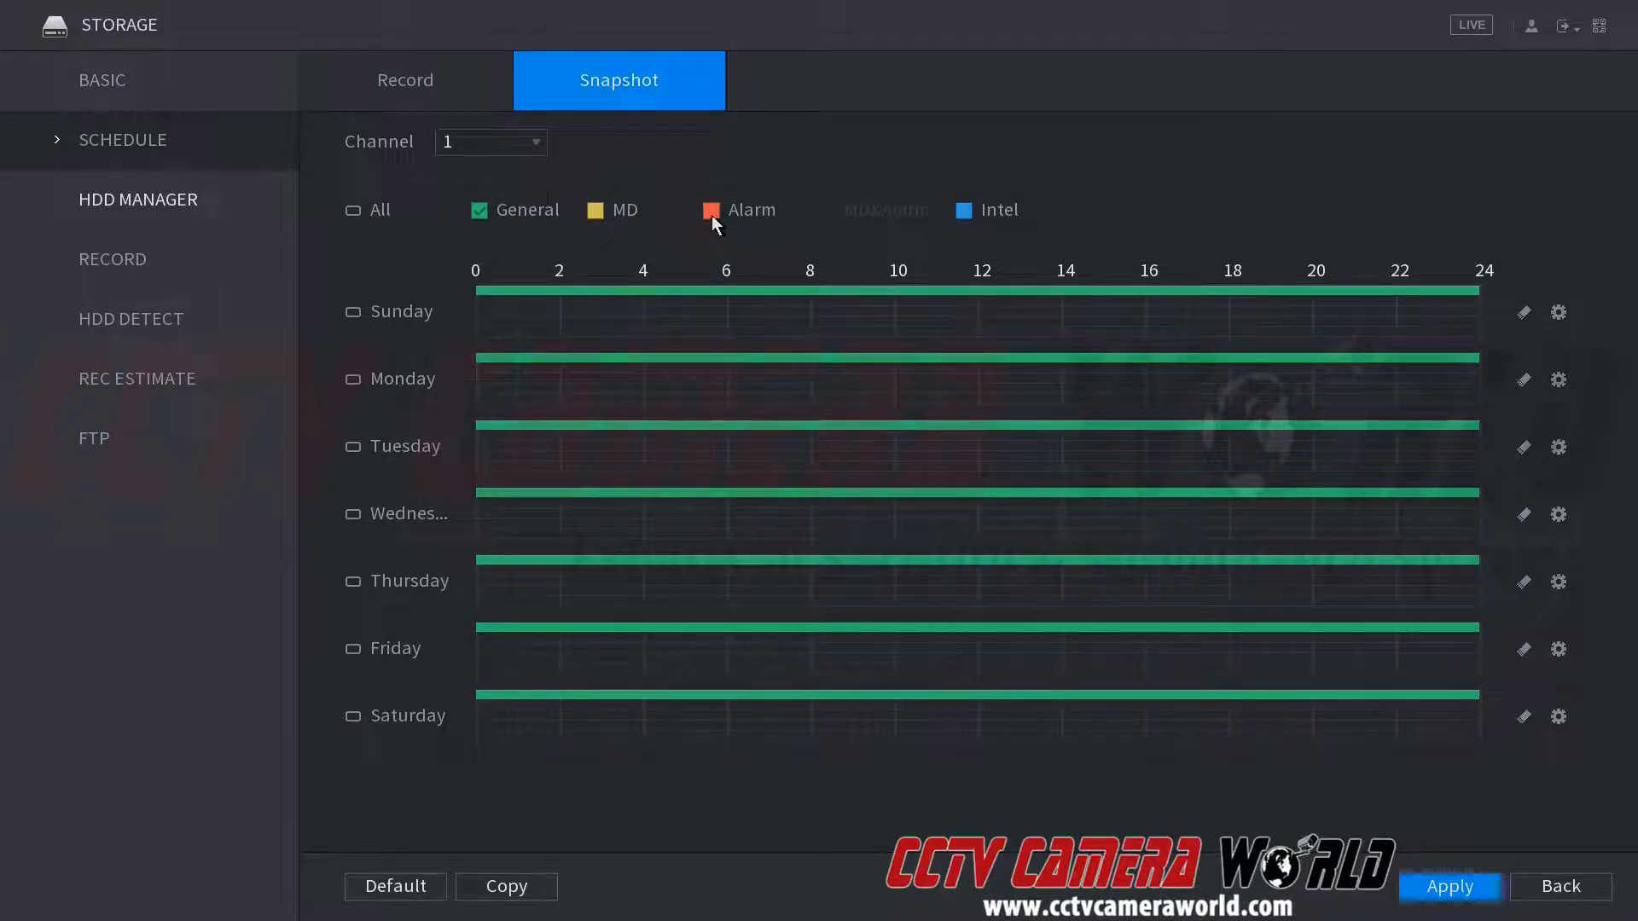
pyautogui.moveTo(1162, 265)
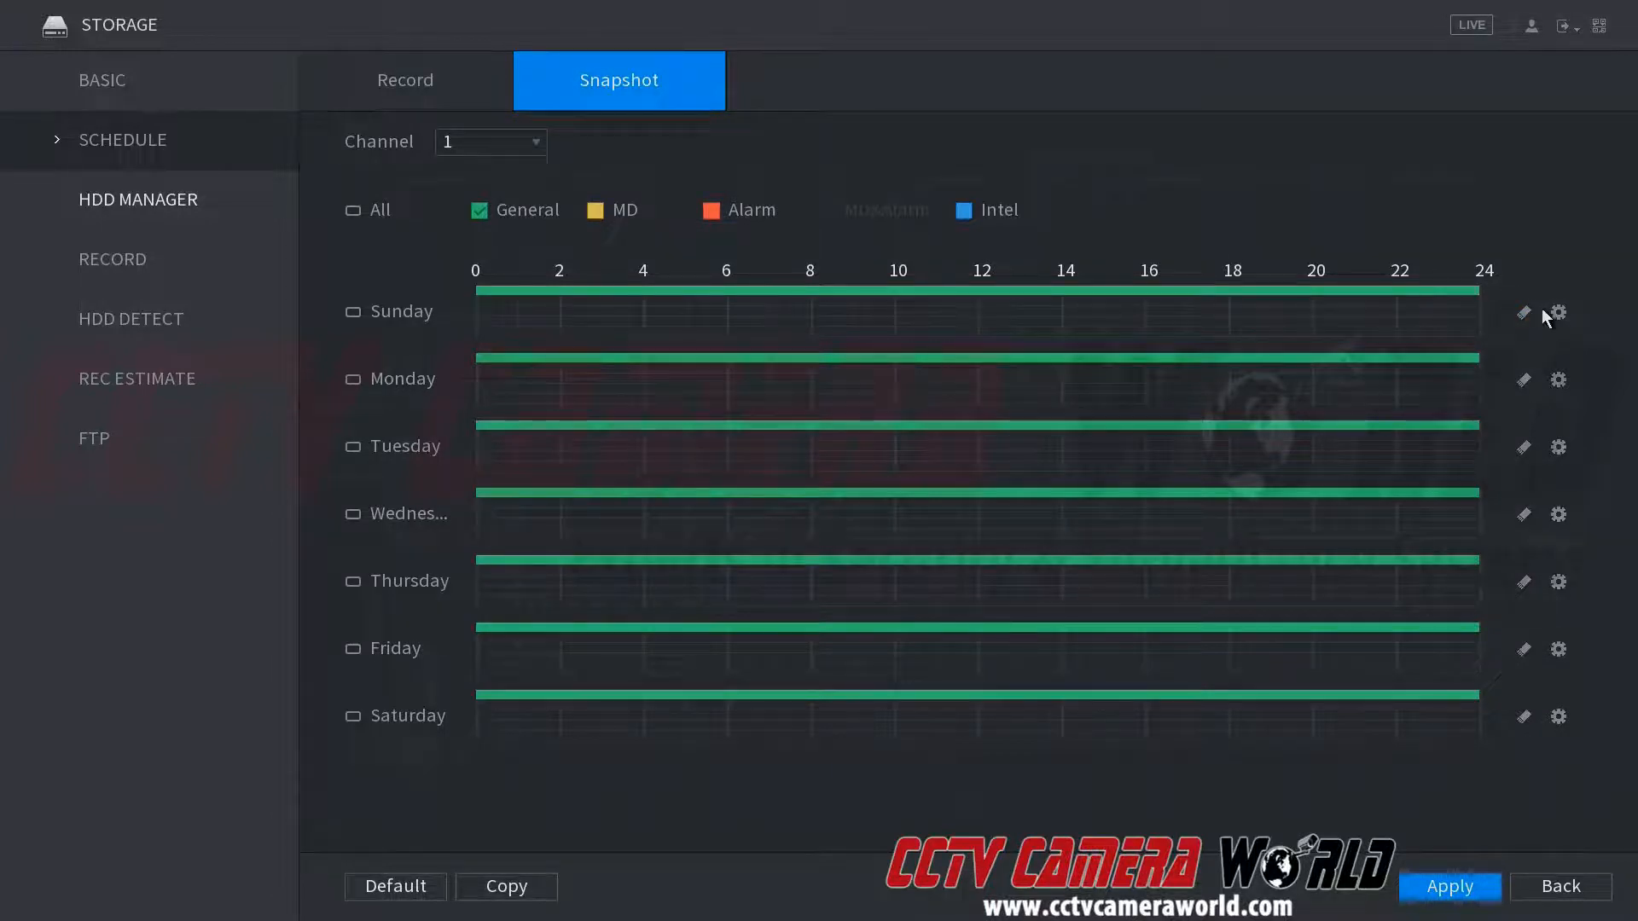
# Step: Tick General and MD for Sunday's 00:00–24:00 period and copy it to all days
pyautogui.click(1557, 310)
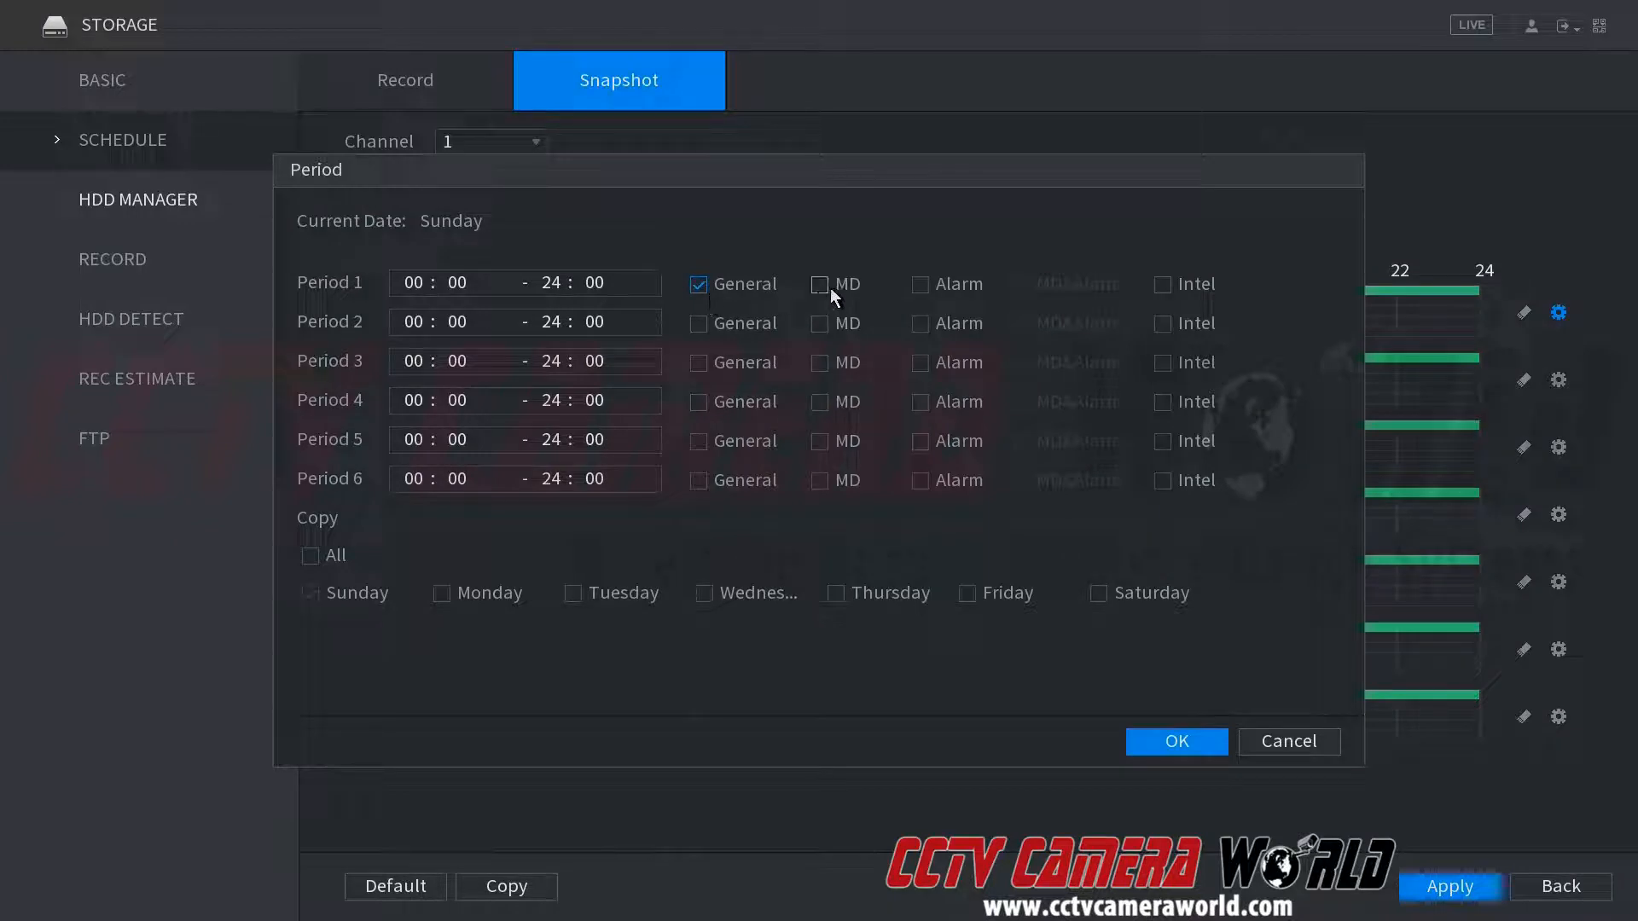
pyautogui.click(820, 284)
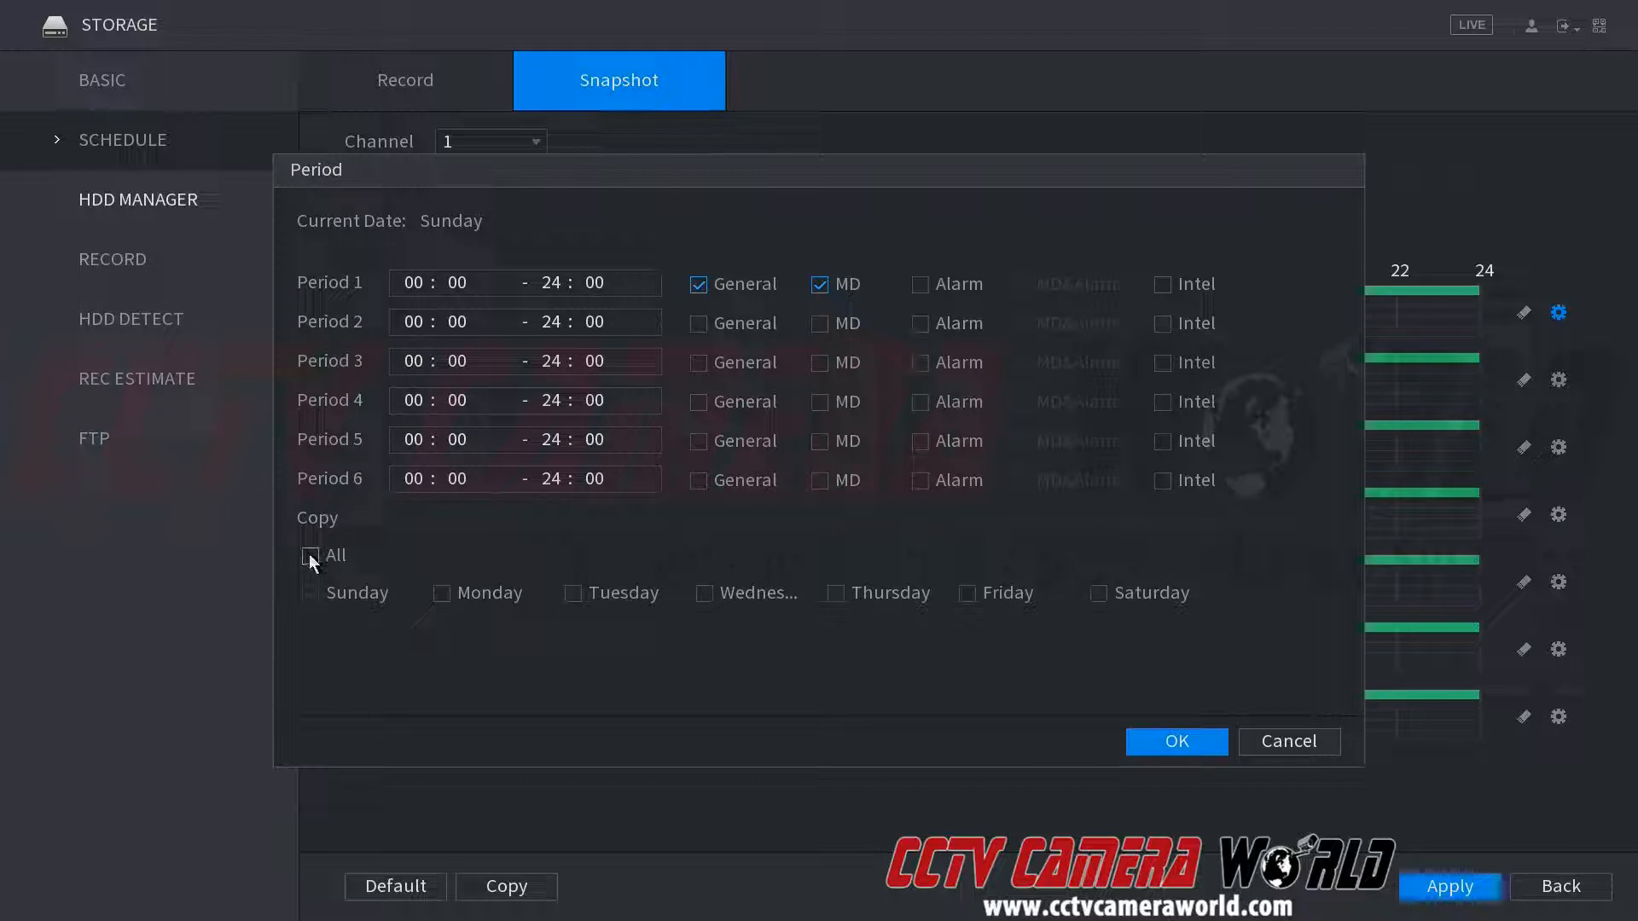
pyautogui.click(311, 555)
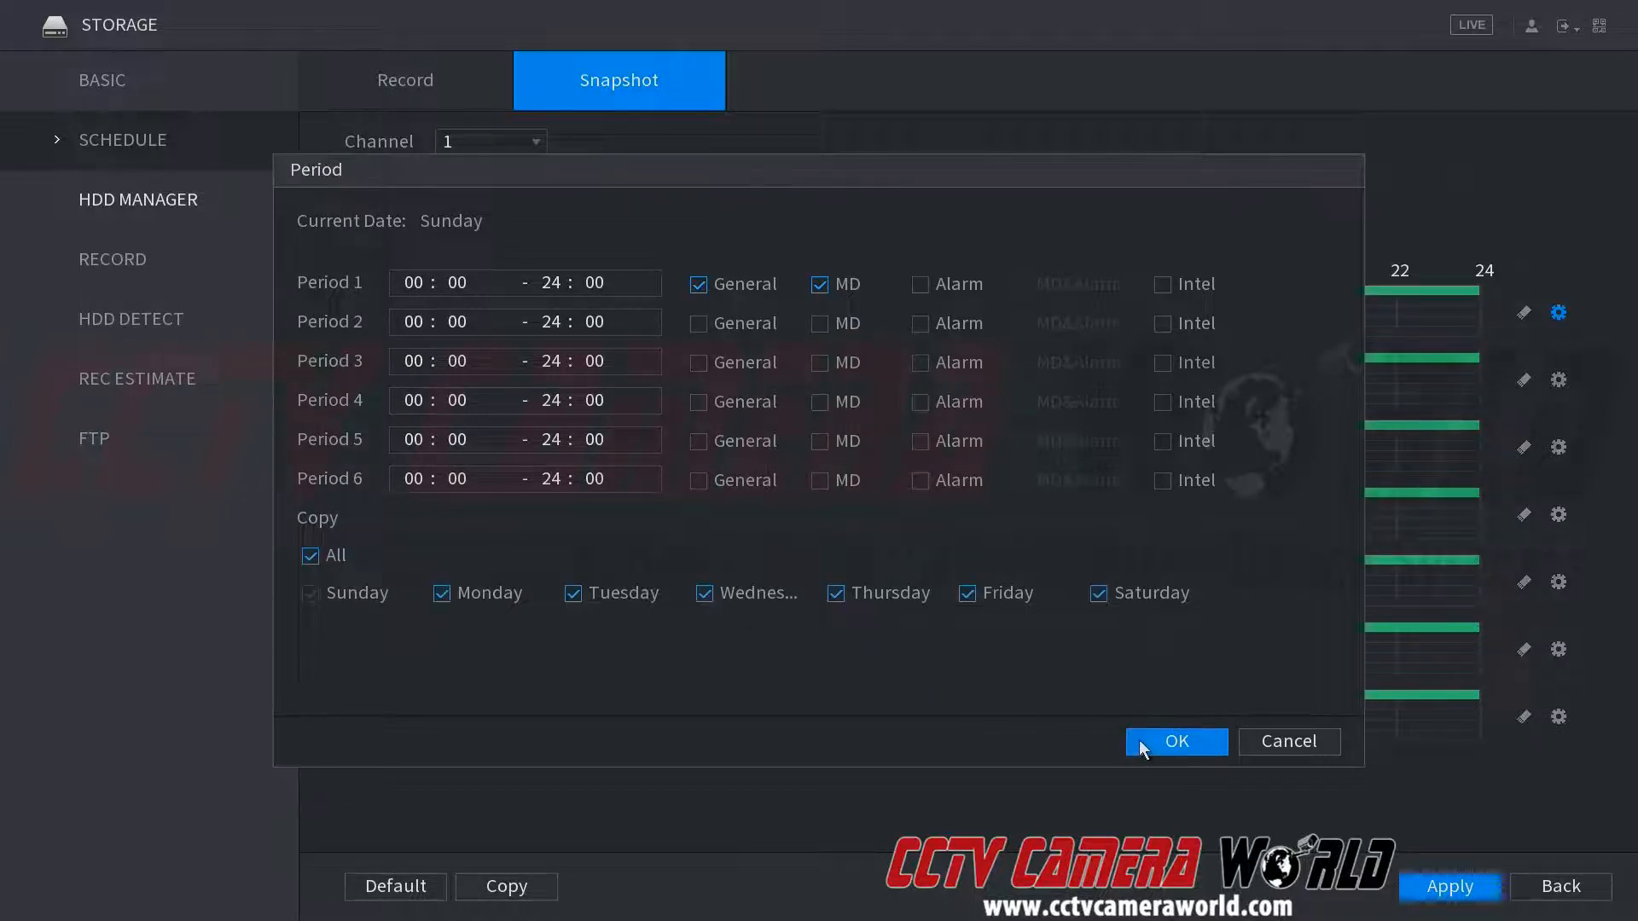
# Step: Confirm the period dialog so every day gets all-day General and MD snapshots
pyautogui.click(1176, 741)
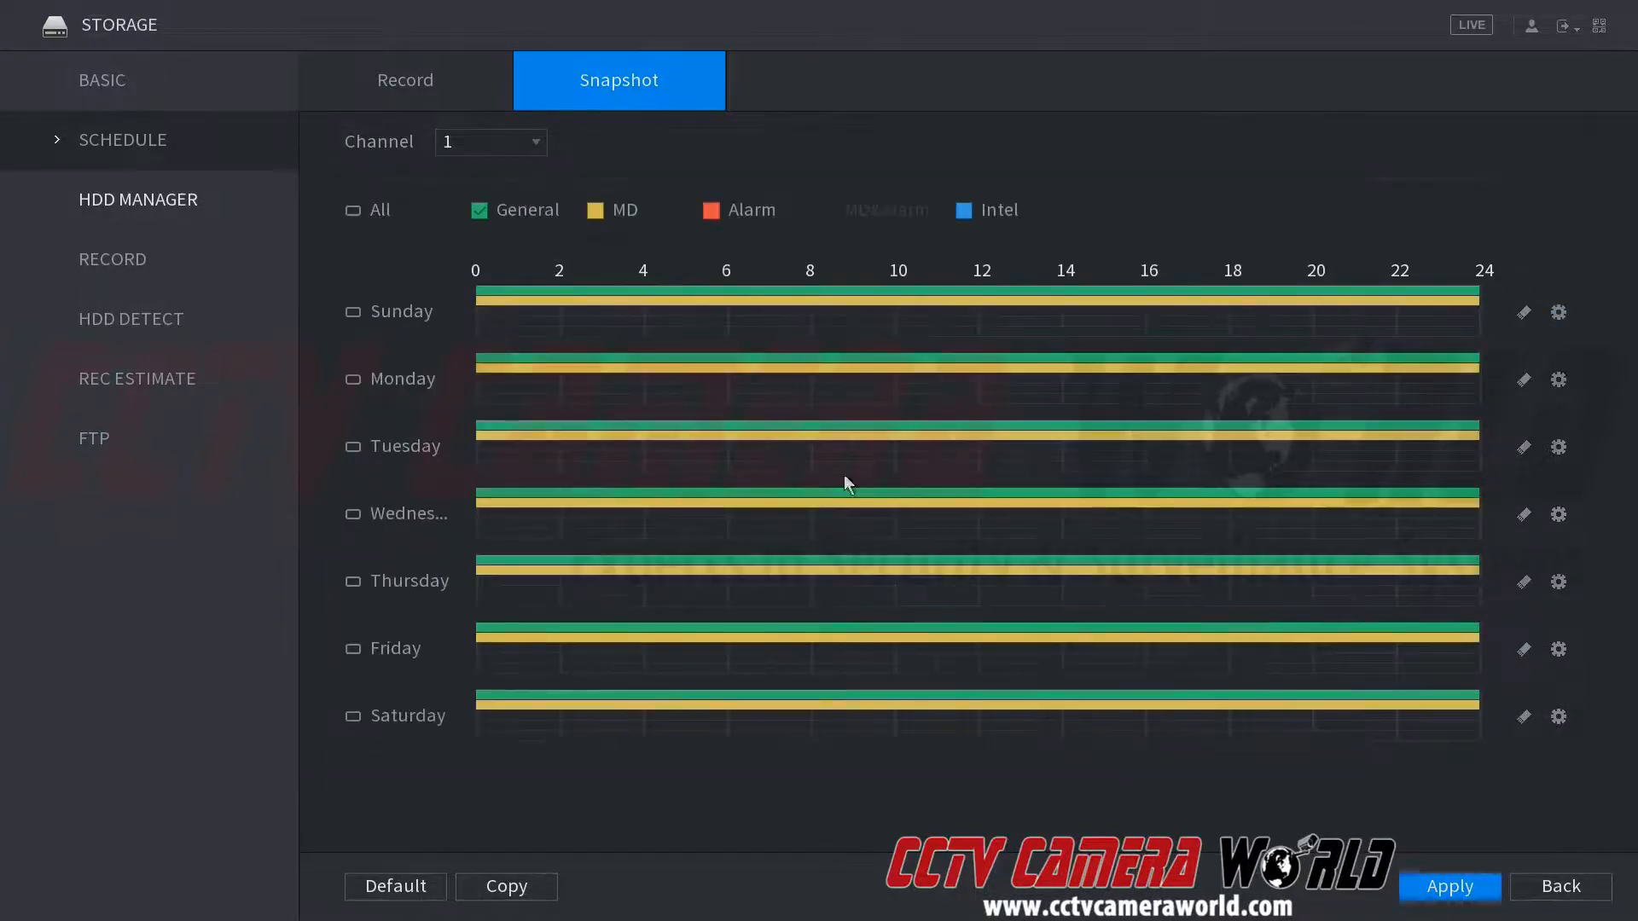
pyautogui.moveTo(636, 311)
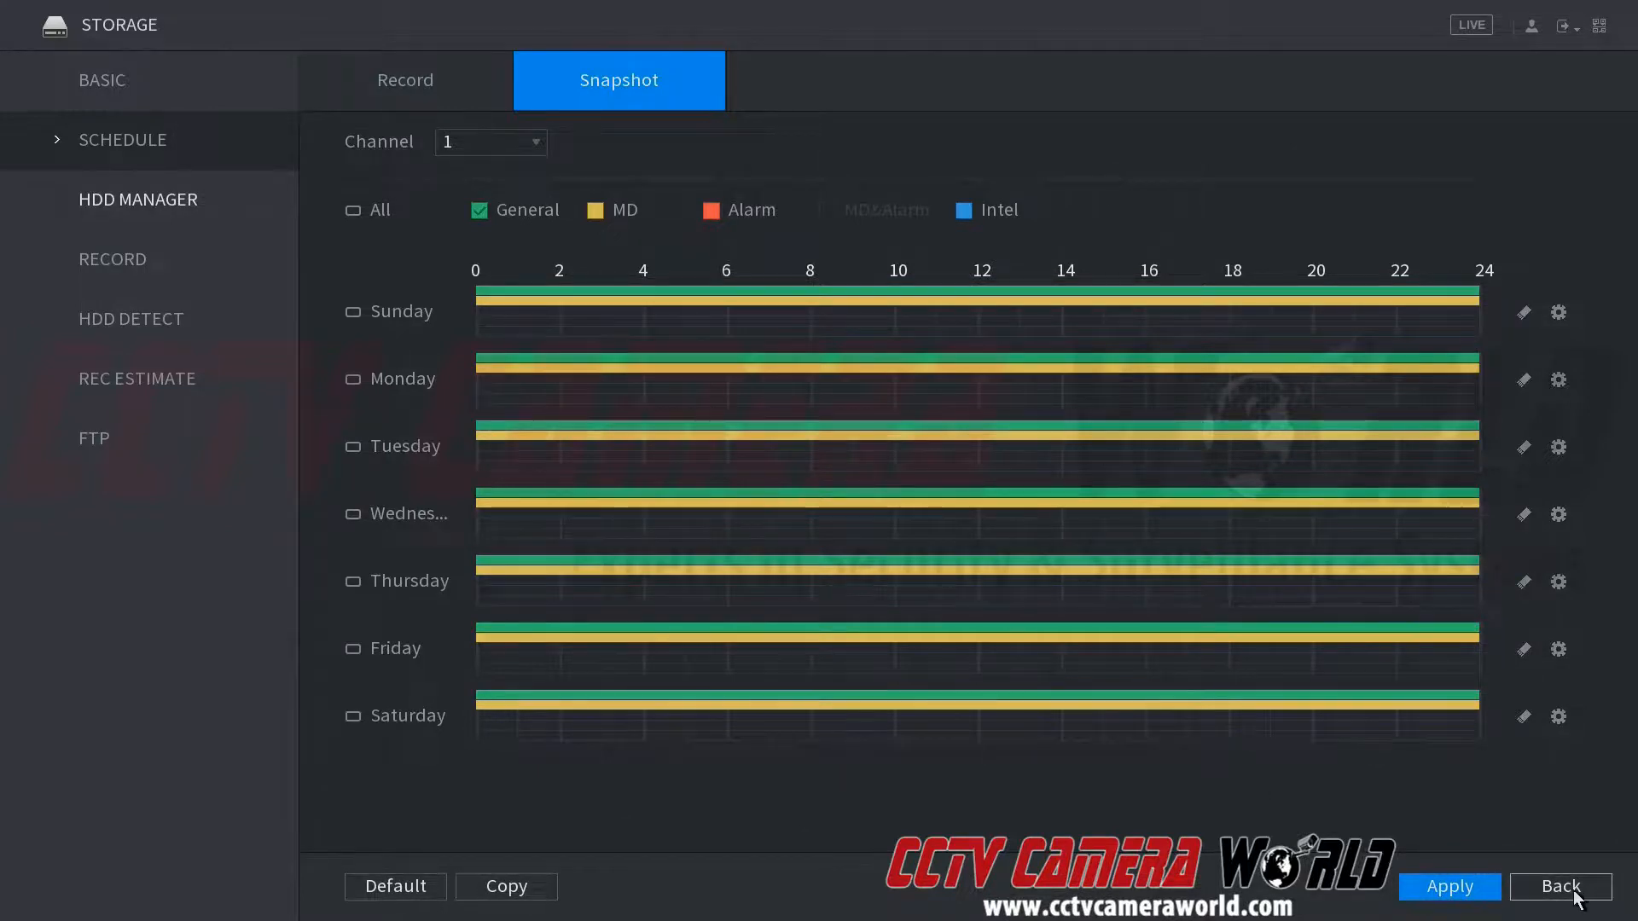
# Step: Leave Storage and enter Camera > Encode for channel 1's stream settings
pyautogui.click(1561, 887)
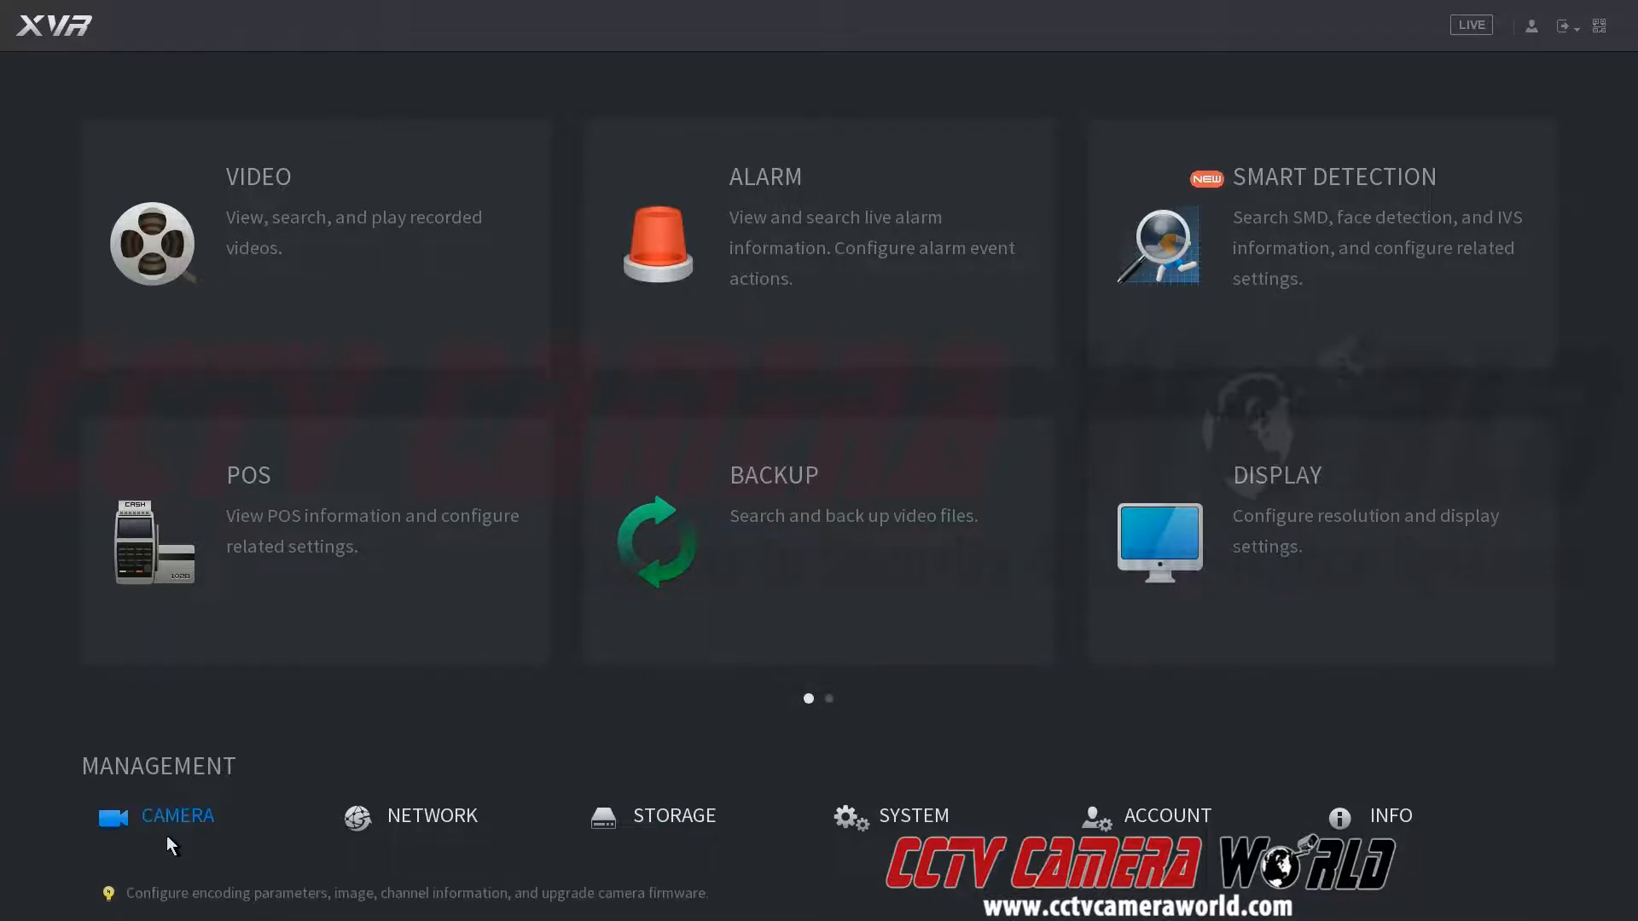
pyautogui.click(176, 815)
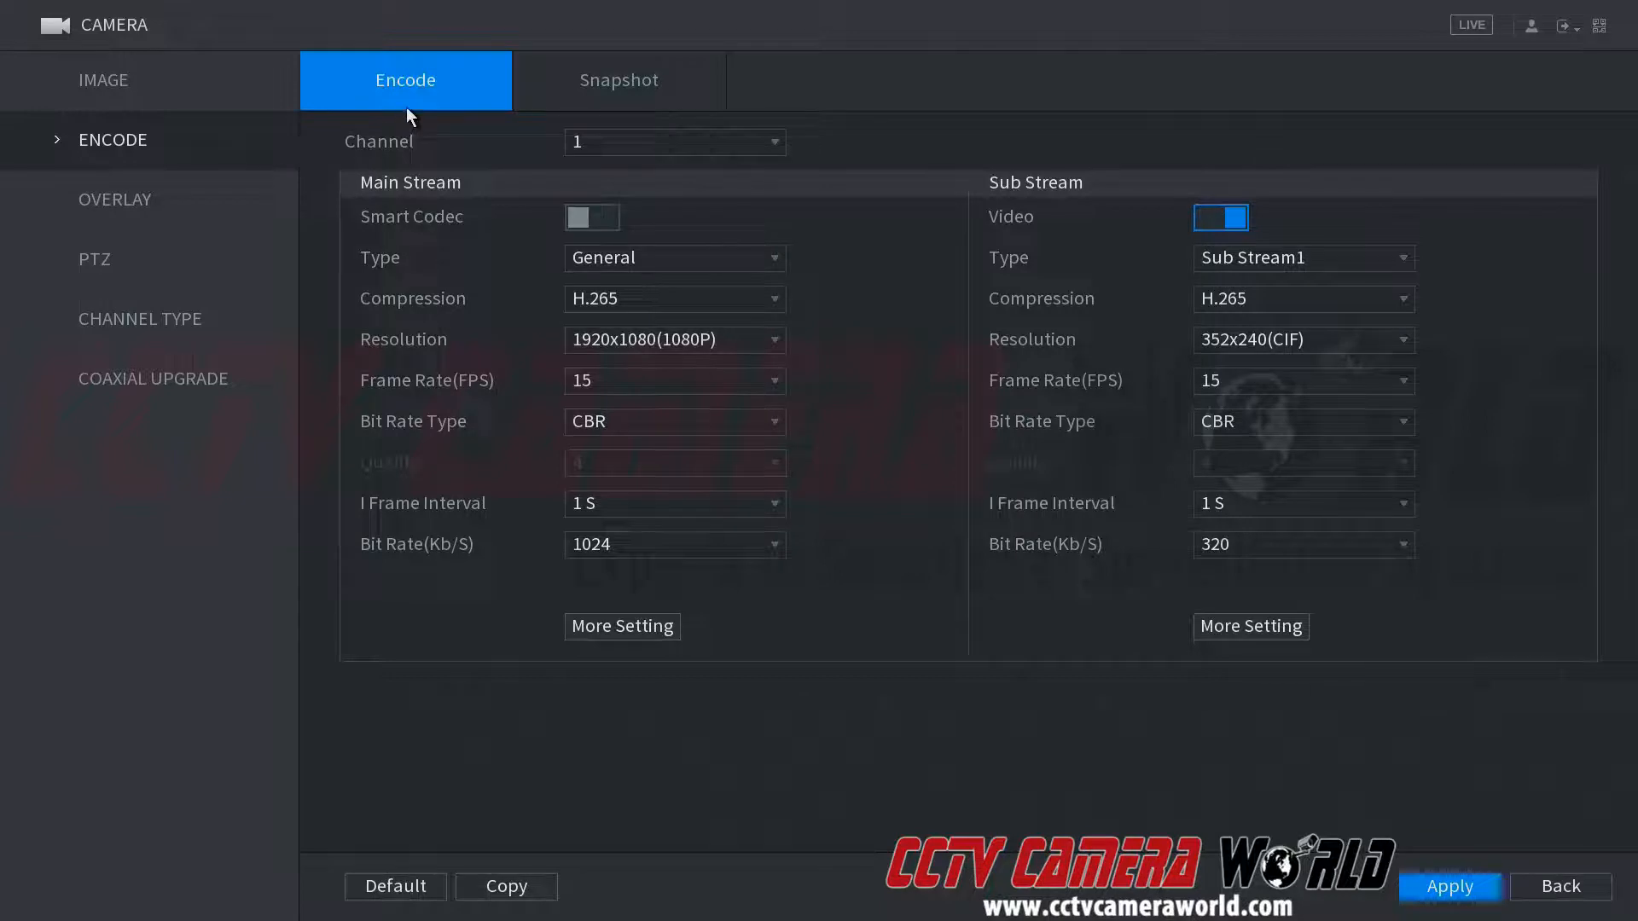
pyautogui.moveTo(408, 107)
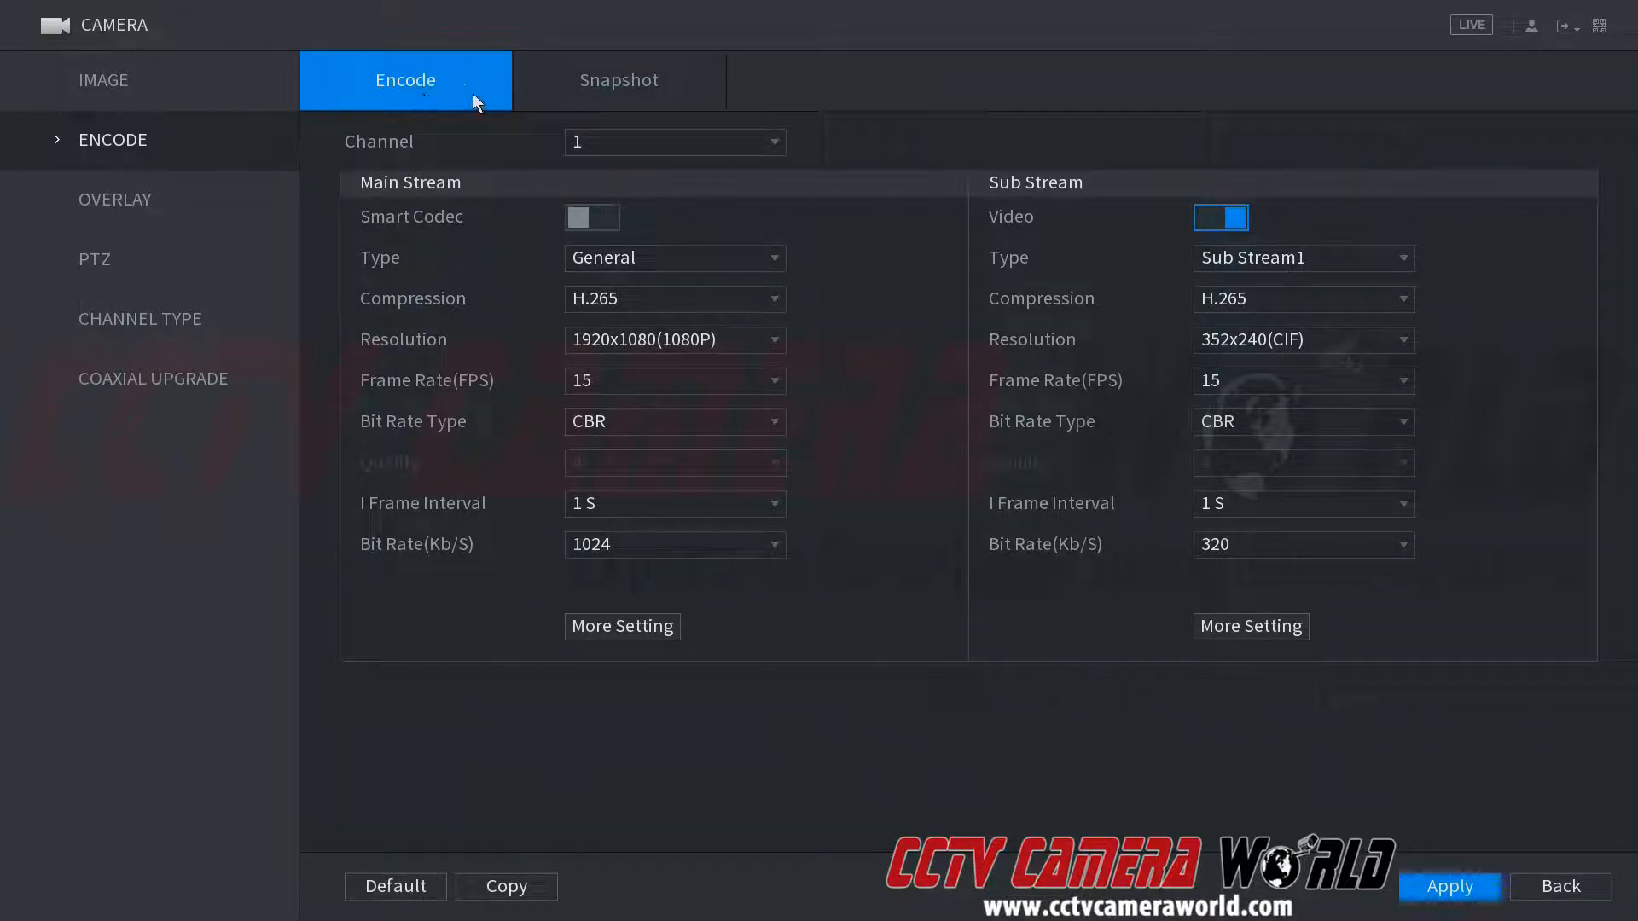
pyautogui.moveTo(600, 94)
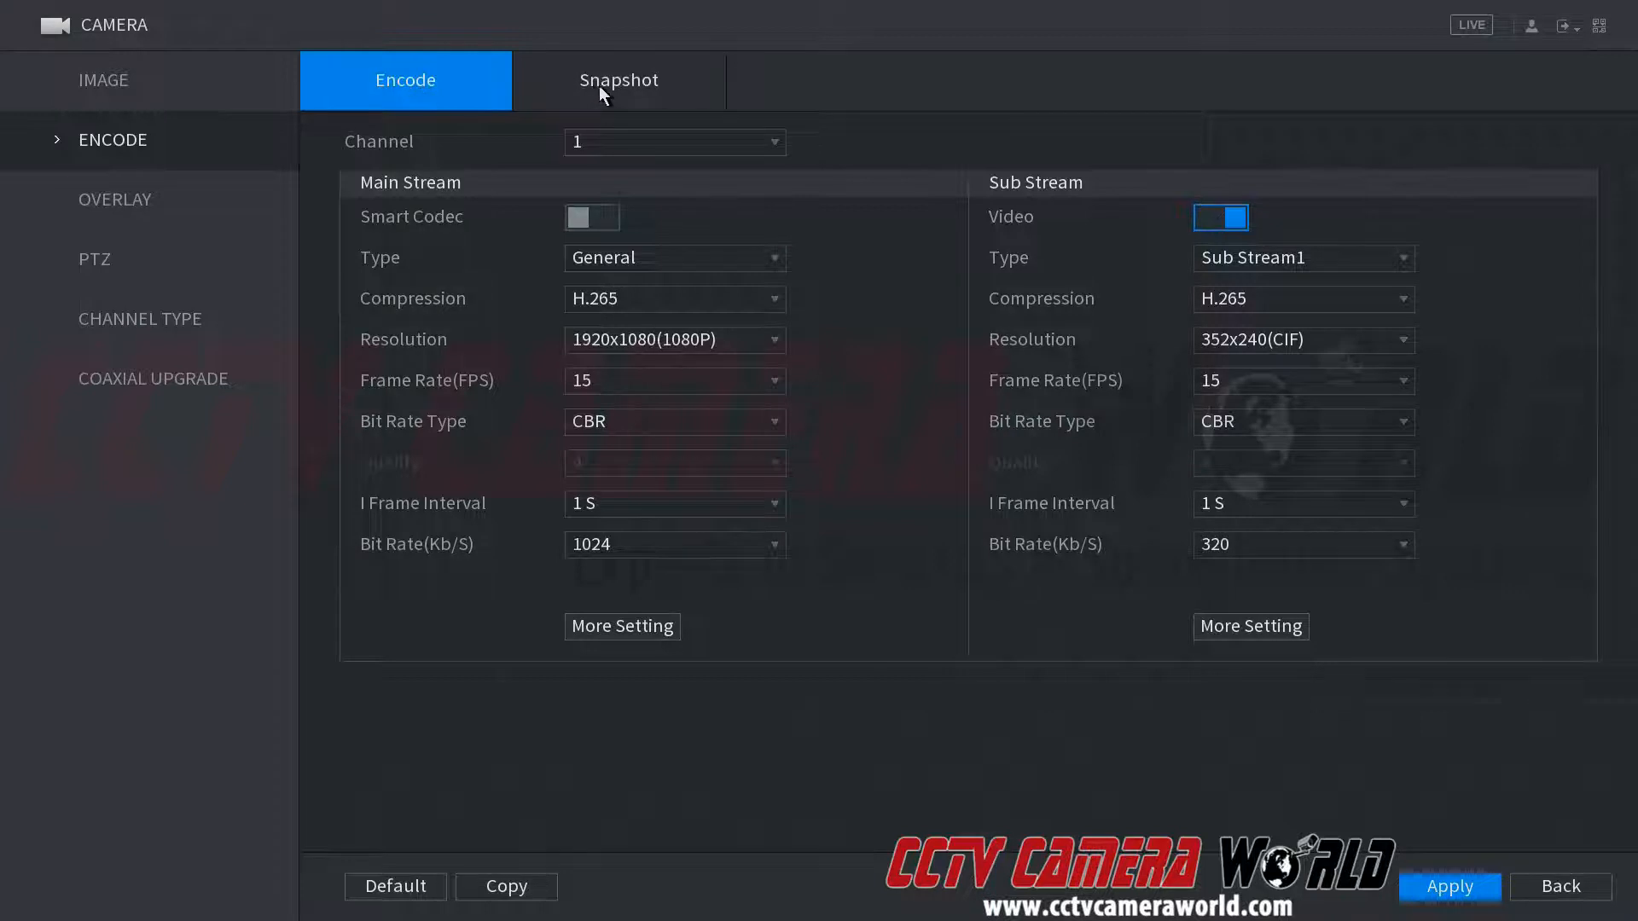
# Step: Go to the Snapshot settings and list channel 1's image size options
pyautogui.click(618, 81)
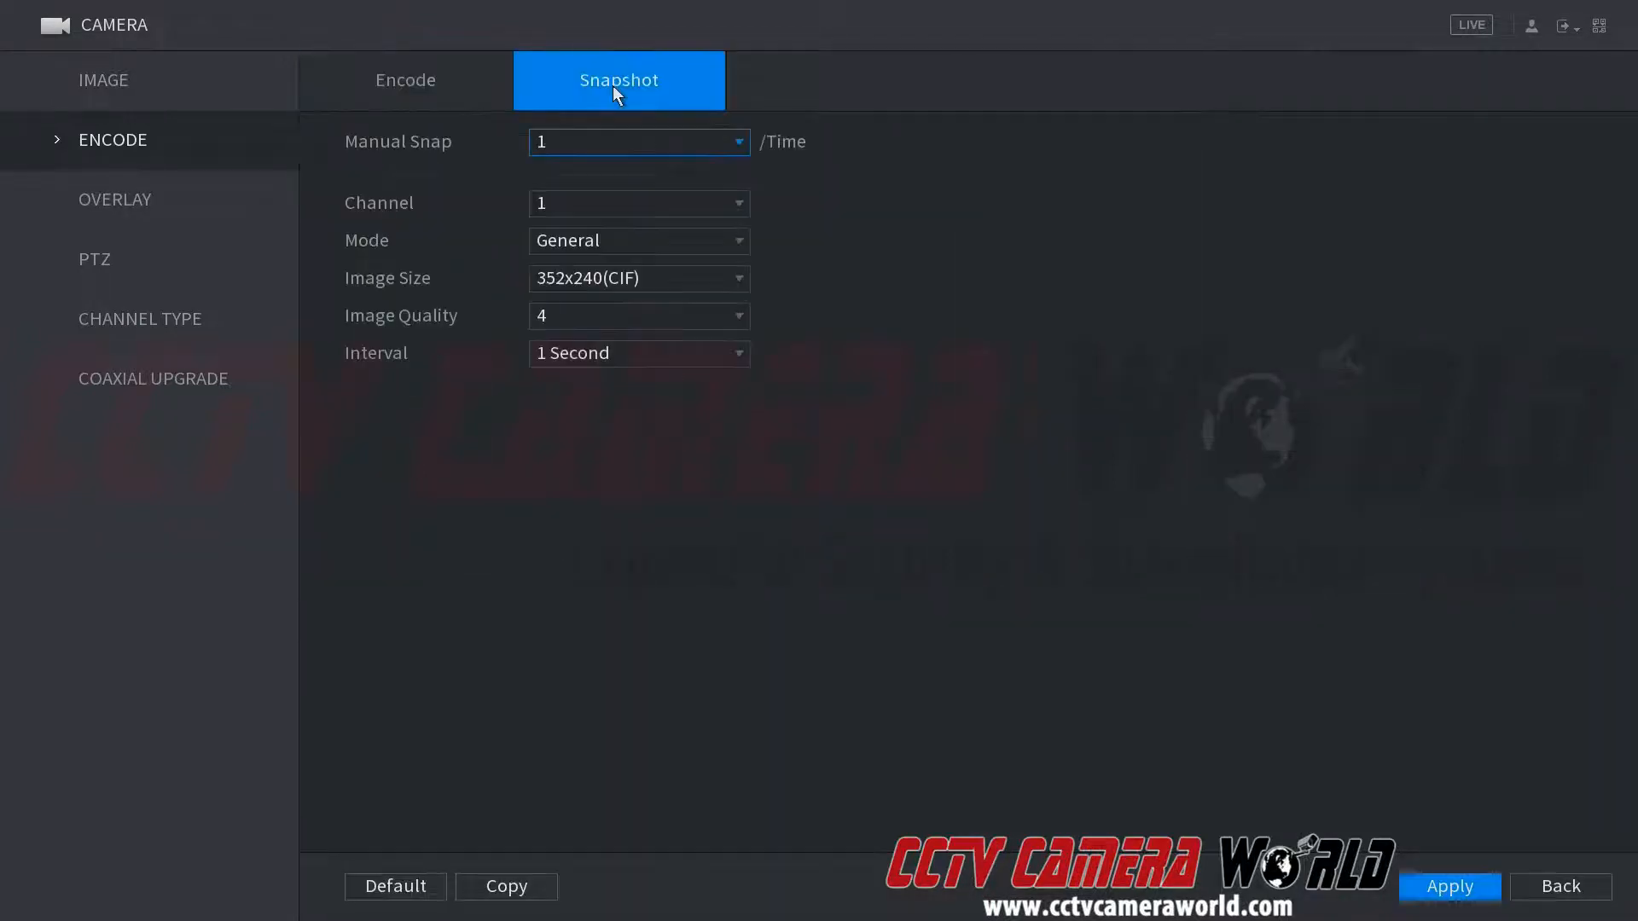
pyautogui.moveTo(425, 157)
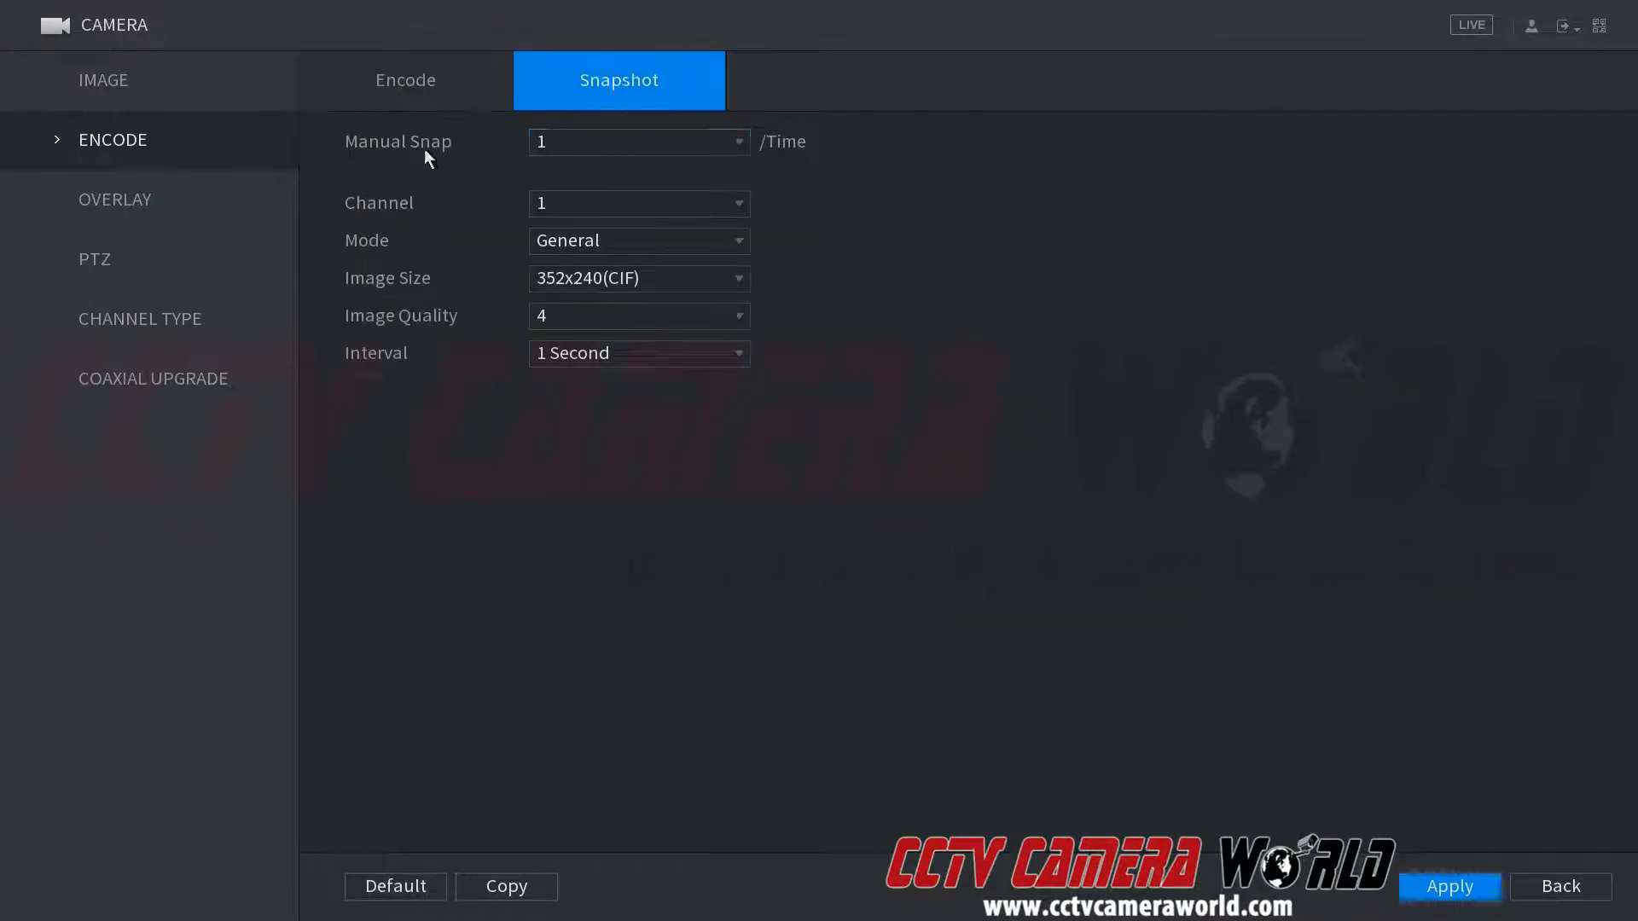
pyautogui.moveTo(471, 164)
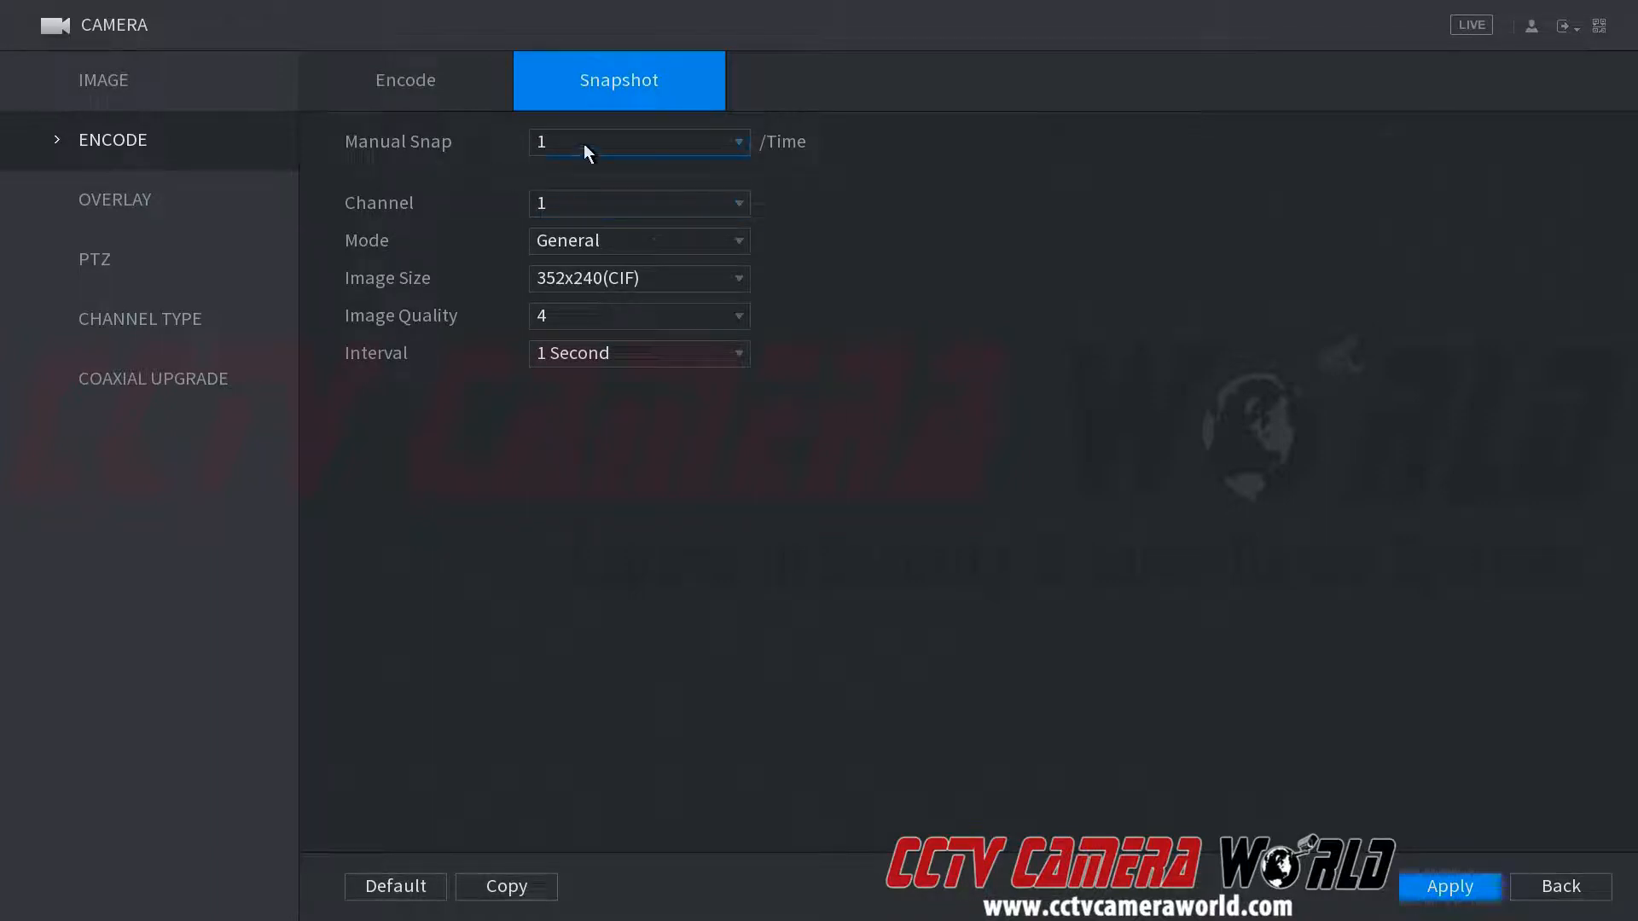
pyautogui.click(737, 142)
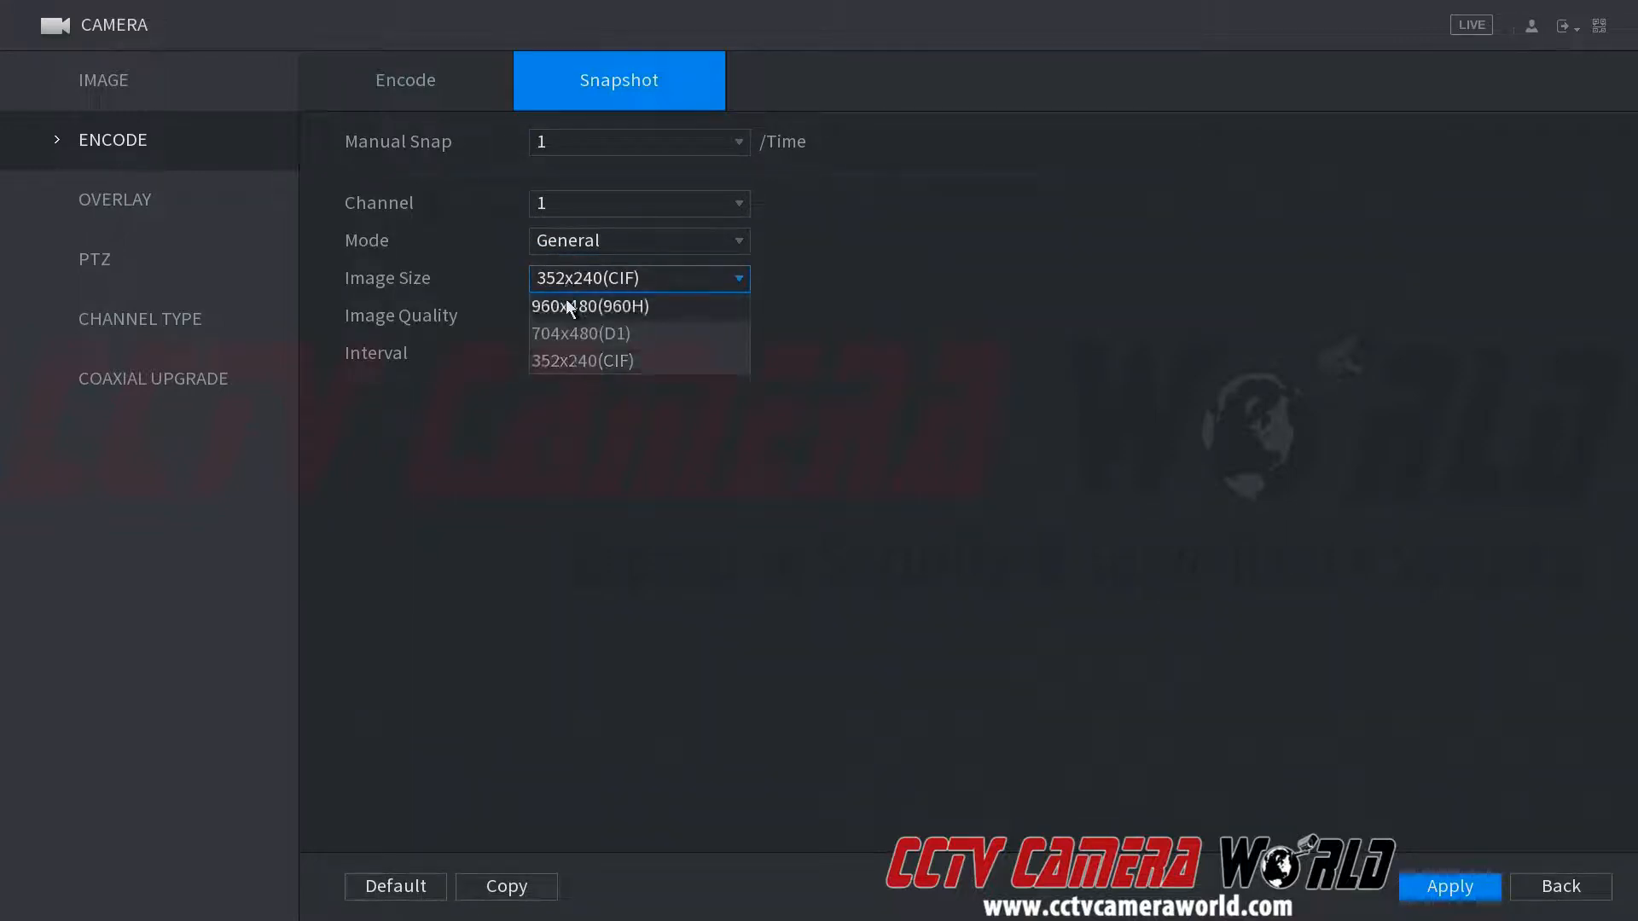
# Step: Set snapshot size to 960x480(960H) and Event-mode image quality to 6, returning to General mode
pyautogui.click(592, 306)
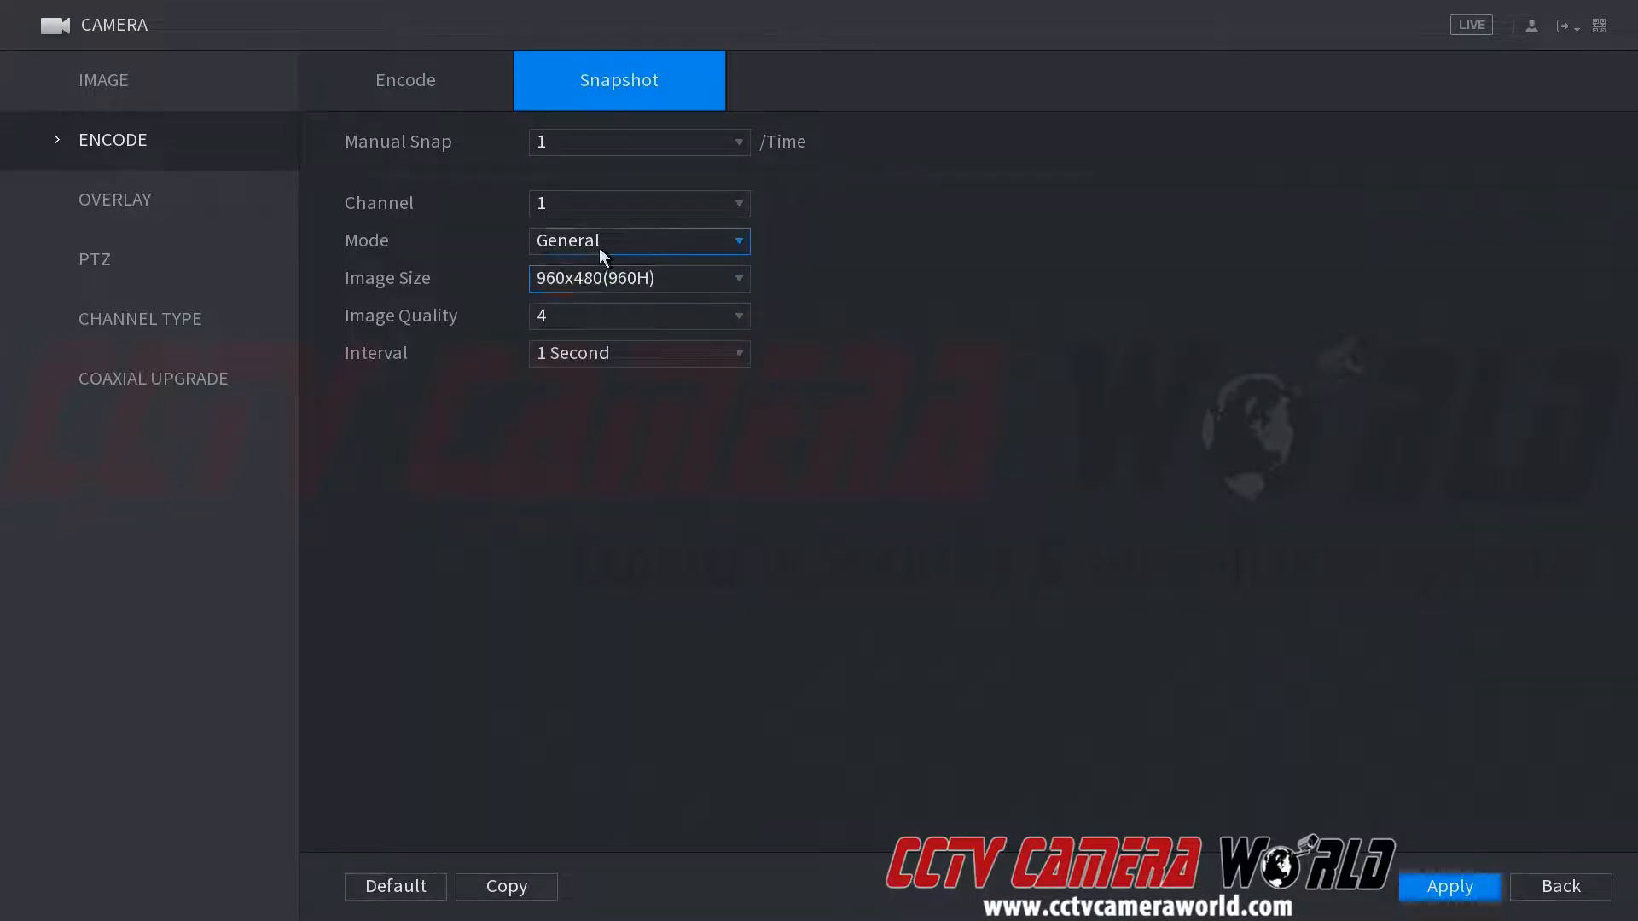
pyautogui.click(637, 240)
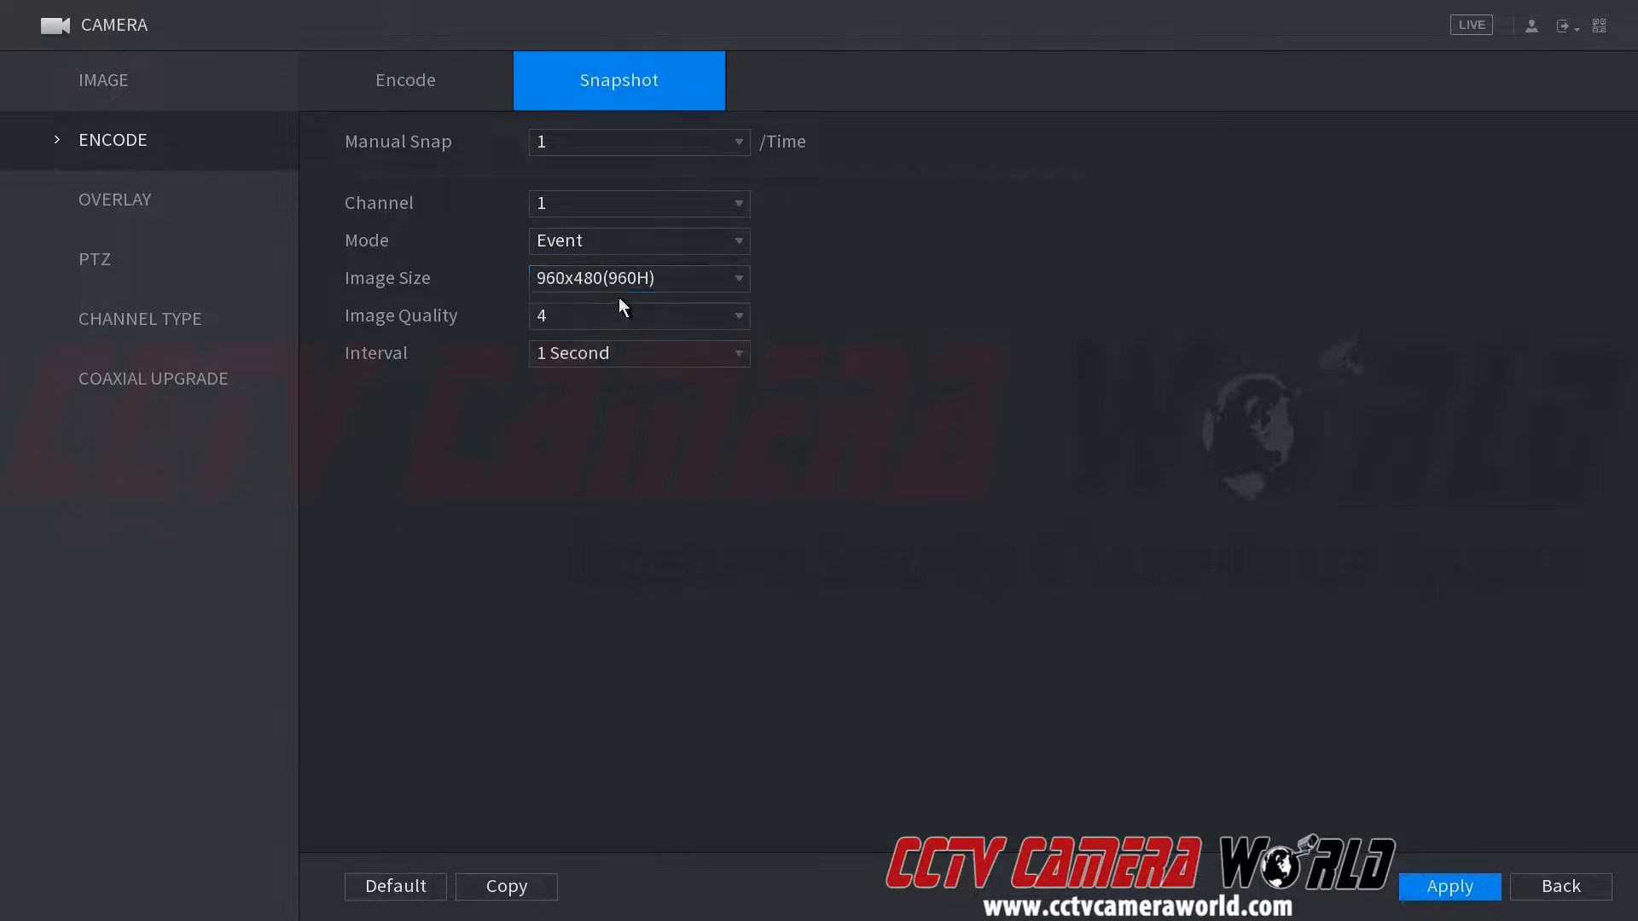
pyautogui.click(638, 314)
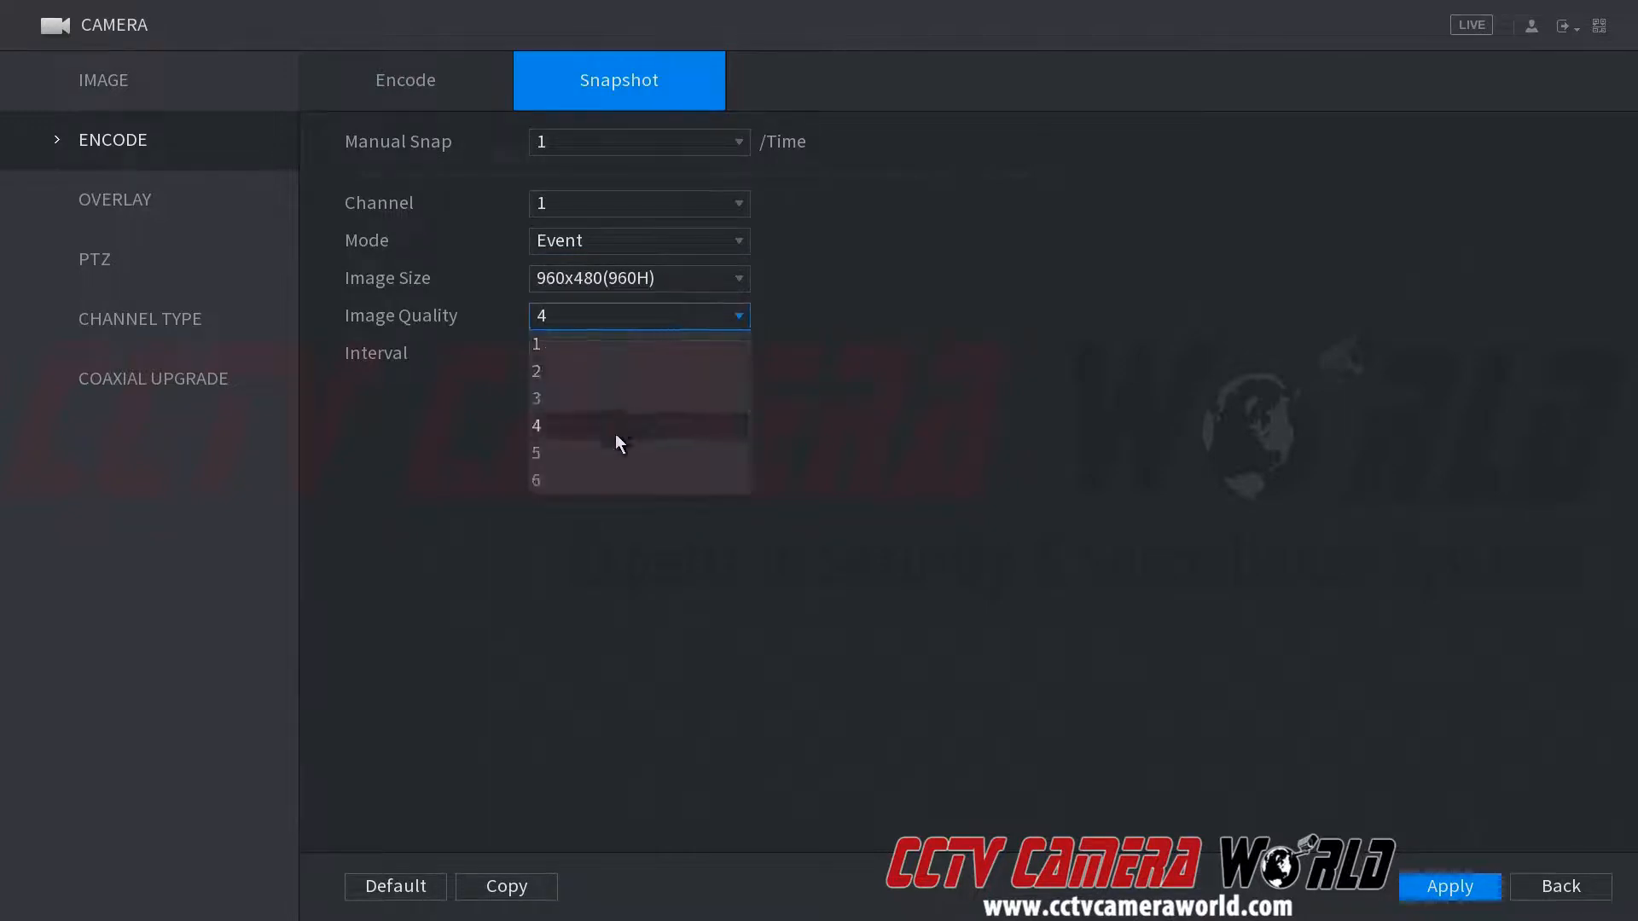
pyautogui.click(535, 481)
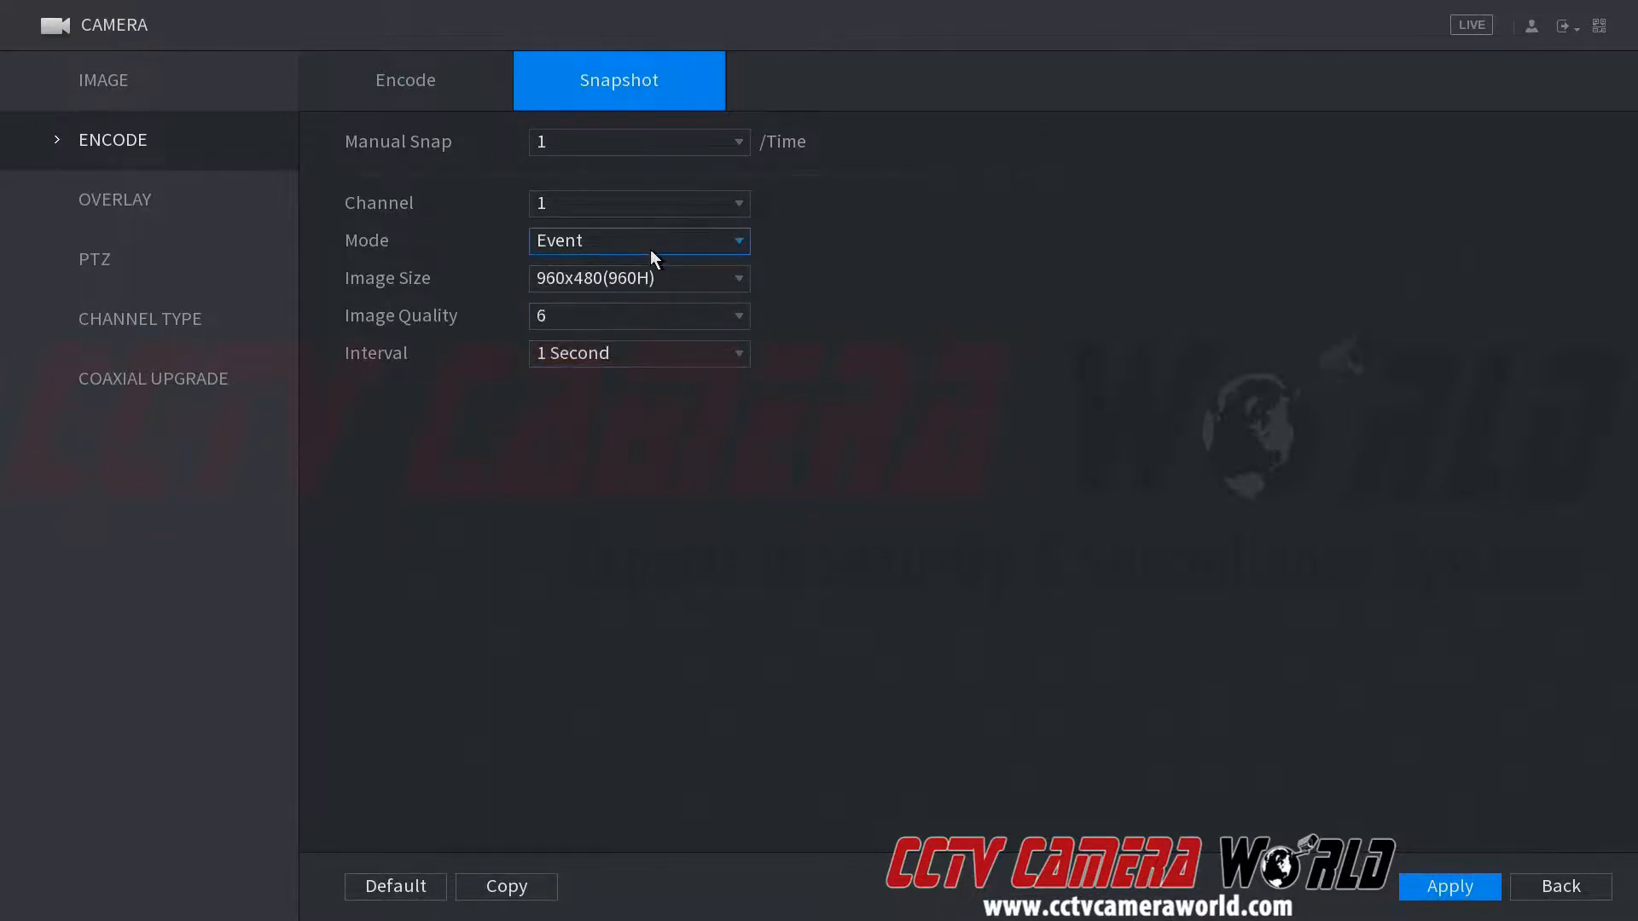
pyautogui.click(636, 316)
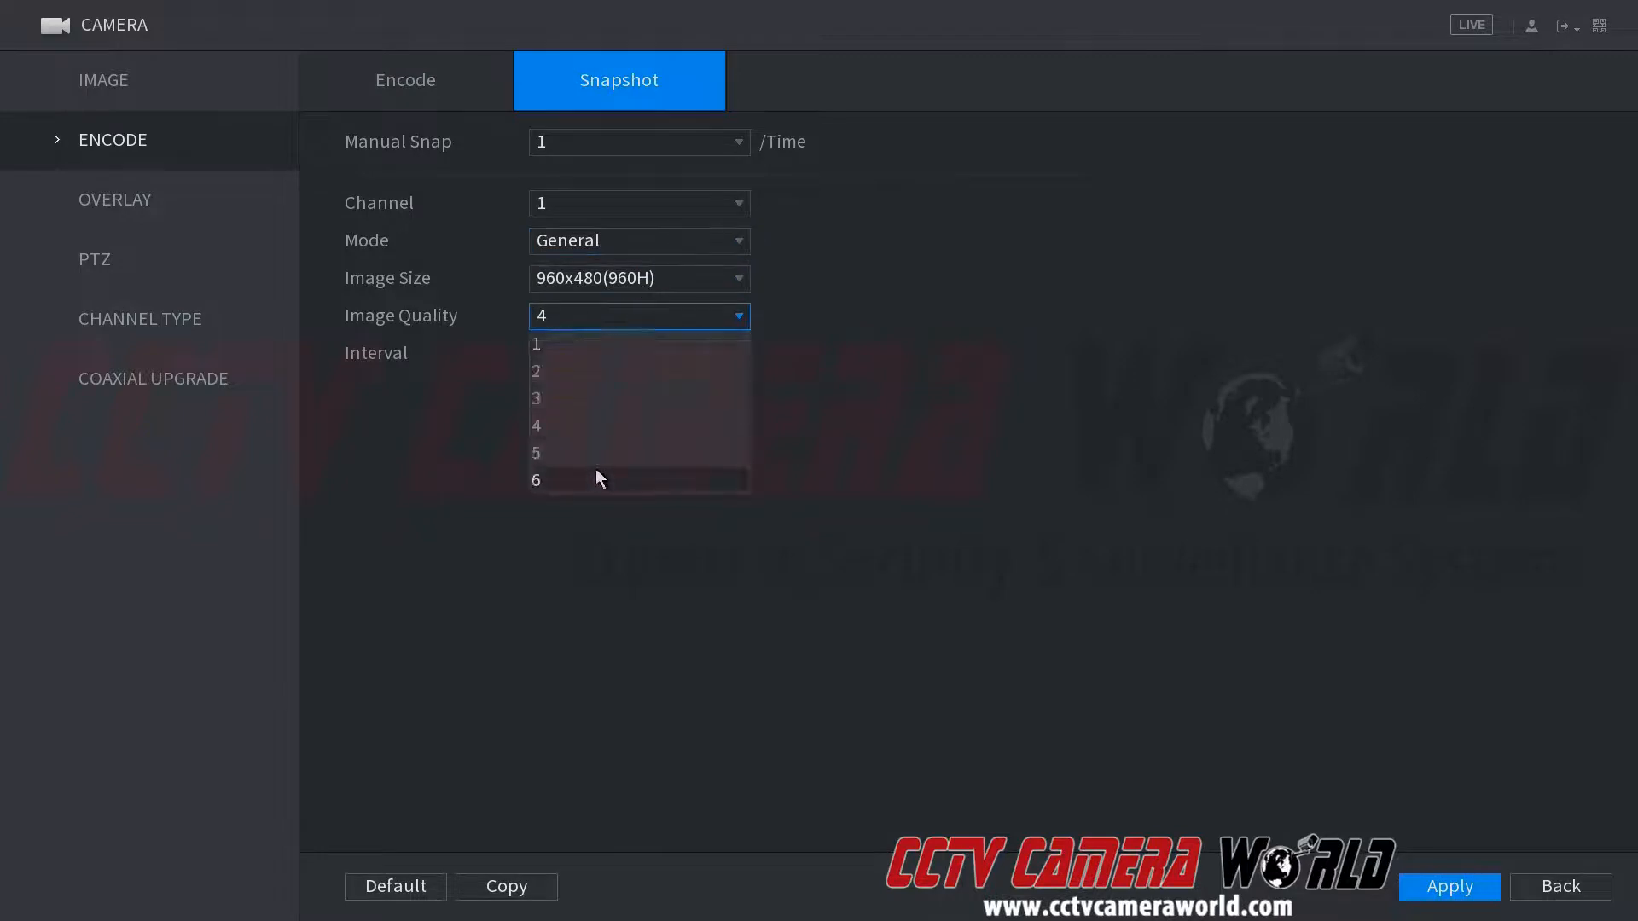
# Step: Set General-mode image quality to 6 and keep the interval at 1 second after trying Customized
pyautogui.click(536, 481)
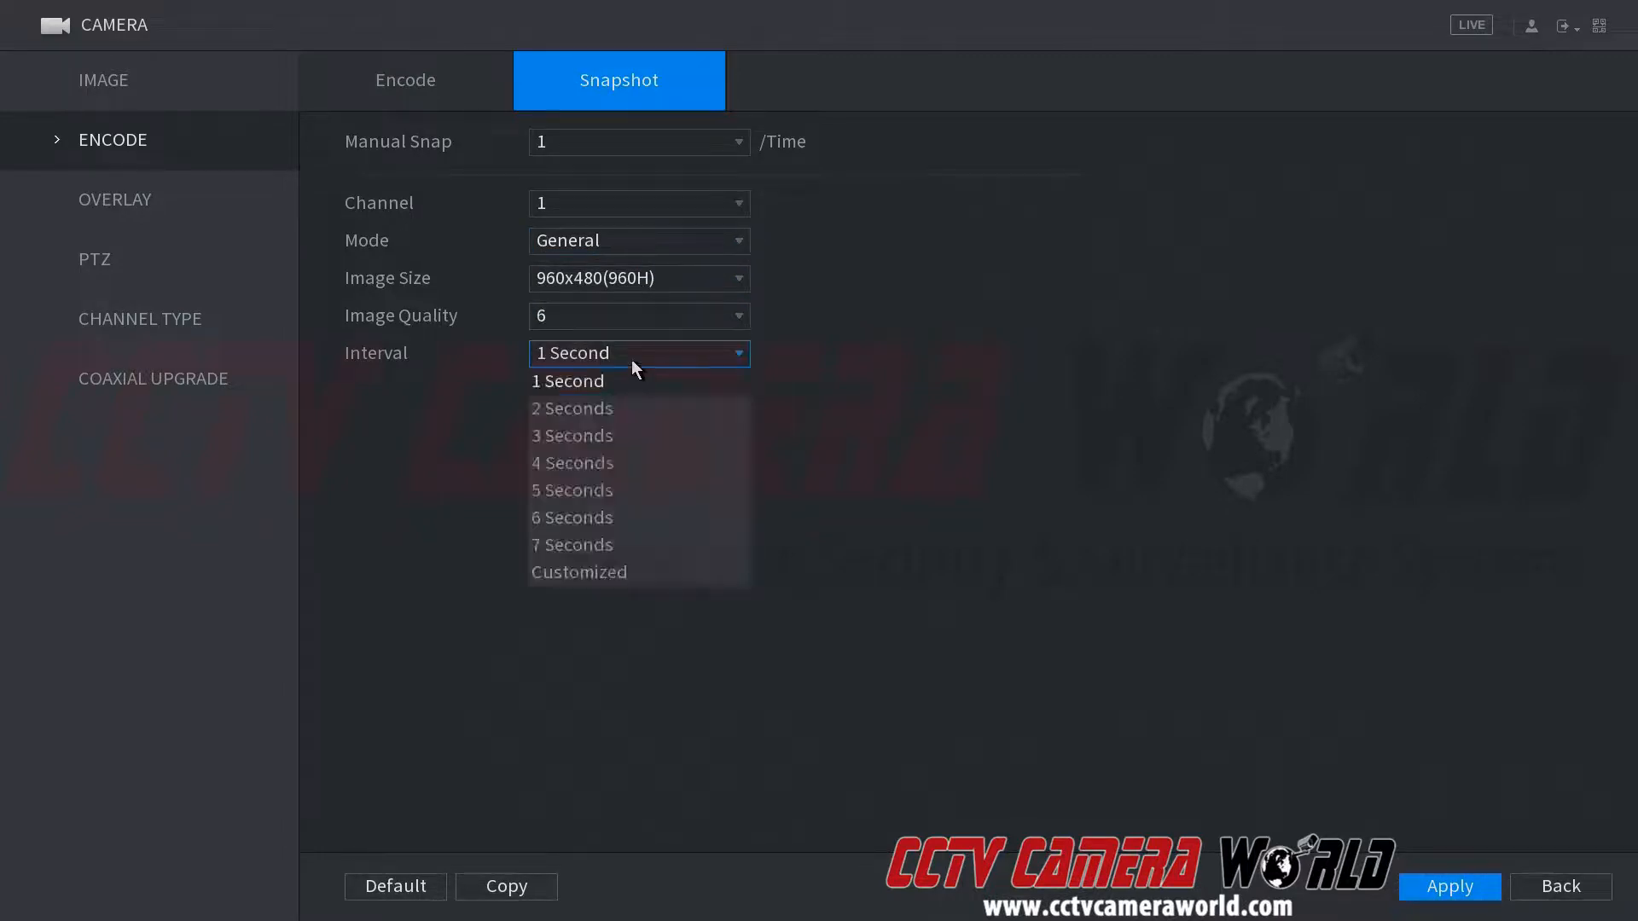
pyautogui.moveTo(631, 408)
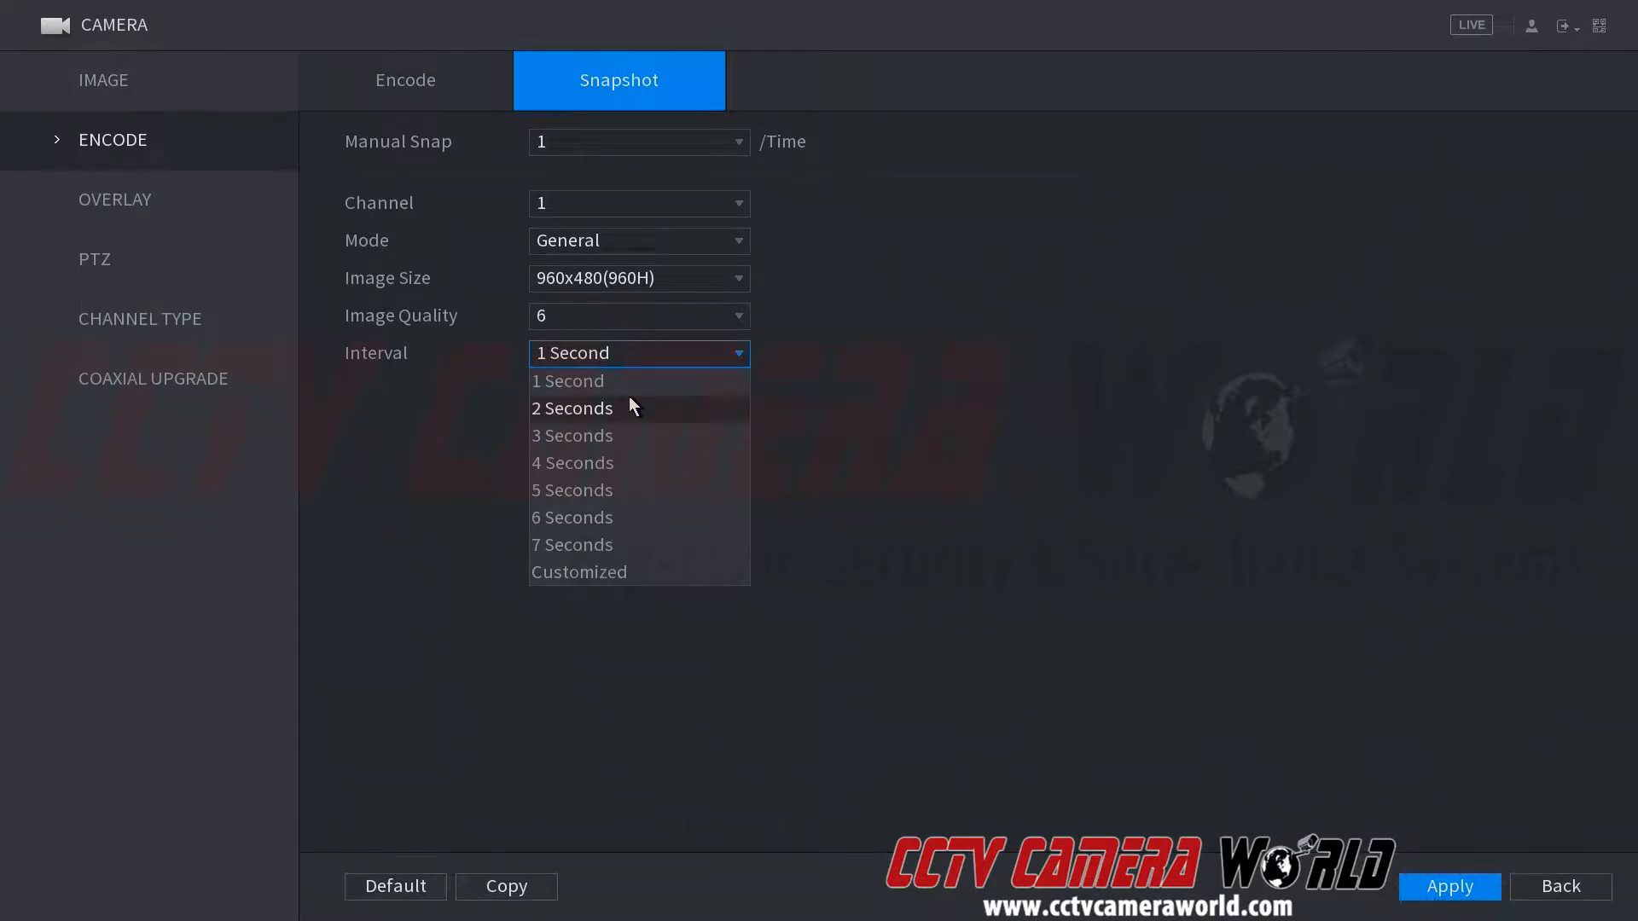
pyautogui.moveTo(626, 381)
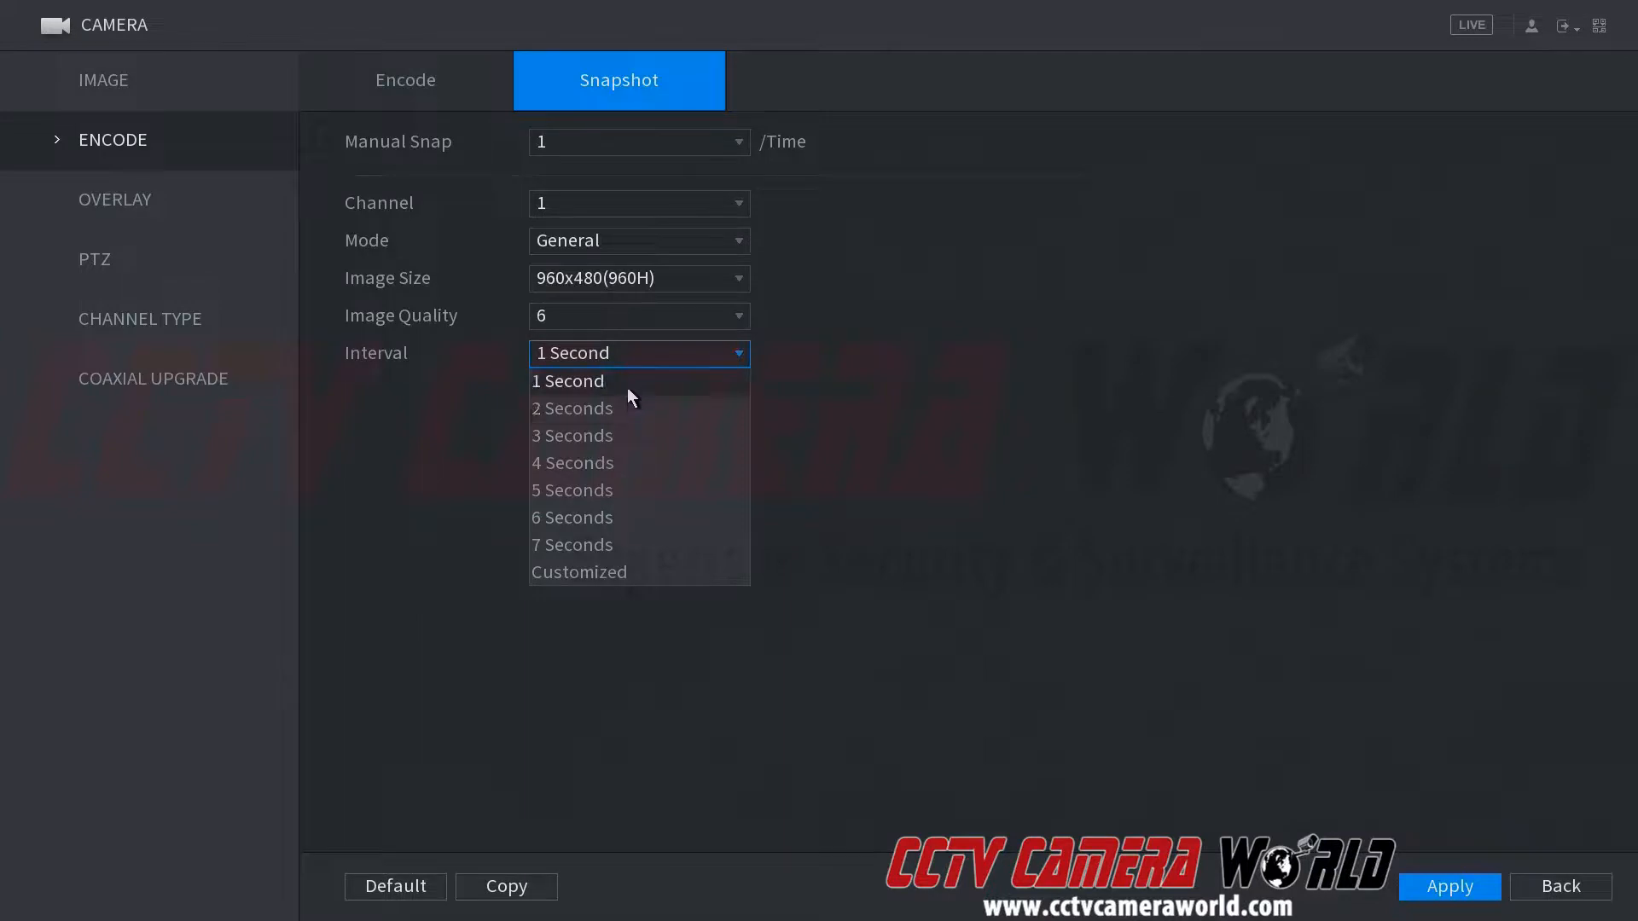
pyautogui.moveTo(616, 428)
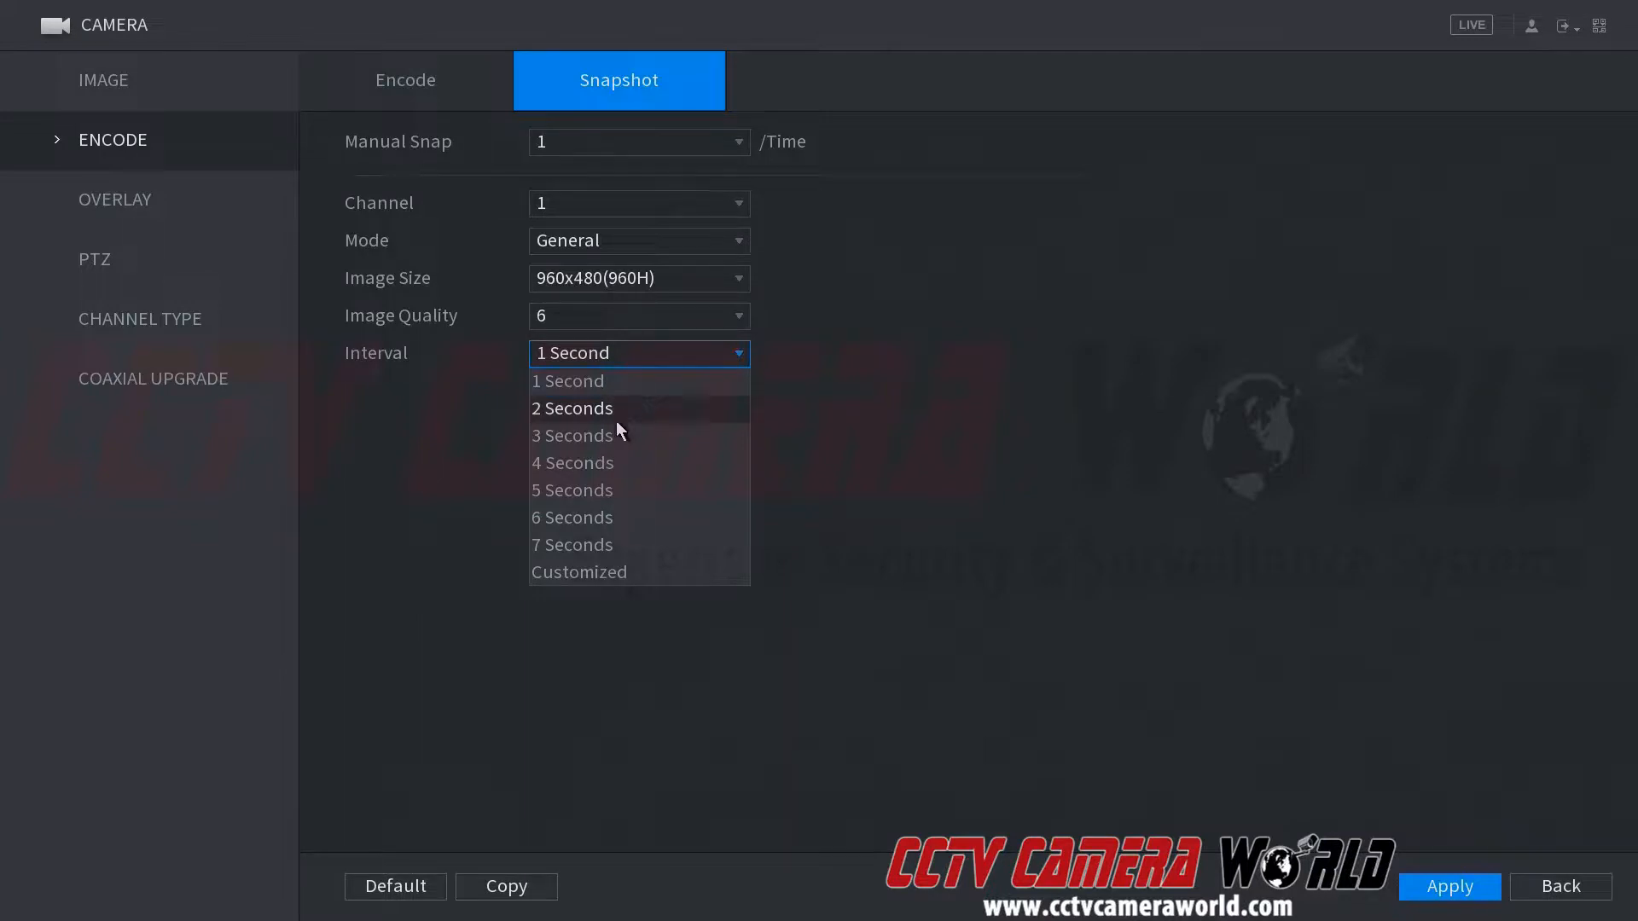
pyautogui.moveTo(598, 544)
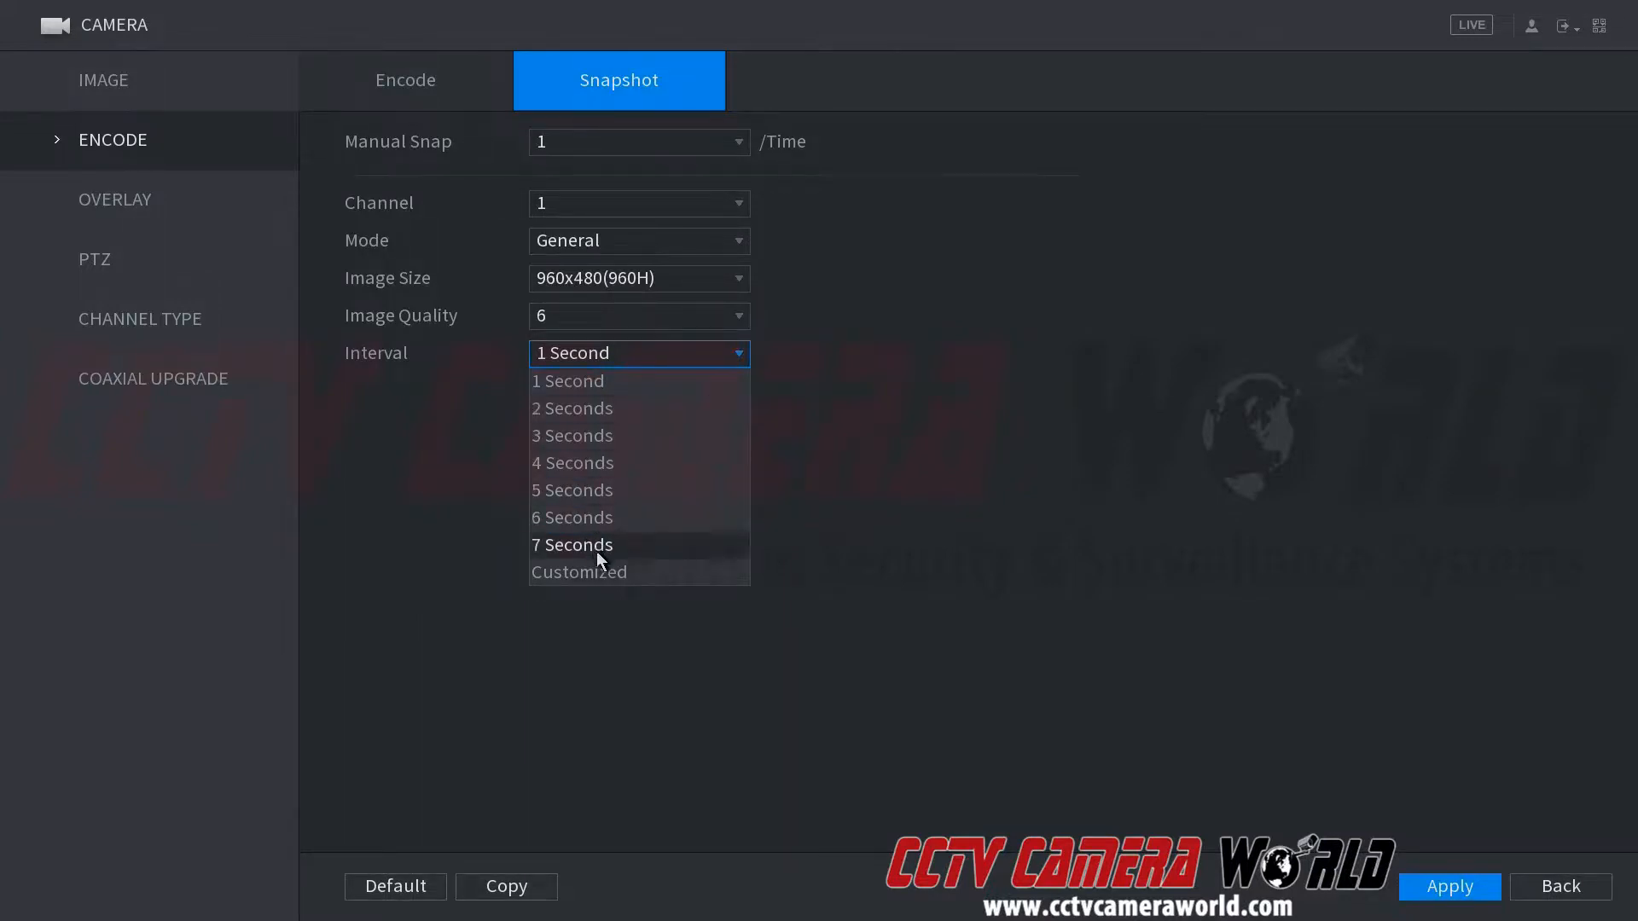
pyautogui.click(578, 572)
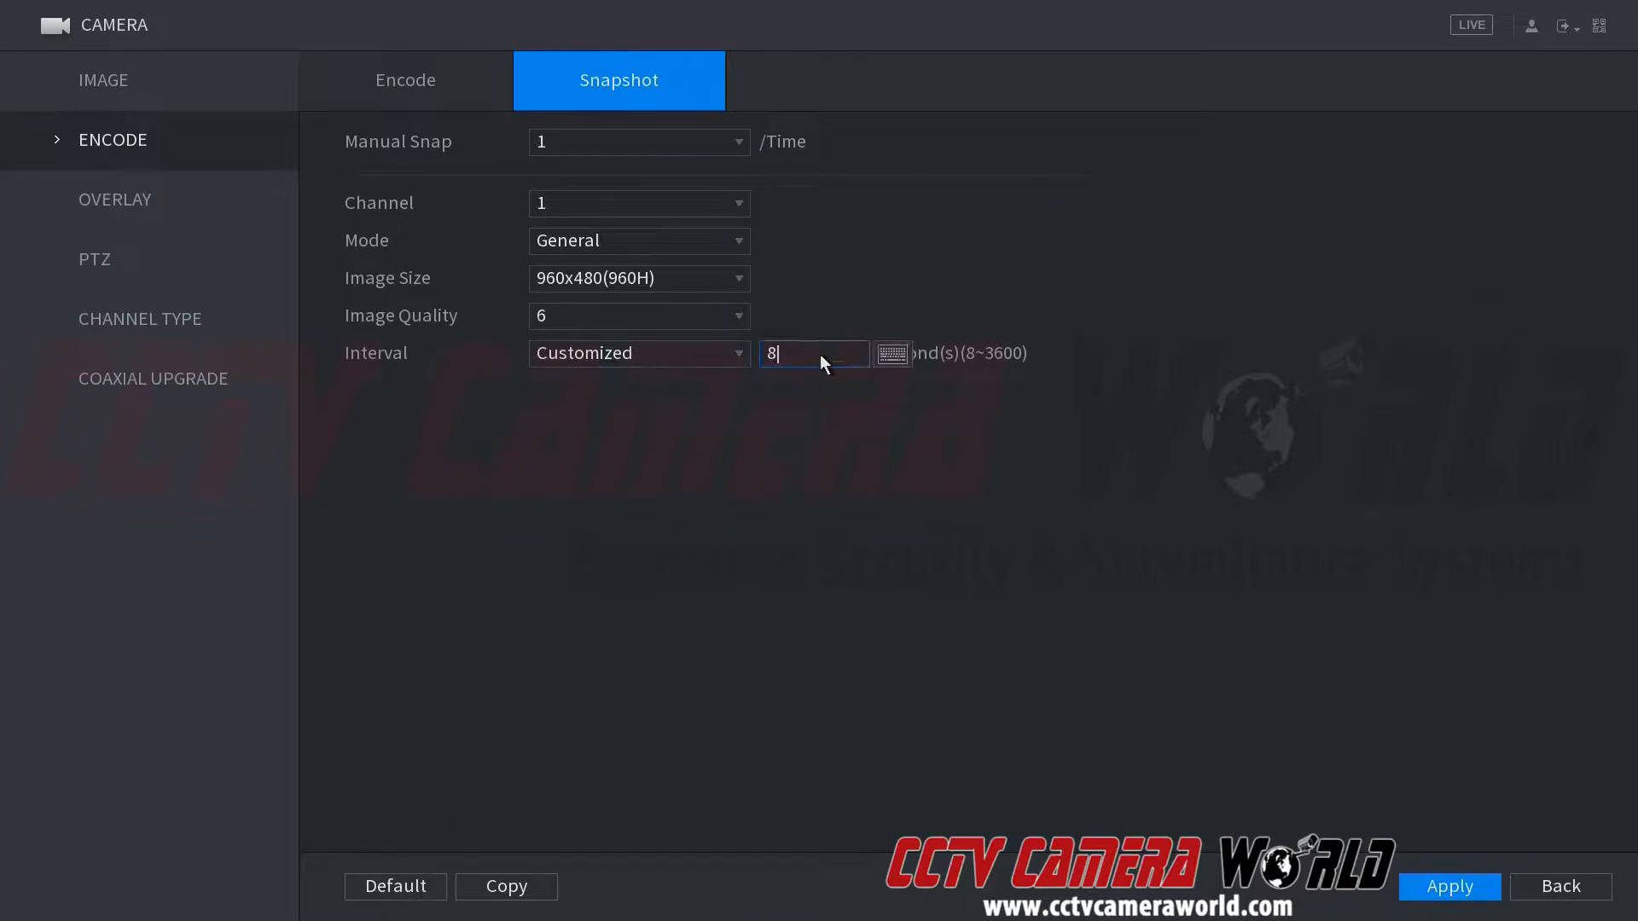
pyautogui.click(890, 353)
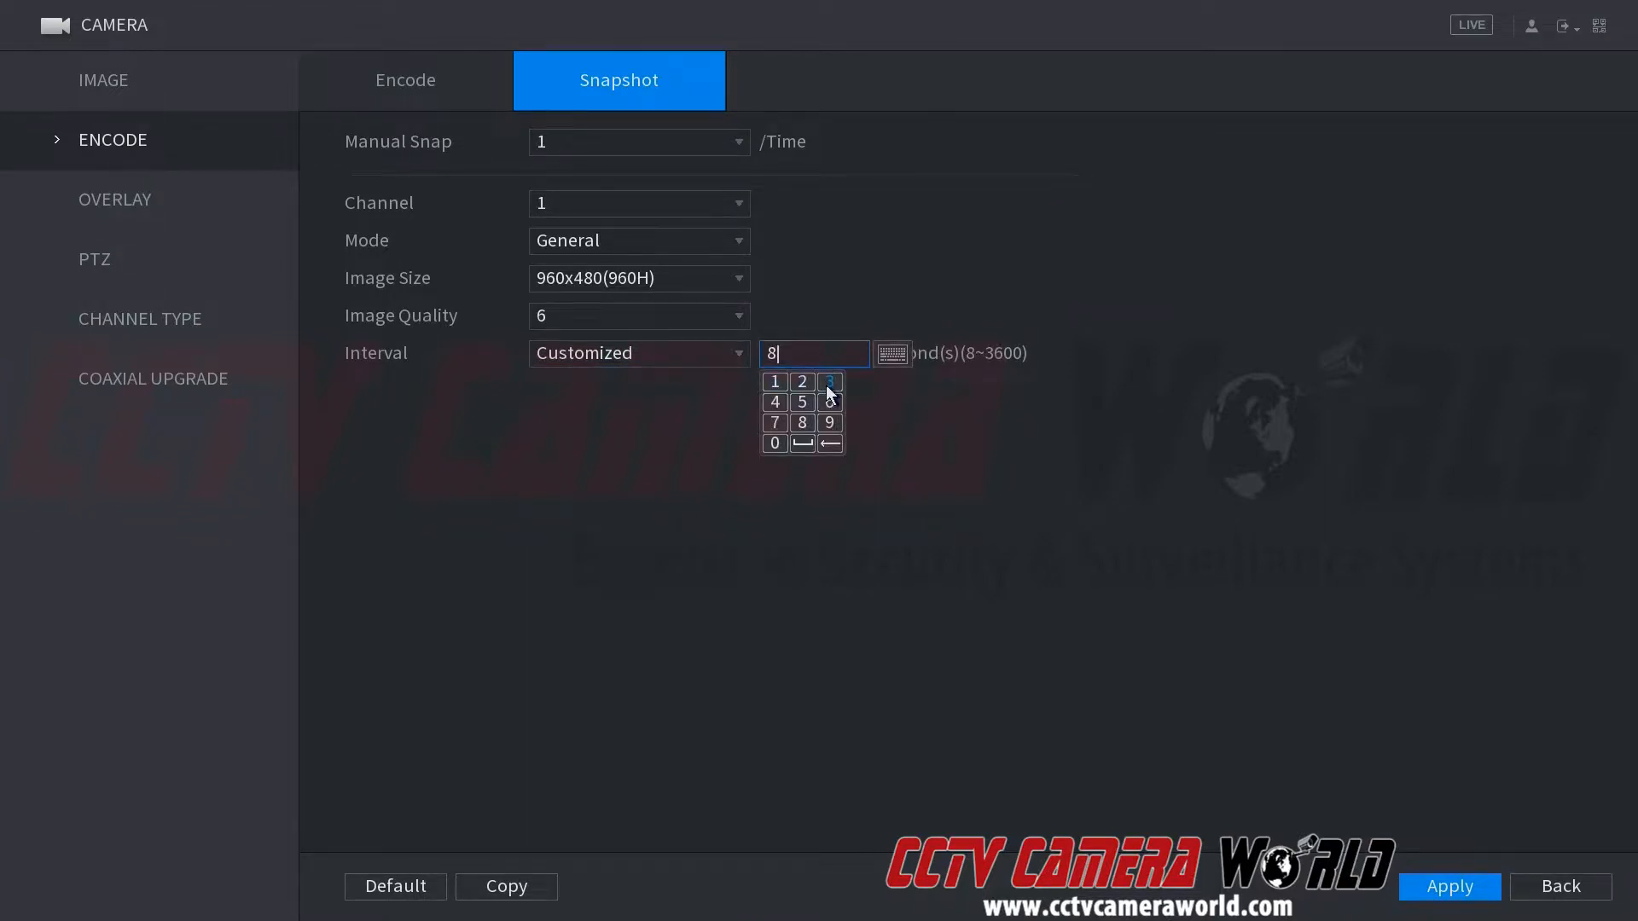
pyautogui.moveTo(836, 340)
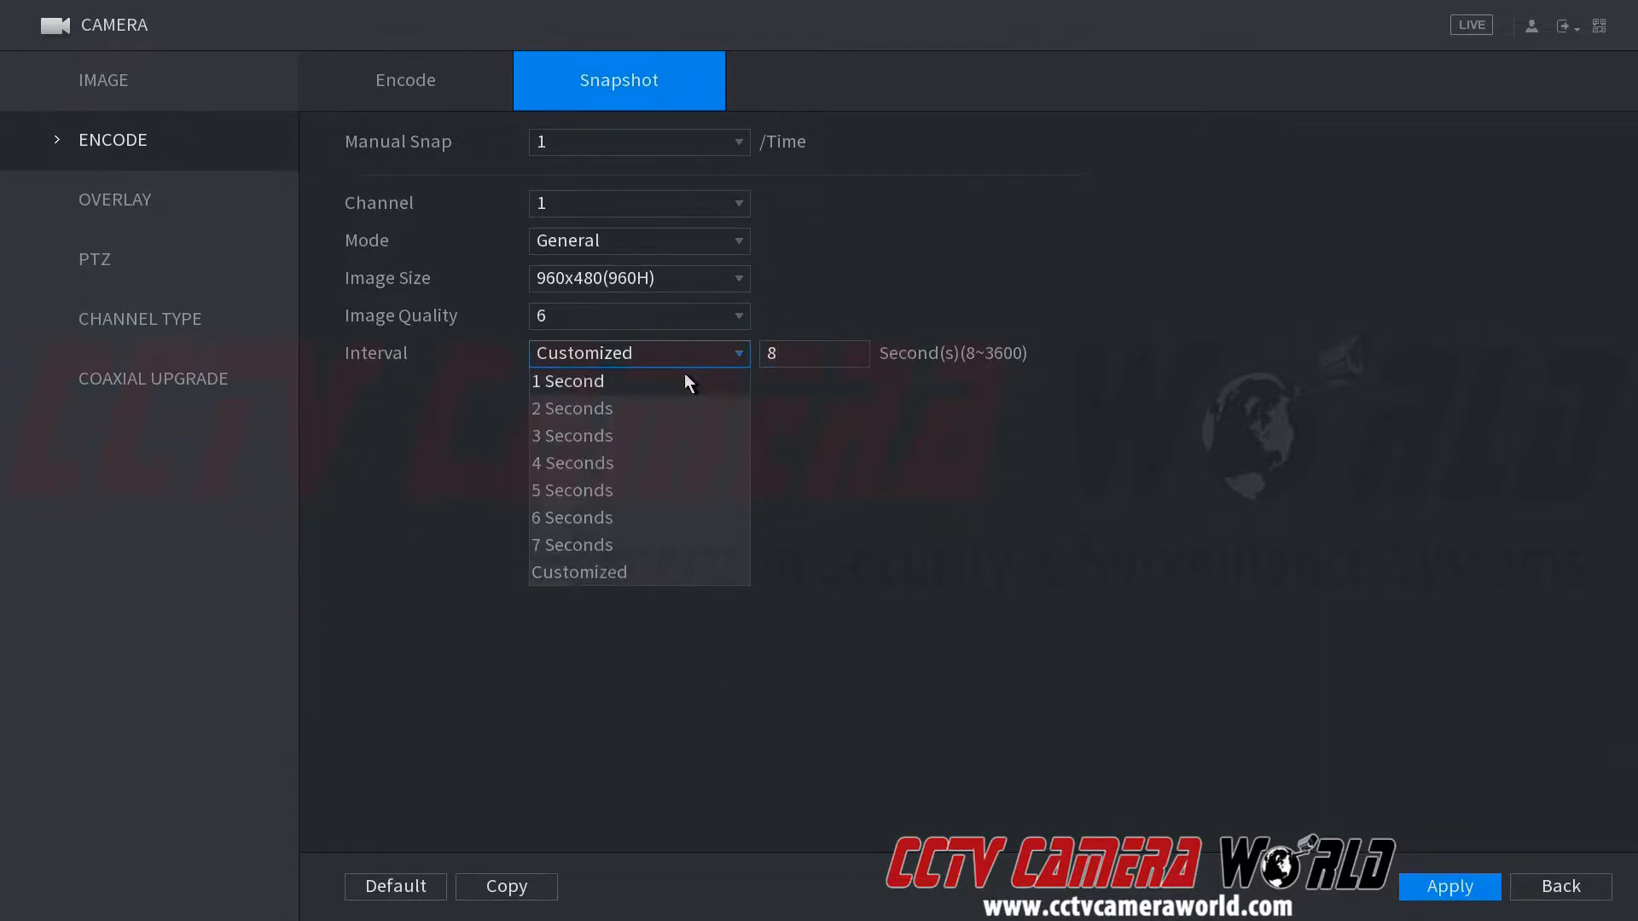
pyautogui.click(568, 380)
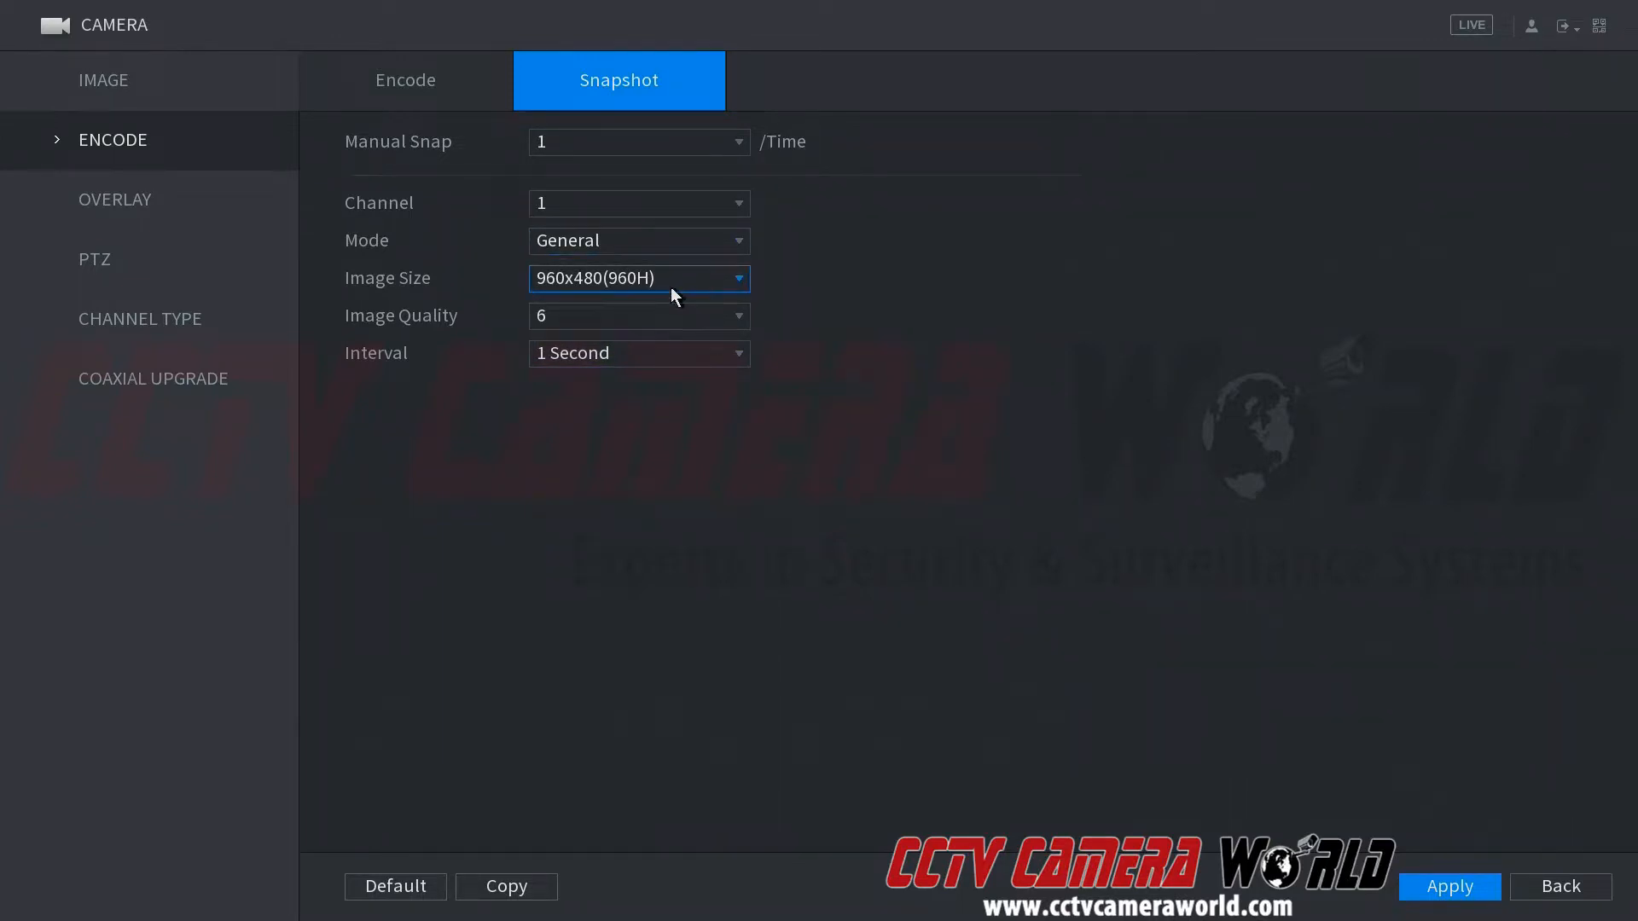
# Step: Switch channel 1's snapshot Mode to Event and confirm 960H size, quality 6, 1-second interval
pyautogui.click(636, 316)
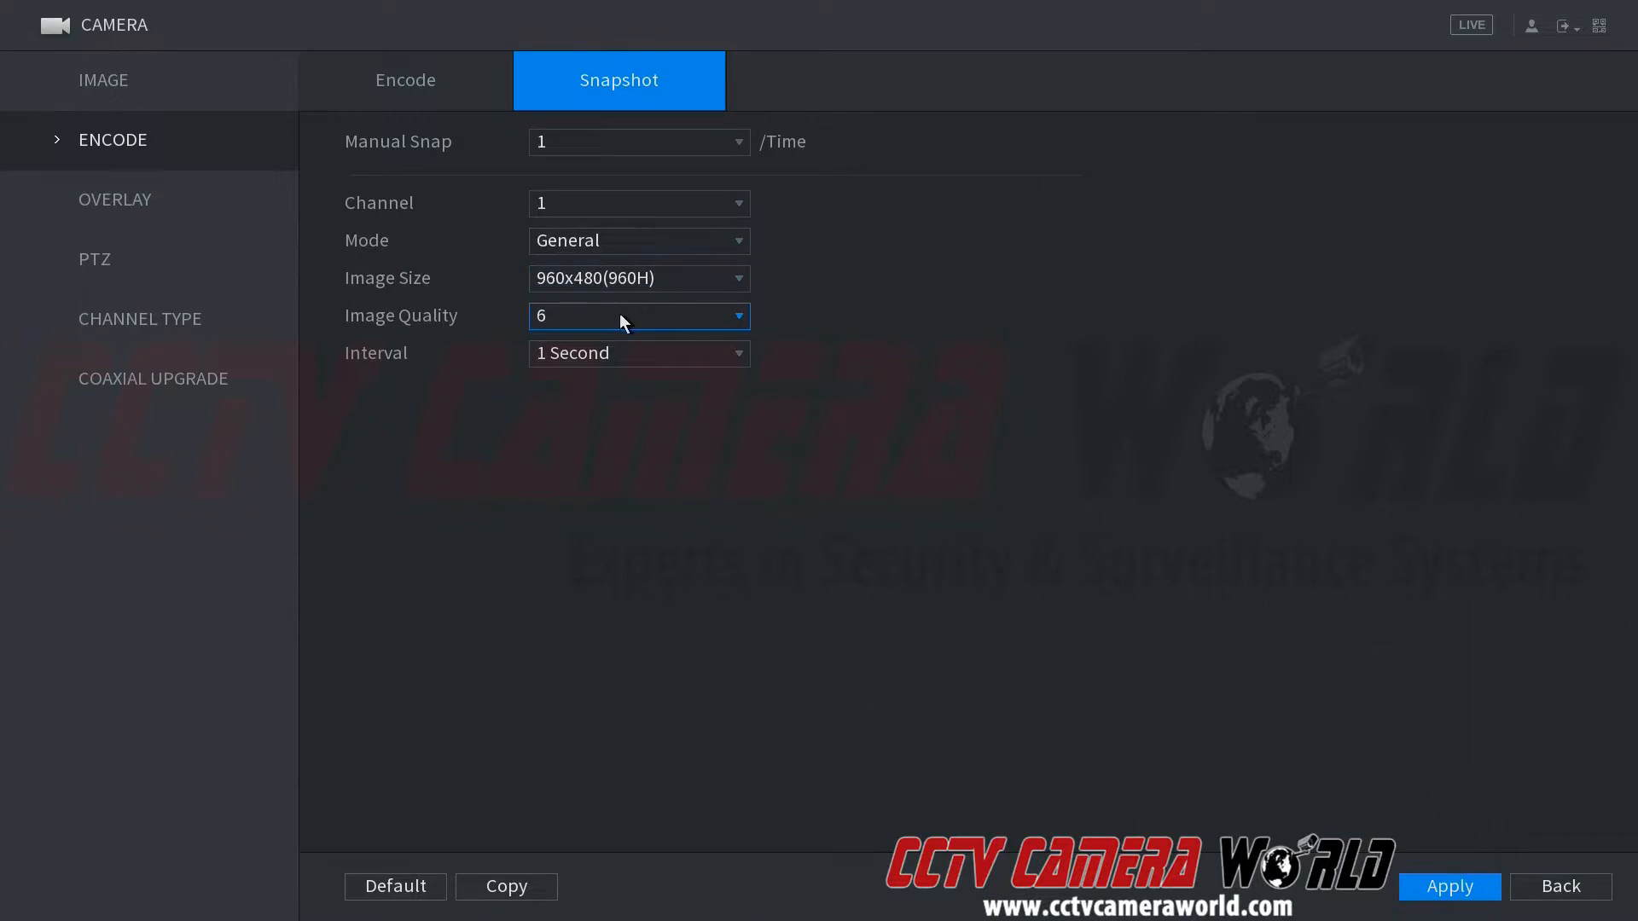
pyautogui.click(636, 241)
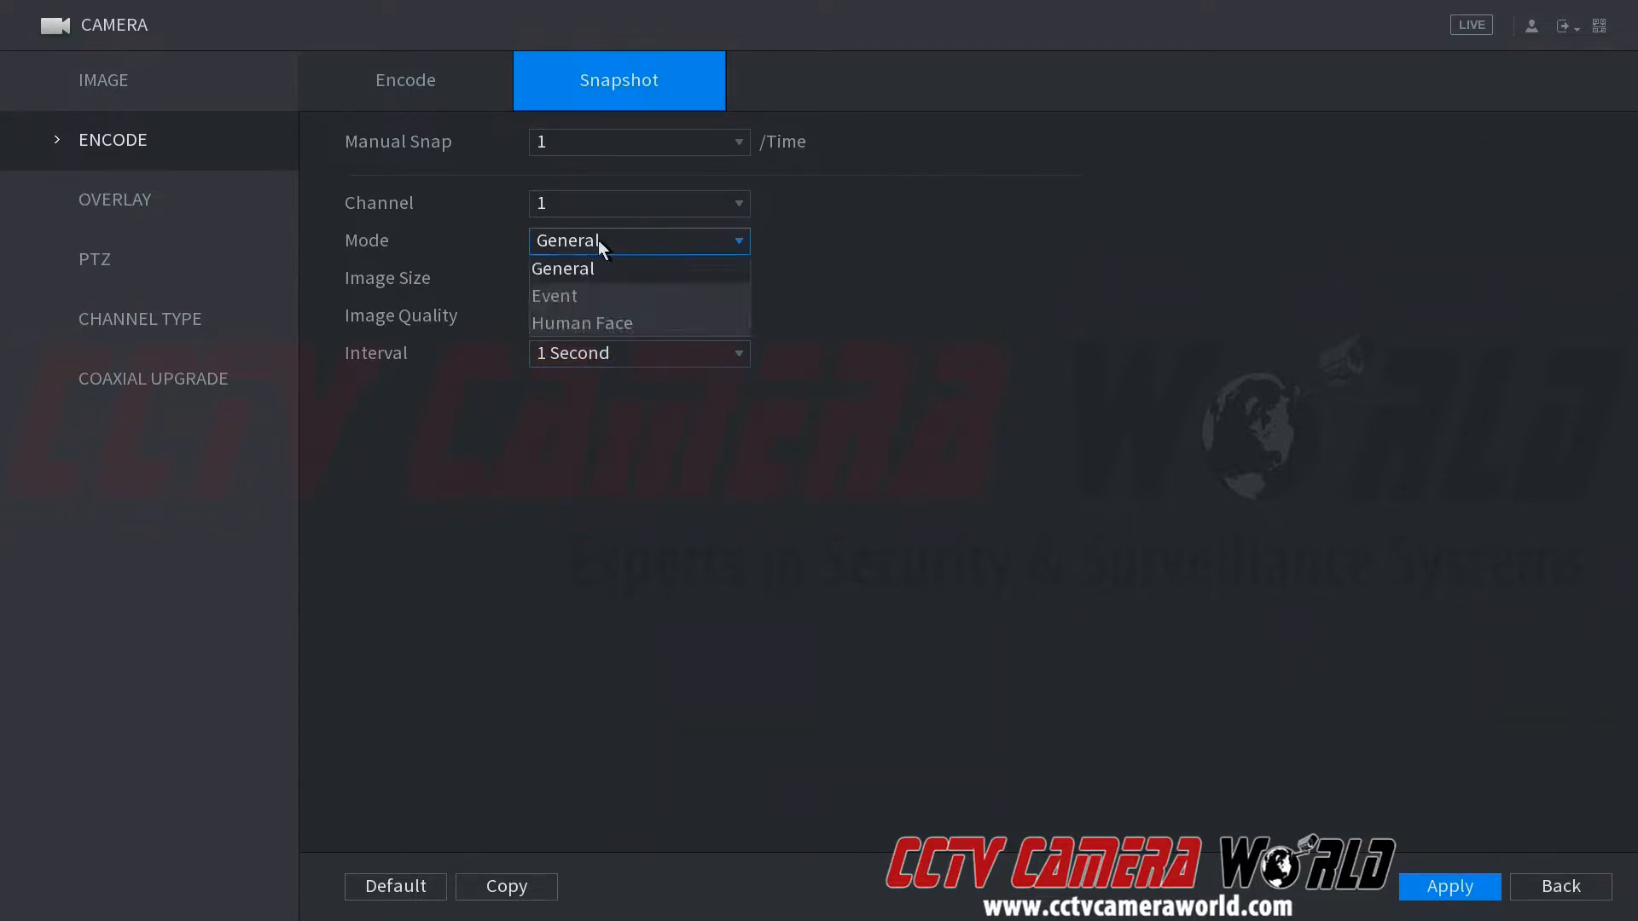
pyautogui.click(555, 295)
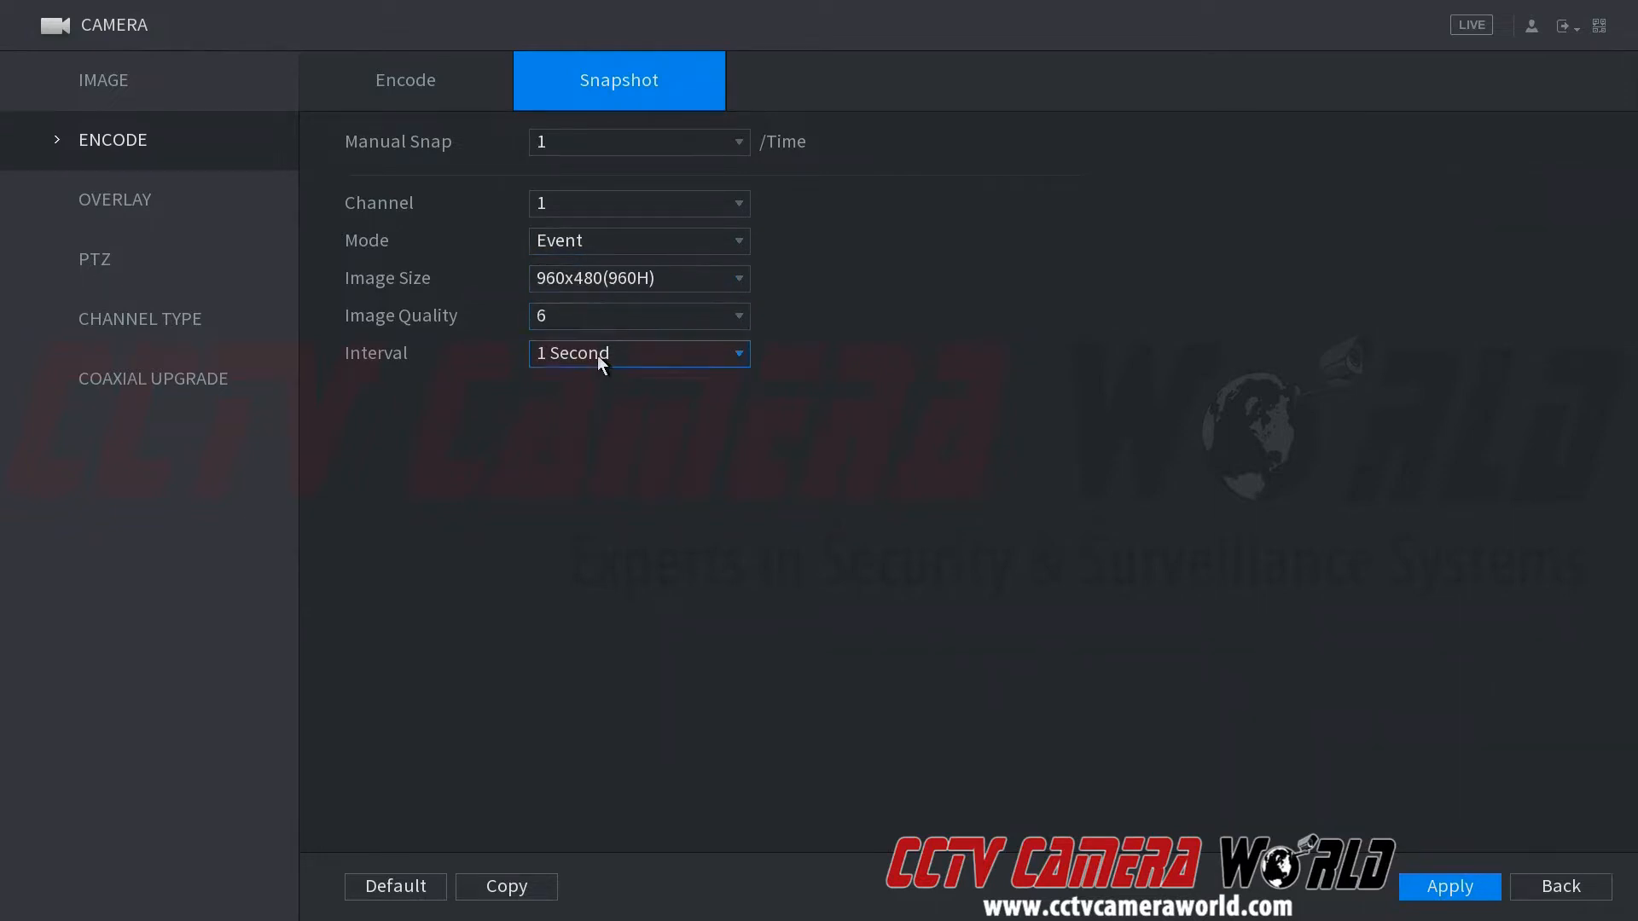
pyautogui.moveTo(1230, 614)
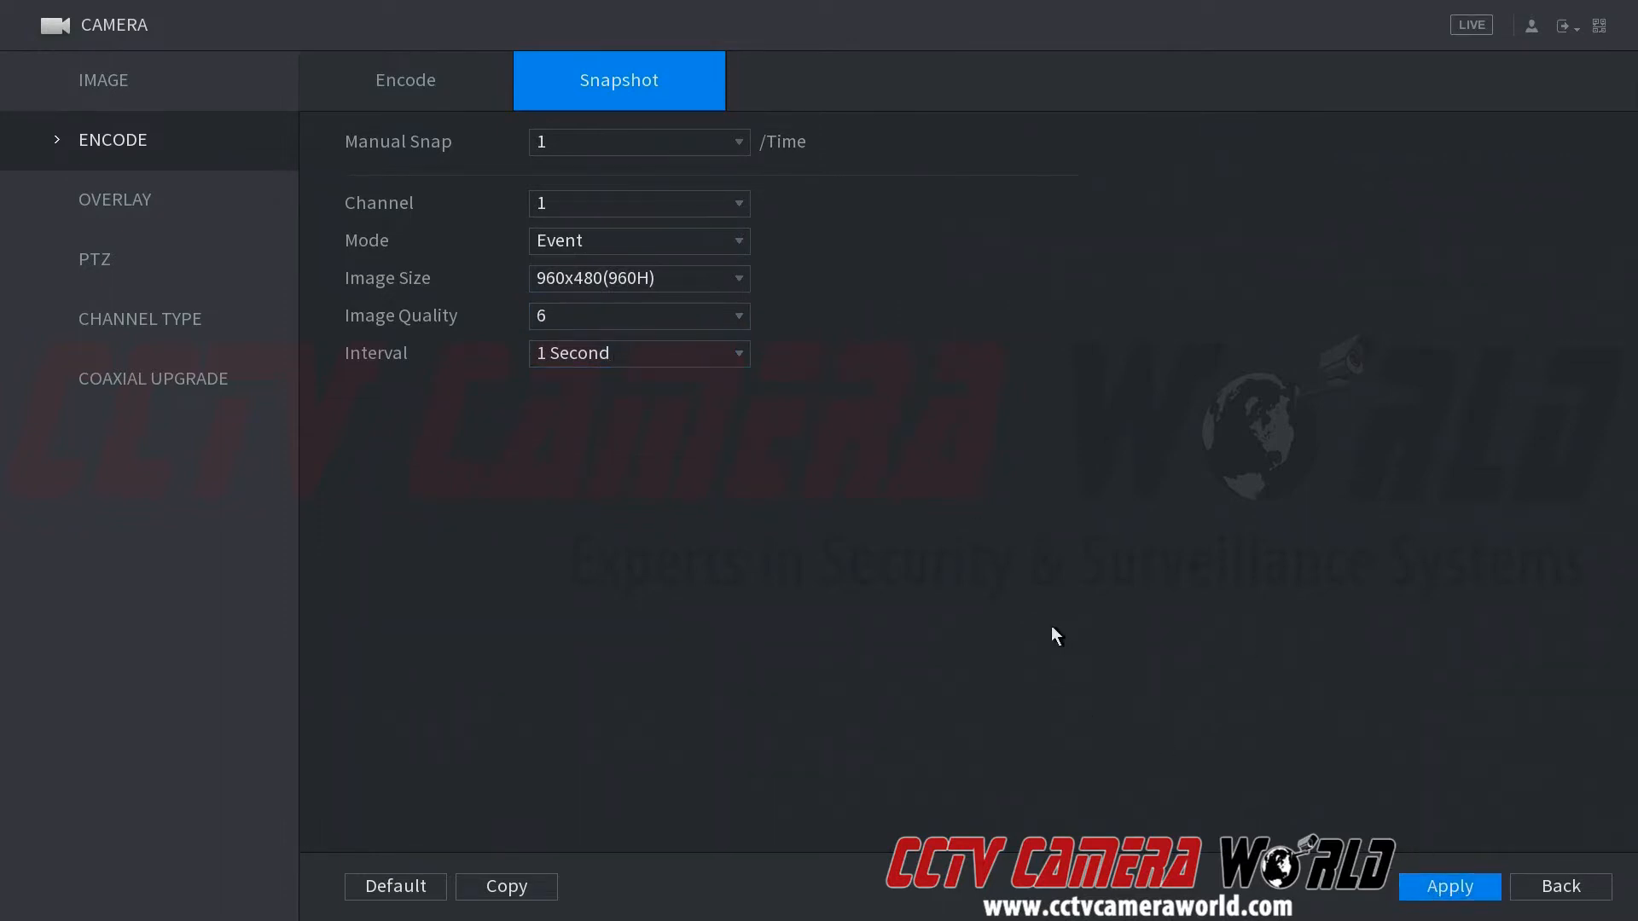
pyautogui.moveTo(959, 590)
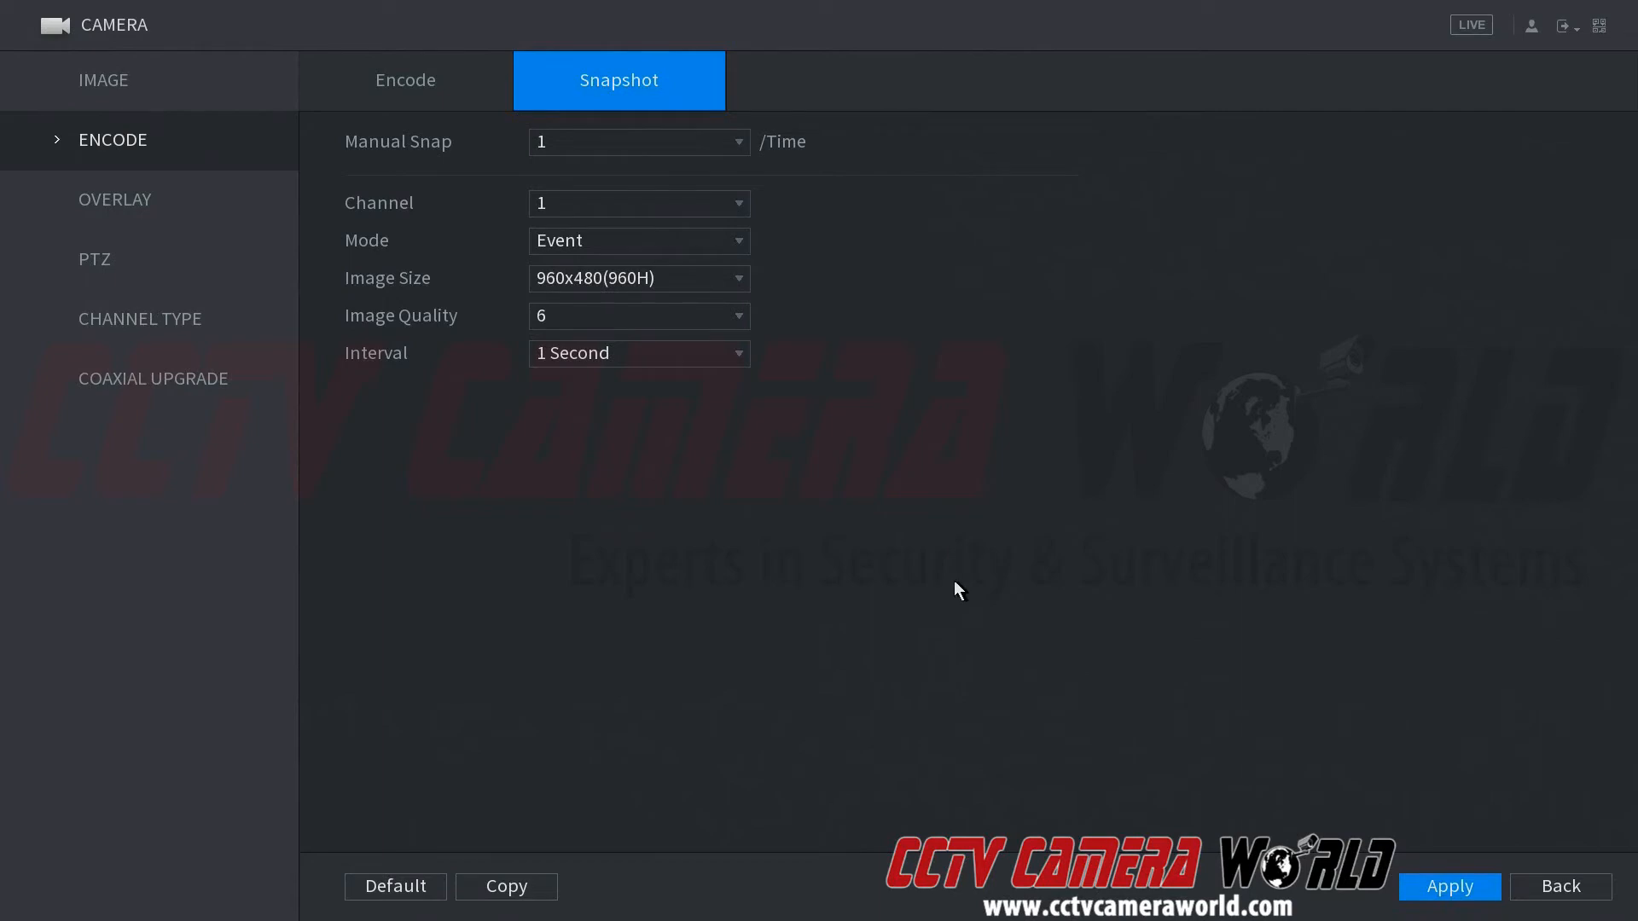